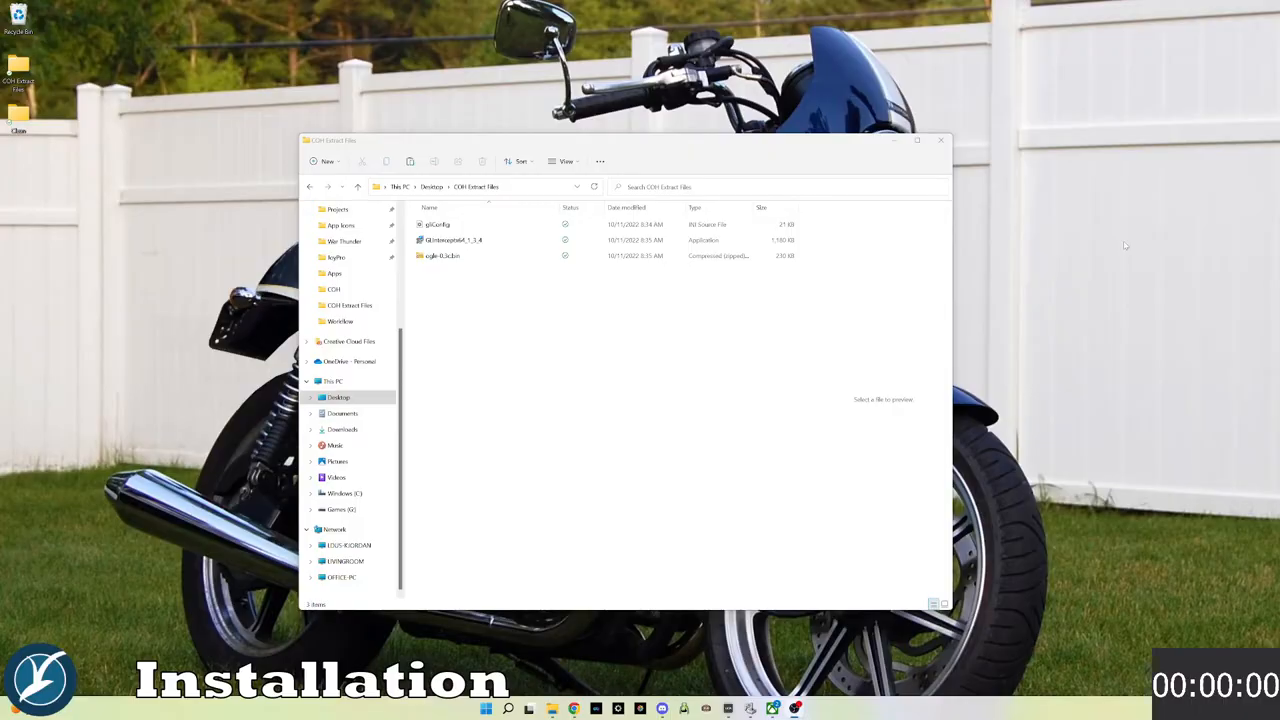
Run the GLInterceptx64_1_3_4 installer, accepting the license and default destination, through to Finish
left_click(454, 240)
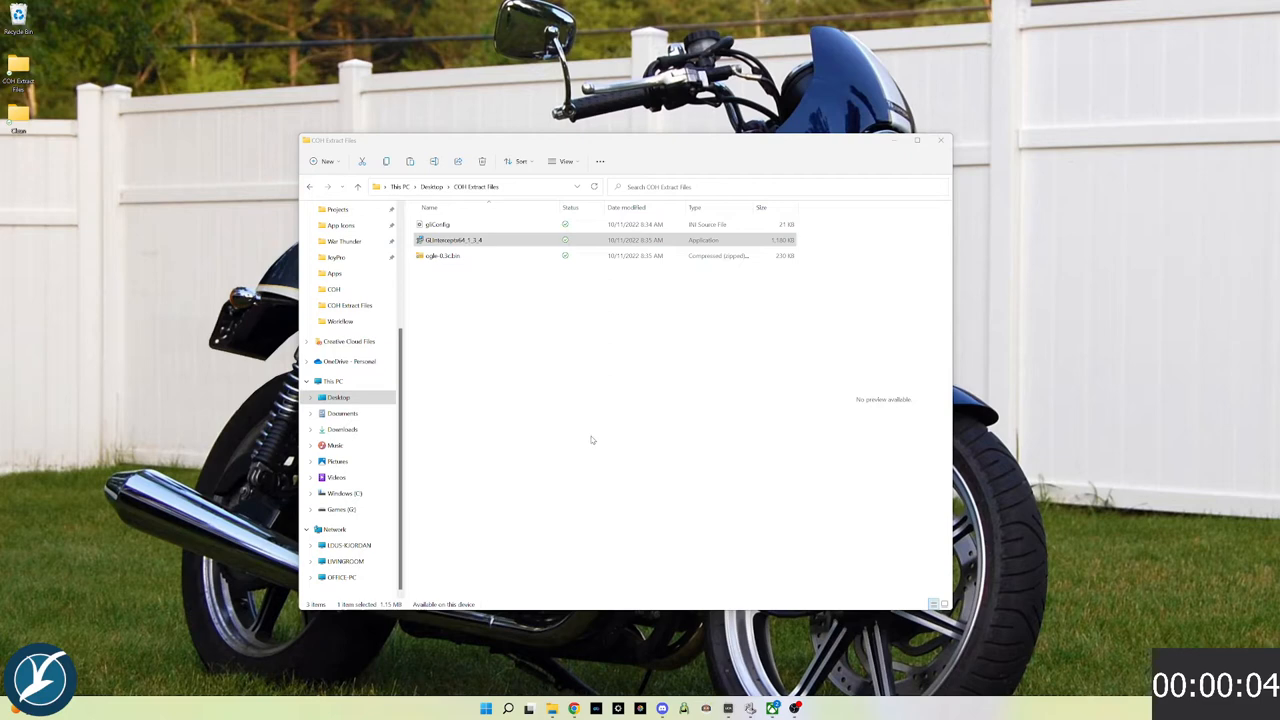
double_click(452, 240)
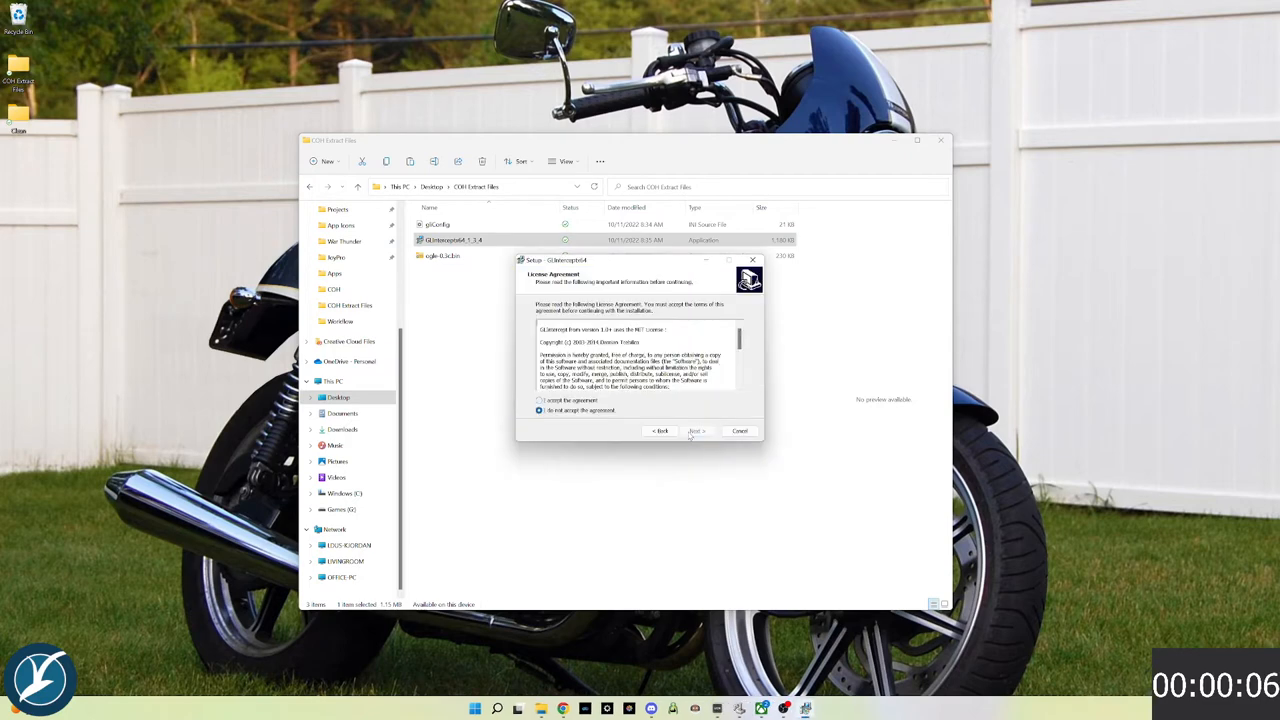
left_click(697, 431)
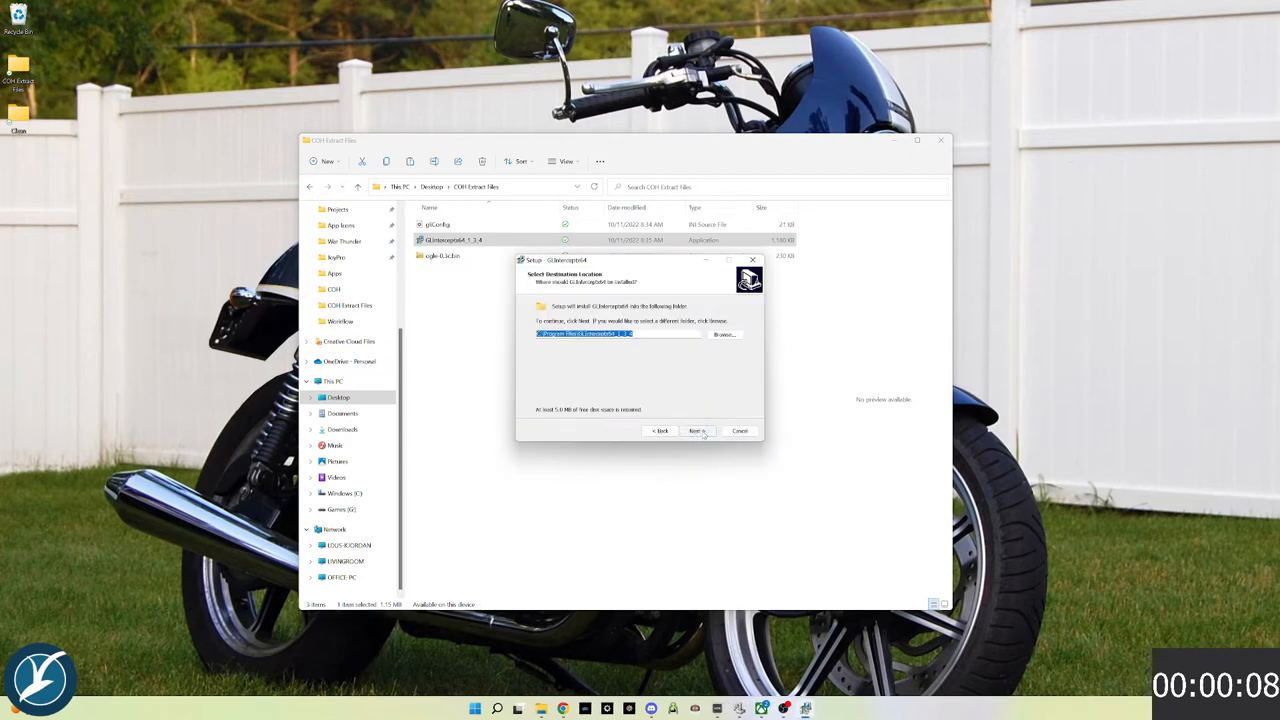
left_click(697, 430)
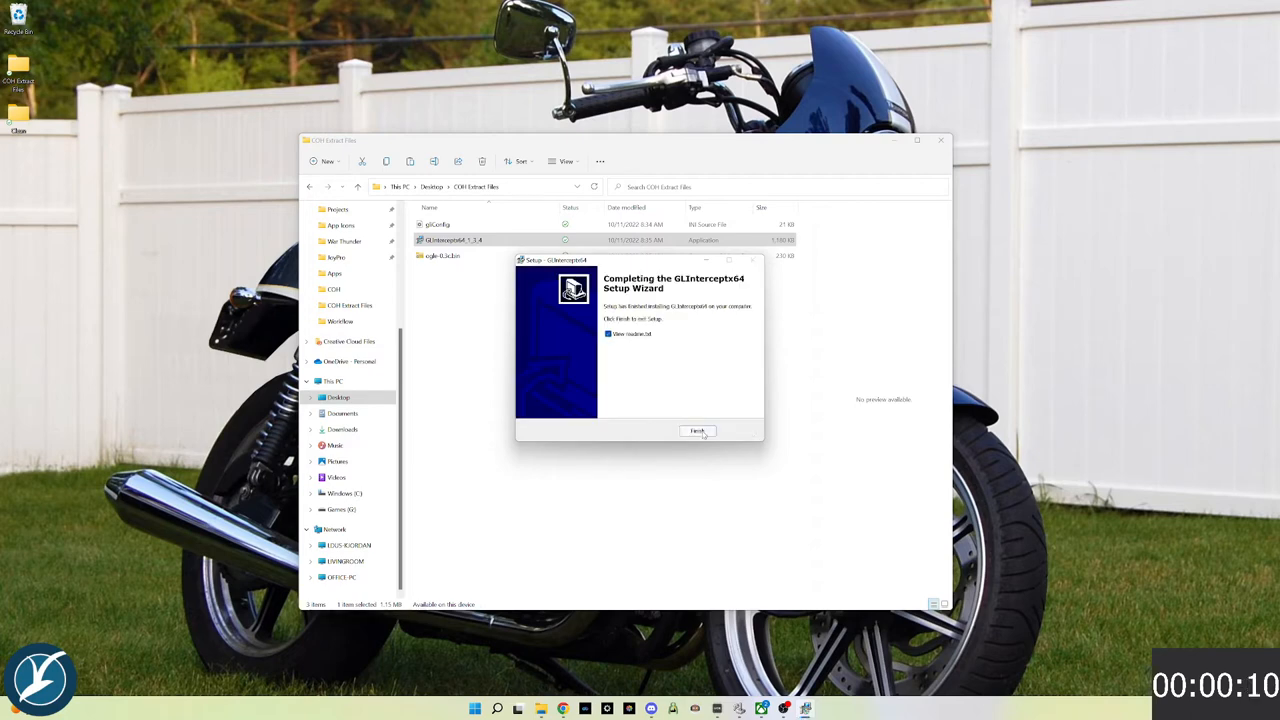
left_click(697, 431)
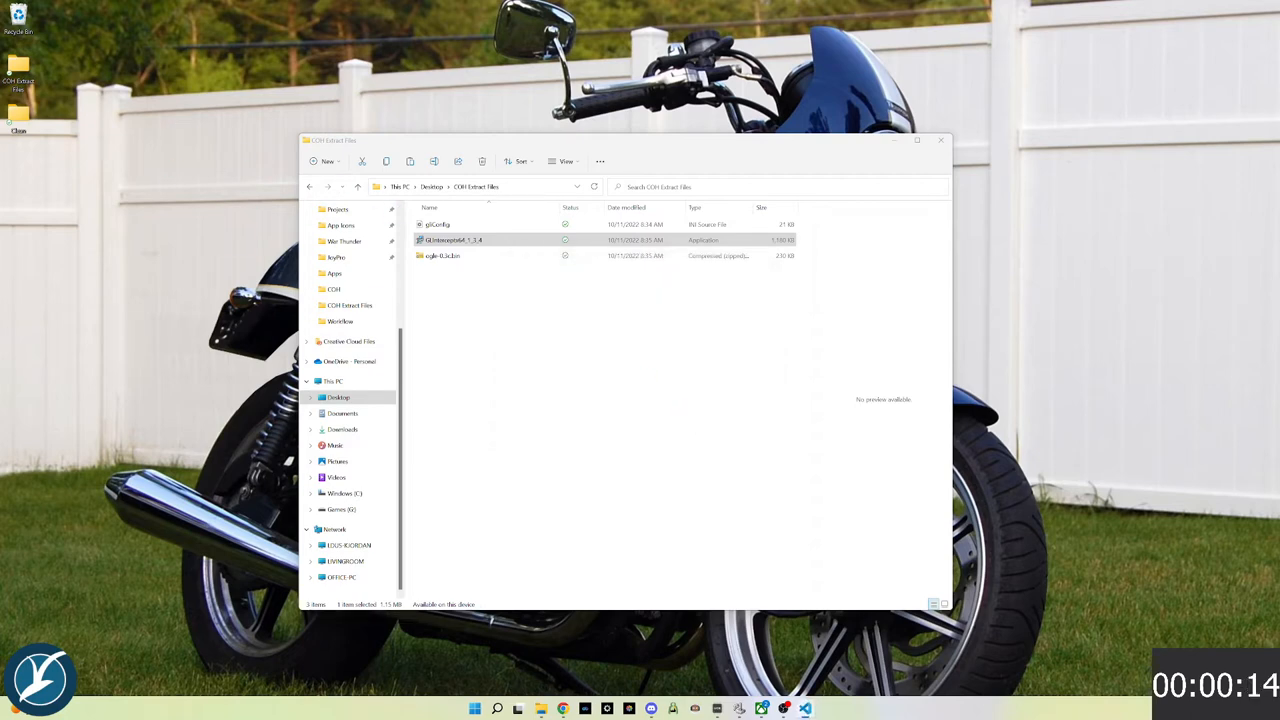
Extract the ogle-0.3c.bin zip to its suggested folder and browse its x64 contents
left_click(442, 255)
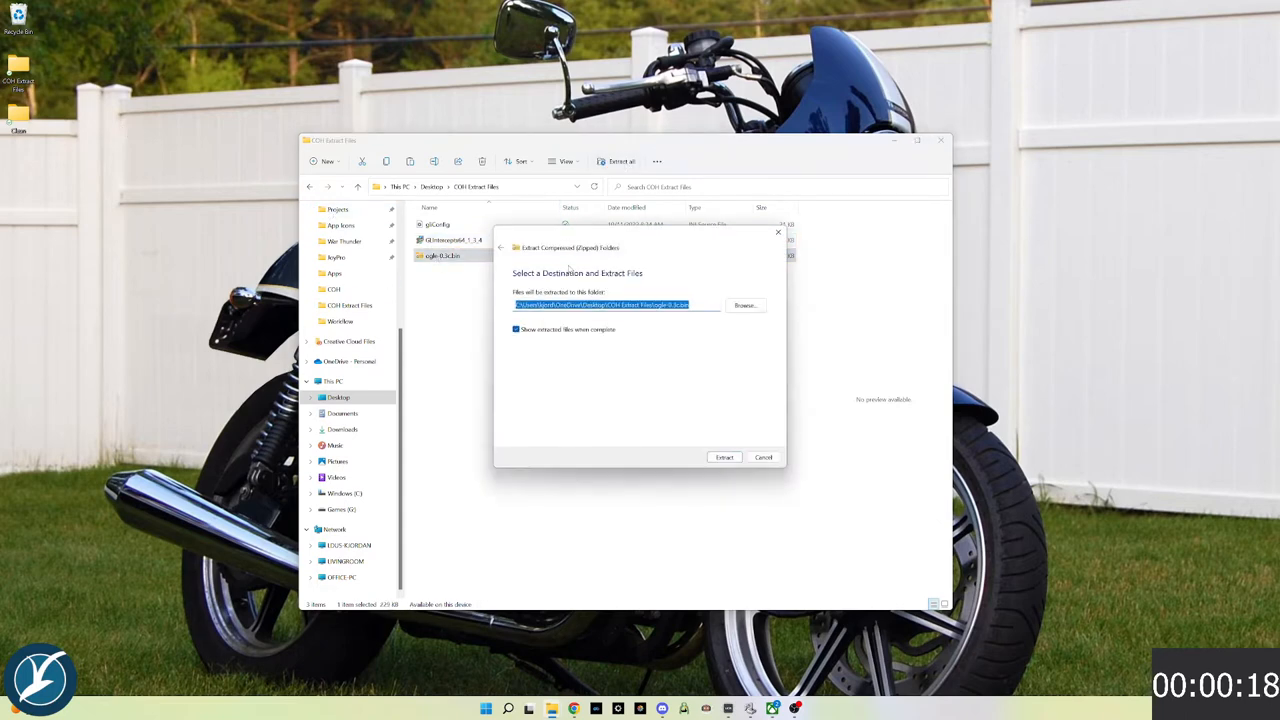
left_click(724, 457)
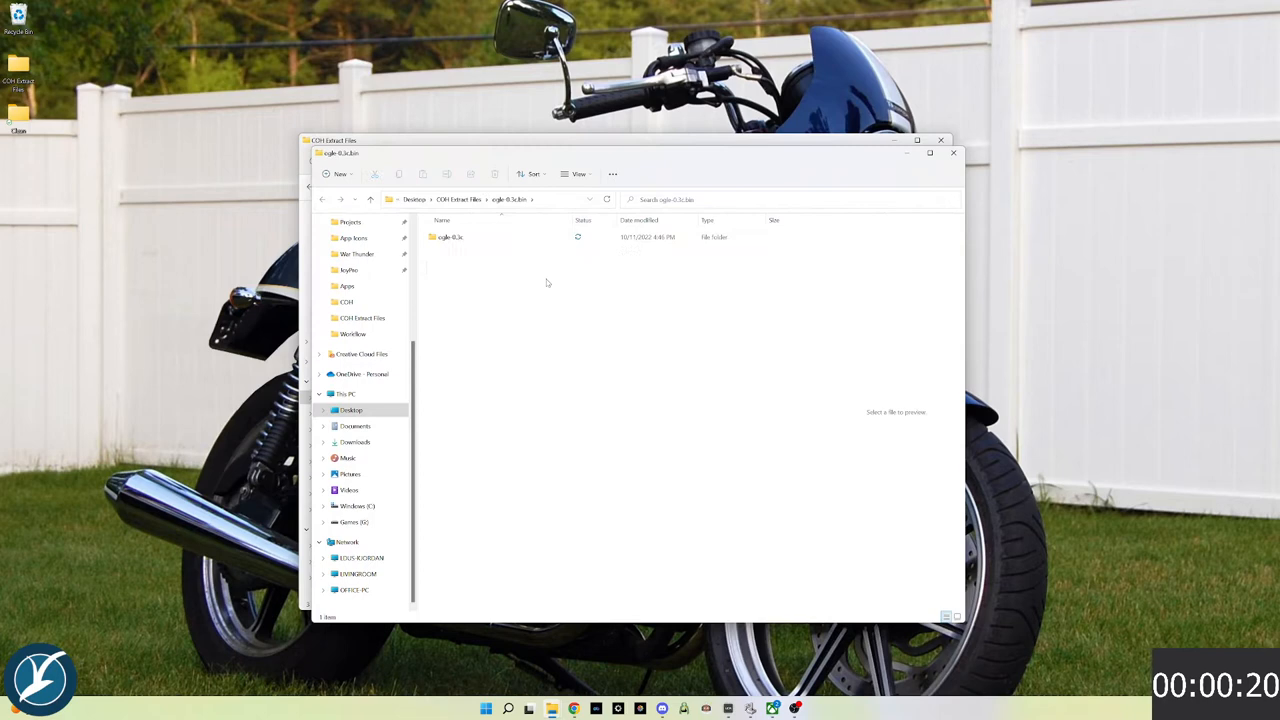
double_click(450, 237)
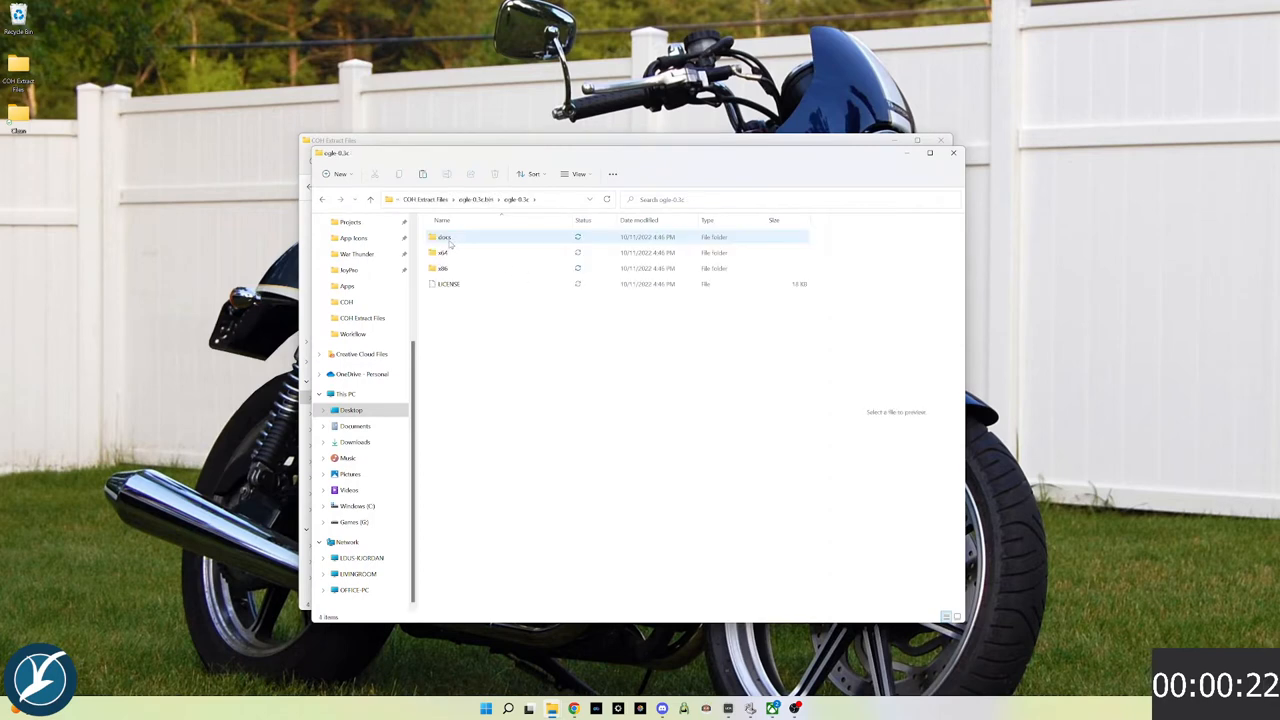
left_click(443, 252)
type("OGL")
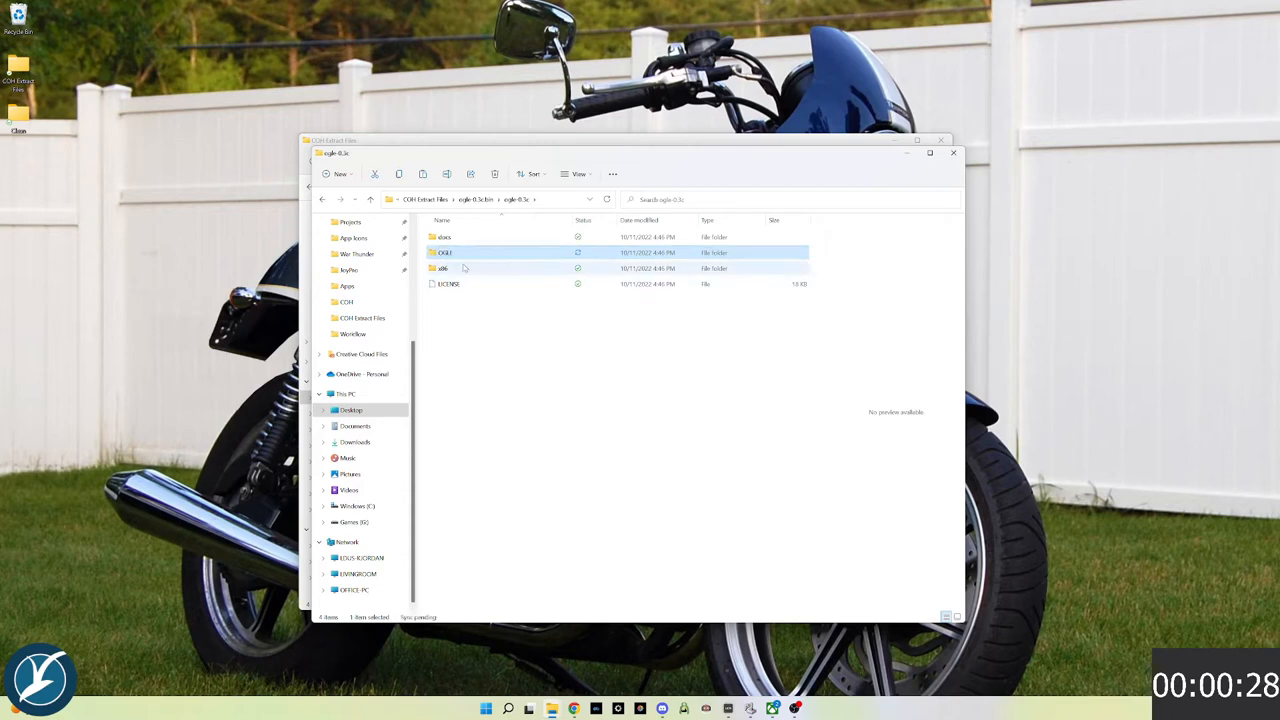
right_click(445, 252)
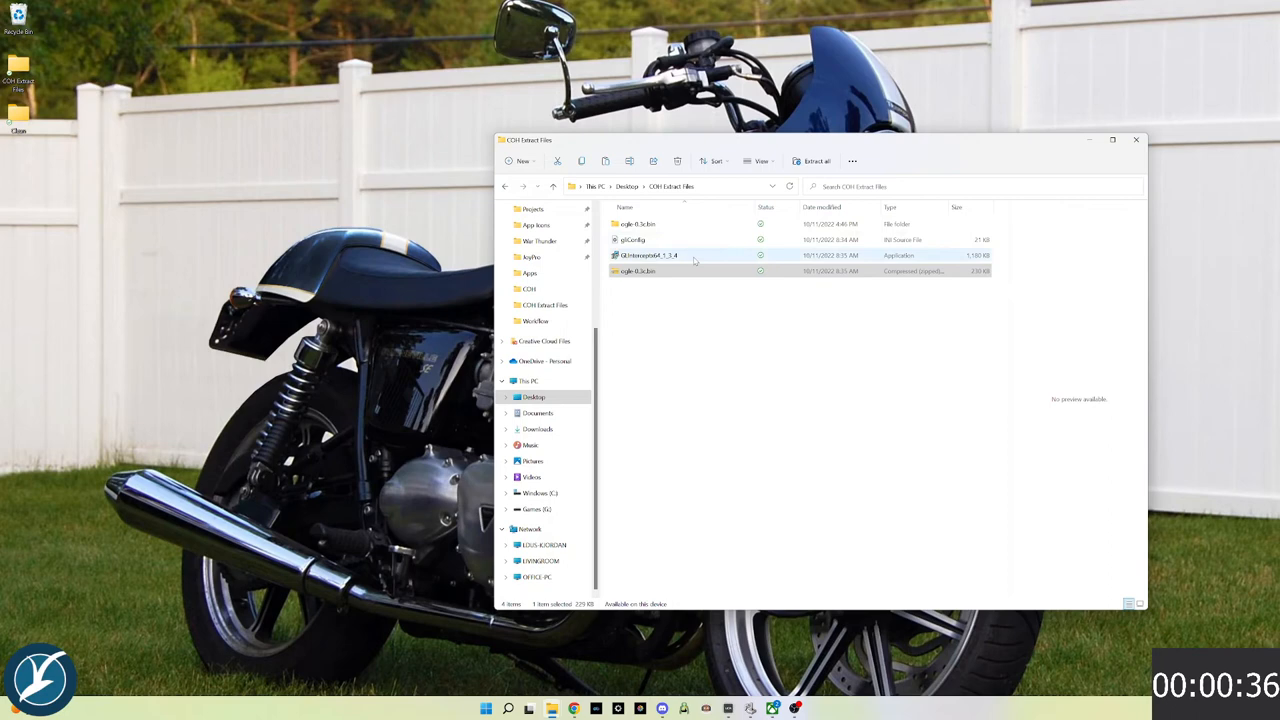
Browse C:\Program Files into GLInterceptx64_1_3_4 and its Plugins folder, then return up
left_click(527, 708)
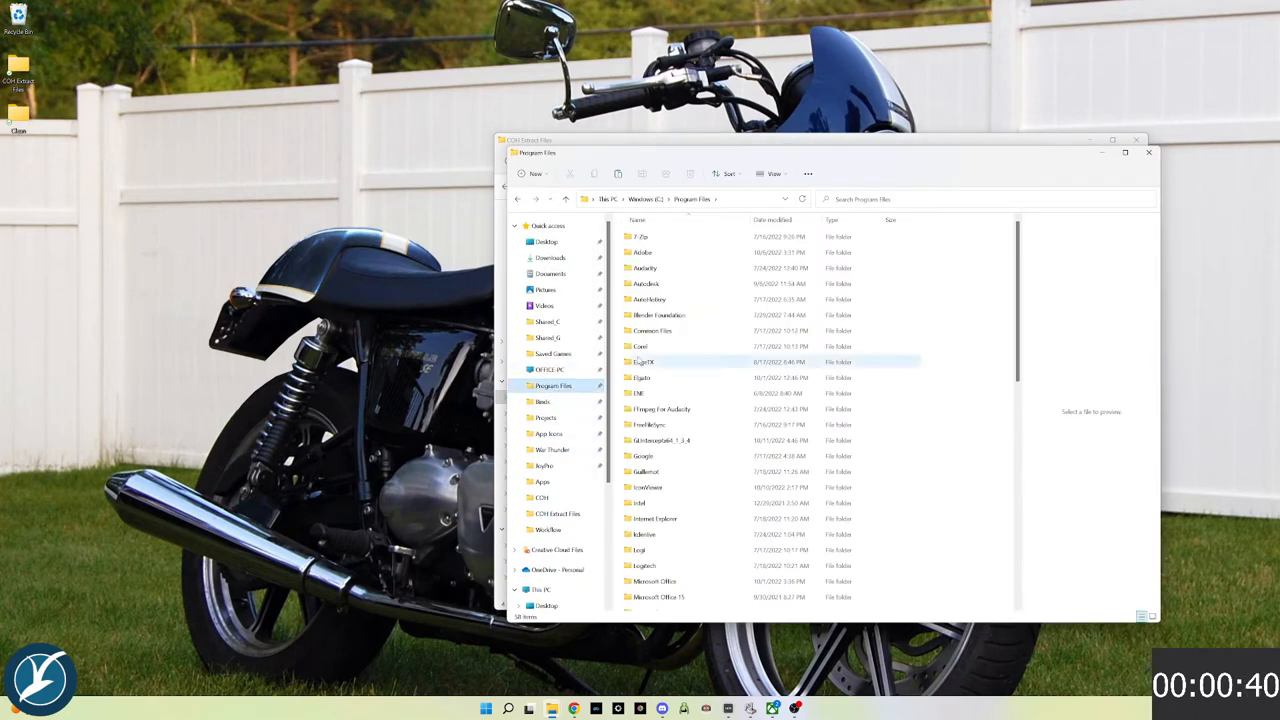
double_click(661, 440)
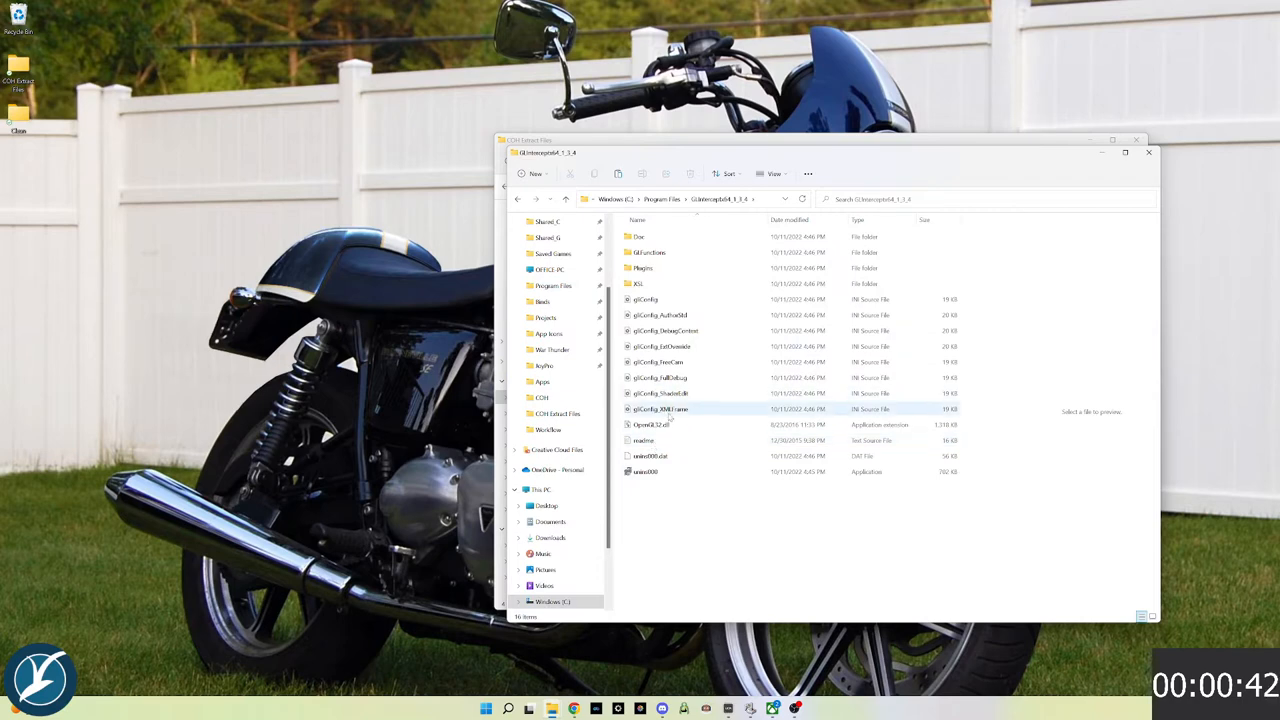
double_click(643, 268)
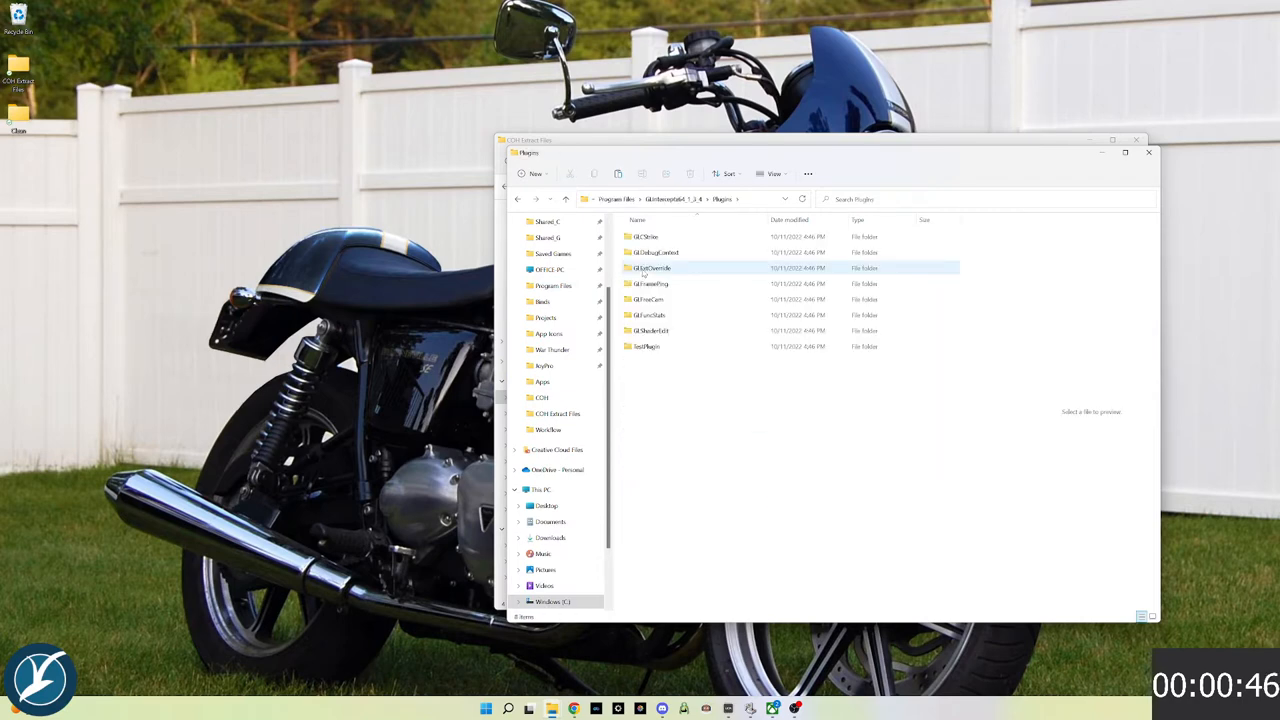
right_click(810, 460)
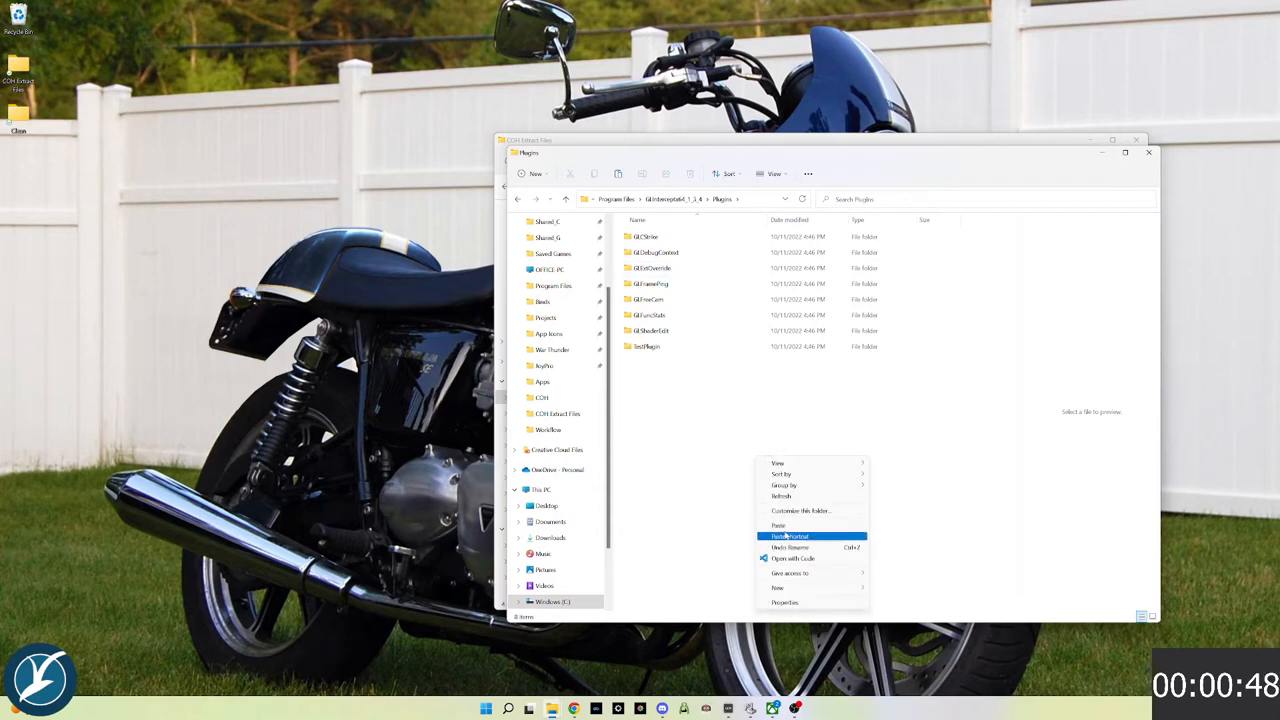
left_click(778, 525)
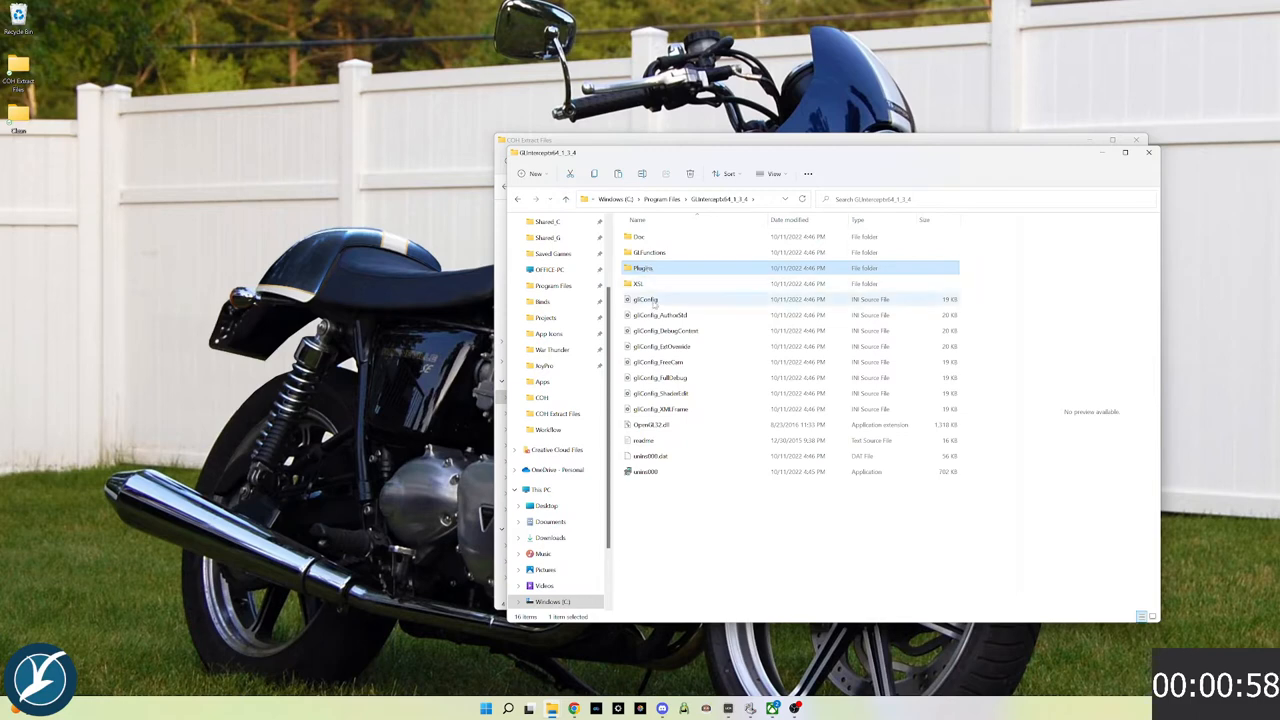
mouse_move(645, 299)
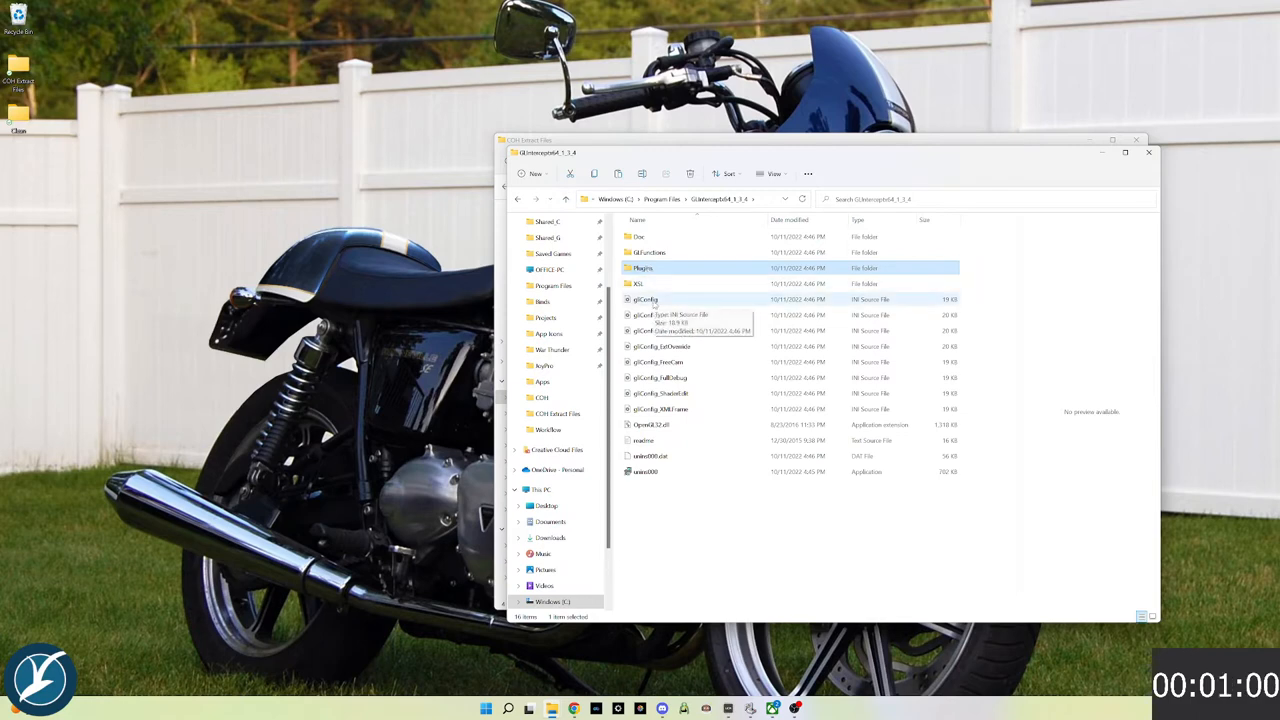
Copy OpenGL32.dll and paste it into C:\Games\Homecoming\bin\win64\live
left_click(651, 424)
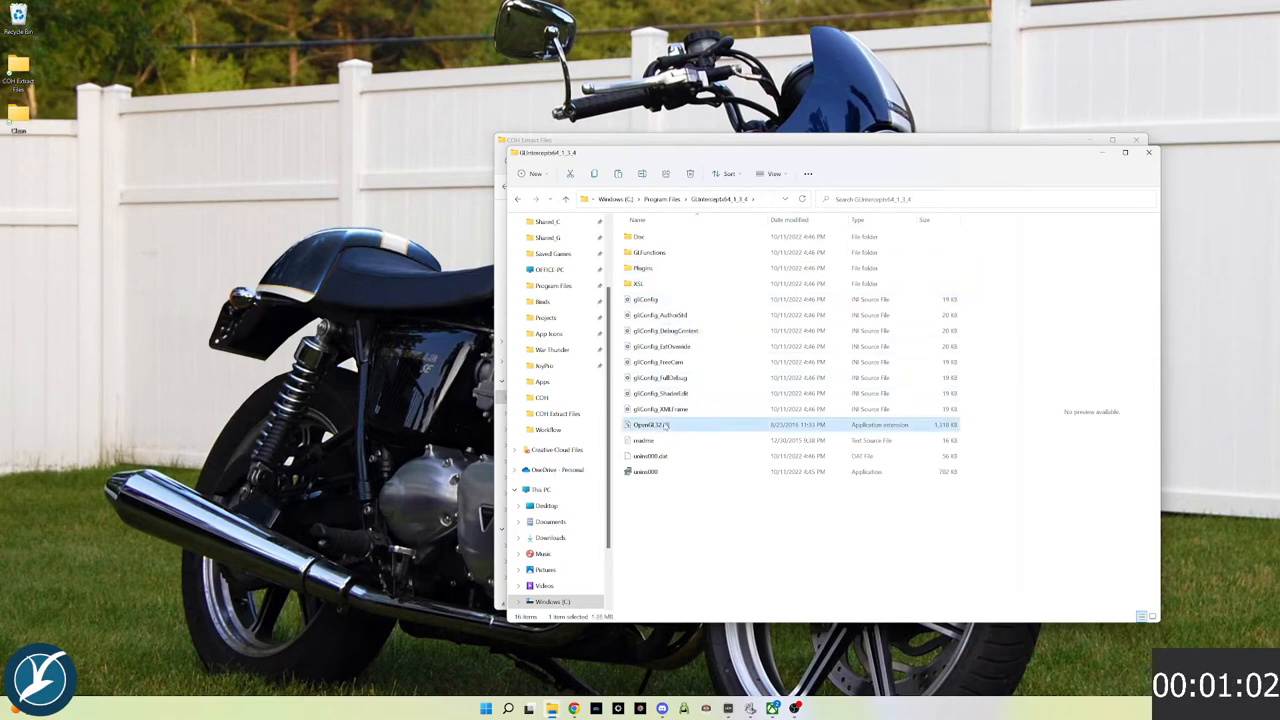
right_click(651, 424)
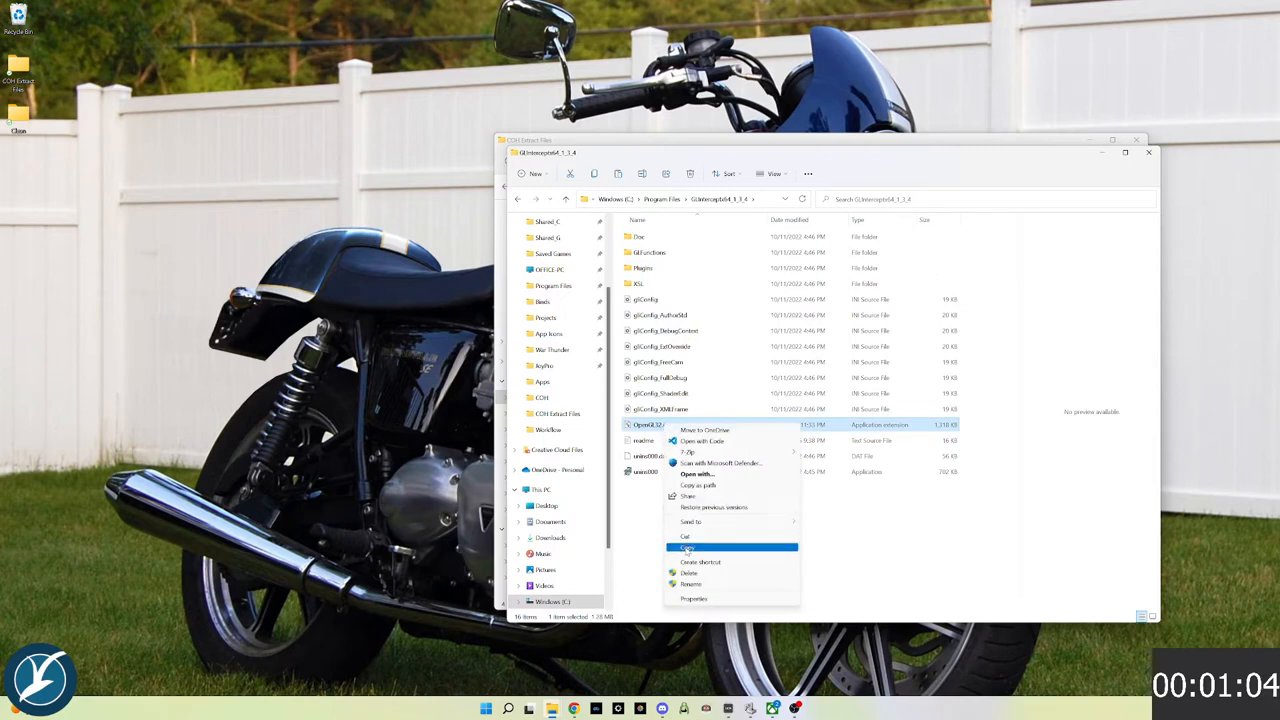
left_click(686, 547)
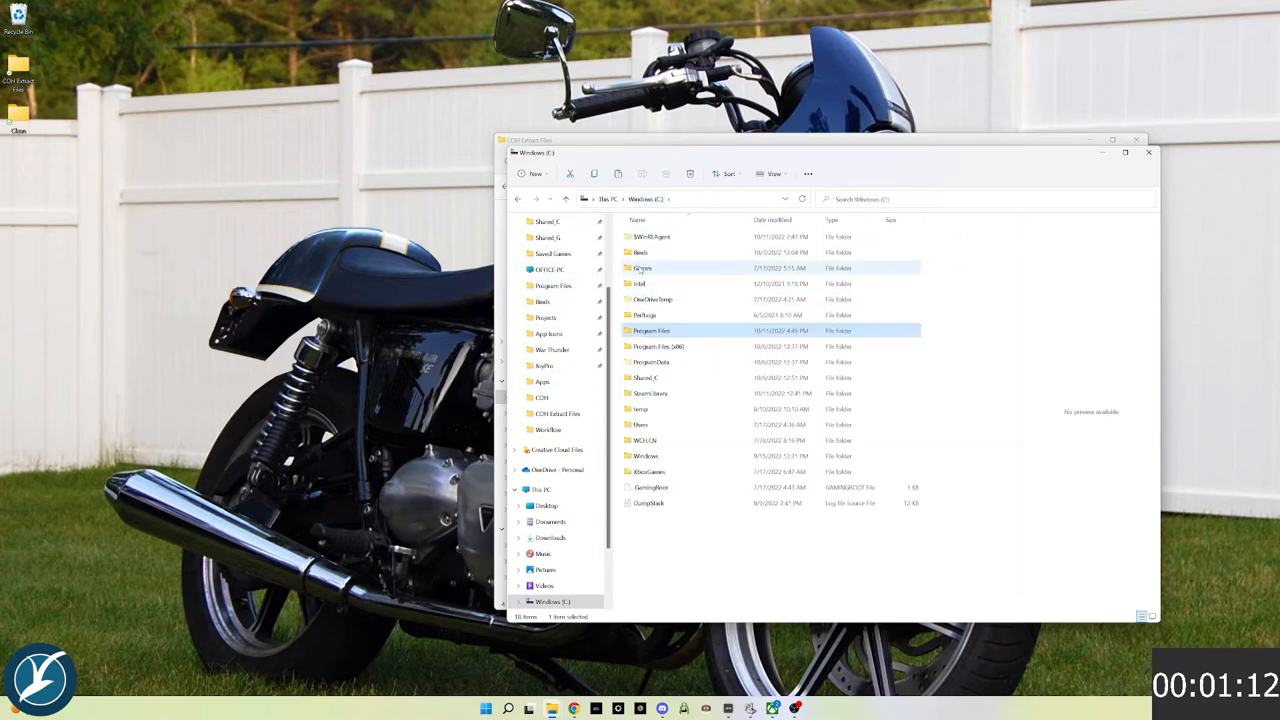
double_click(642, 268)
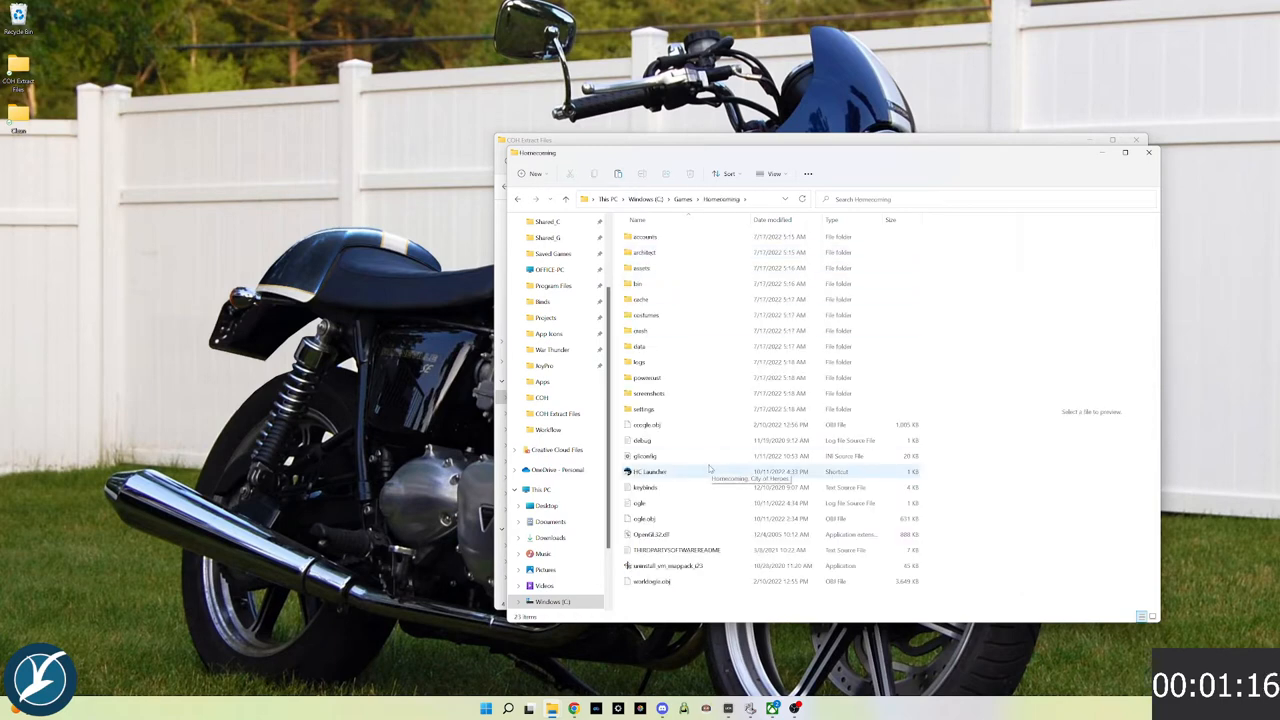
left_click(640, 284)
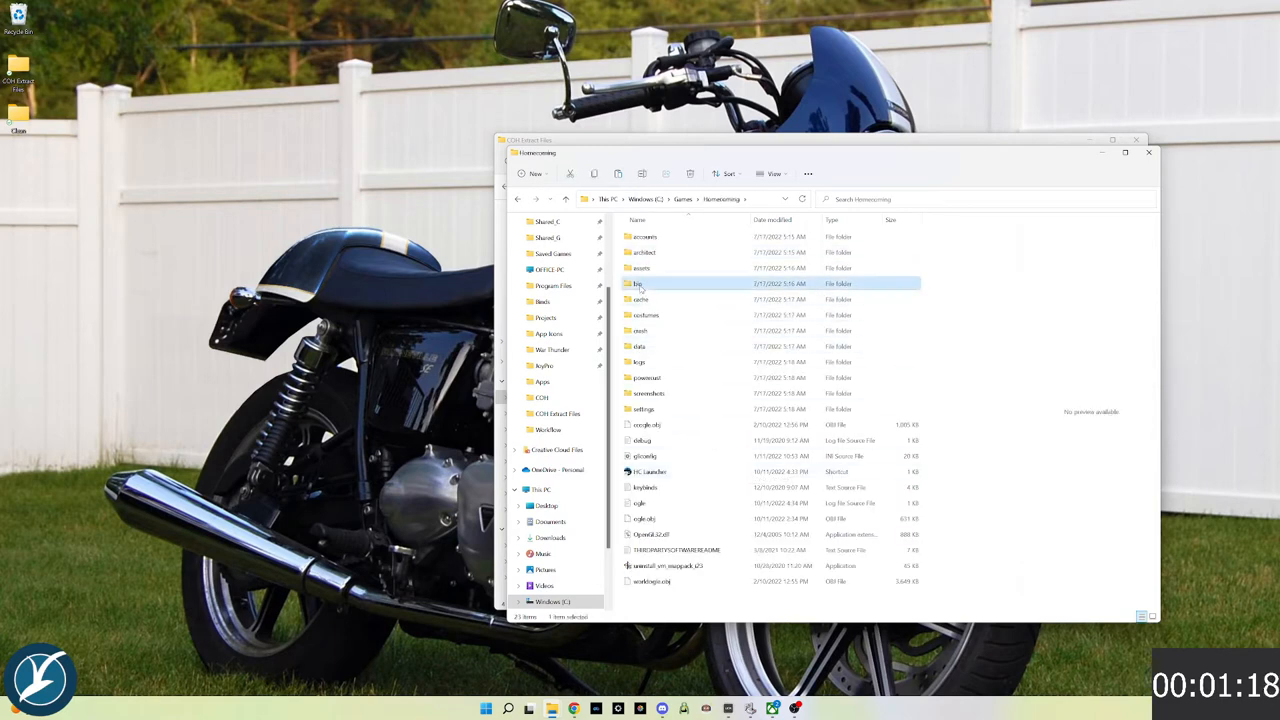
double_click(637, 284)
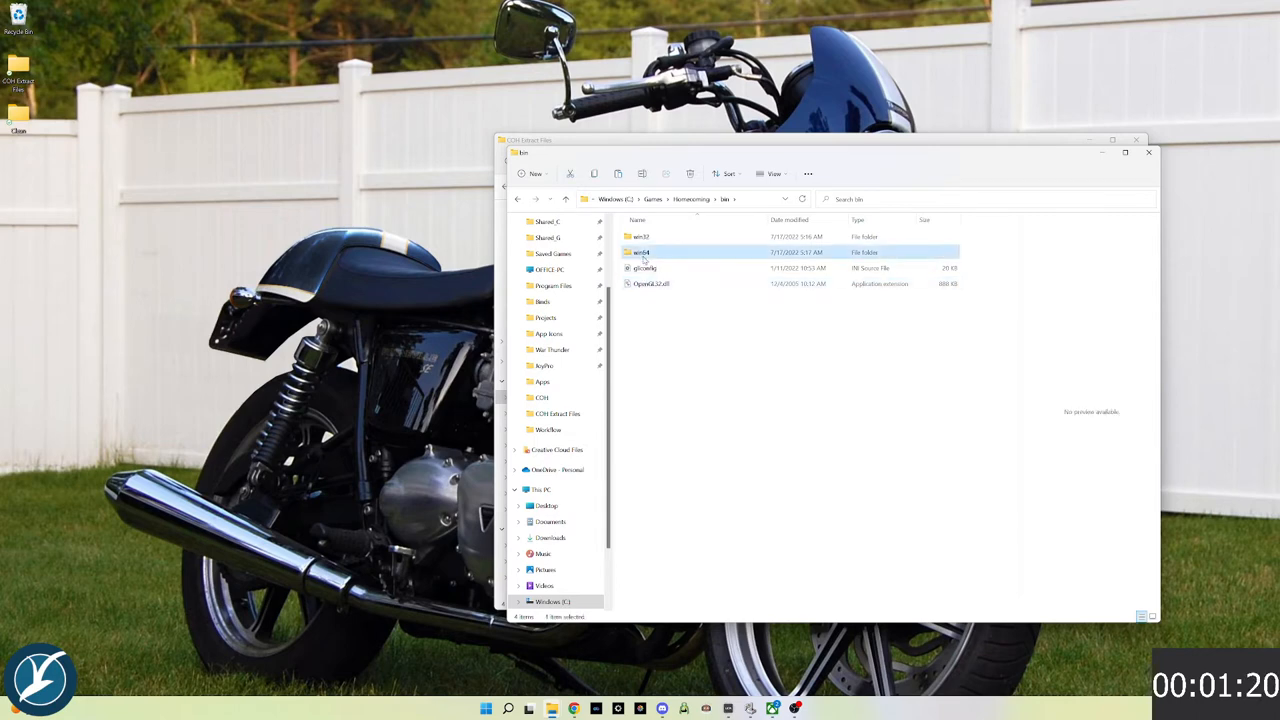
double_click(641, 251)
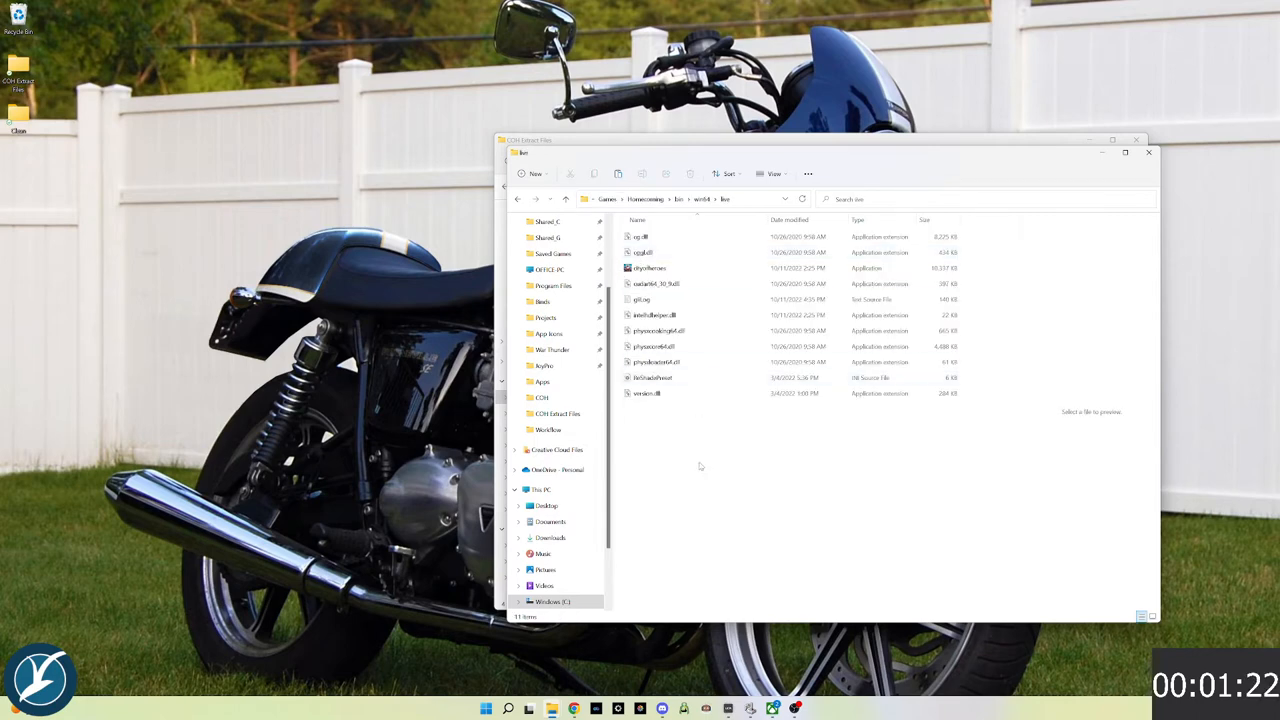
right_click(700, 465)
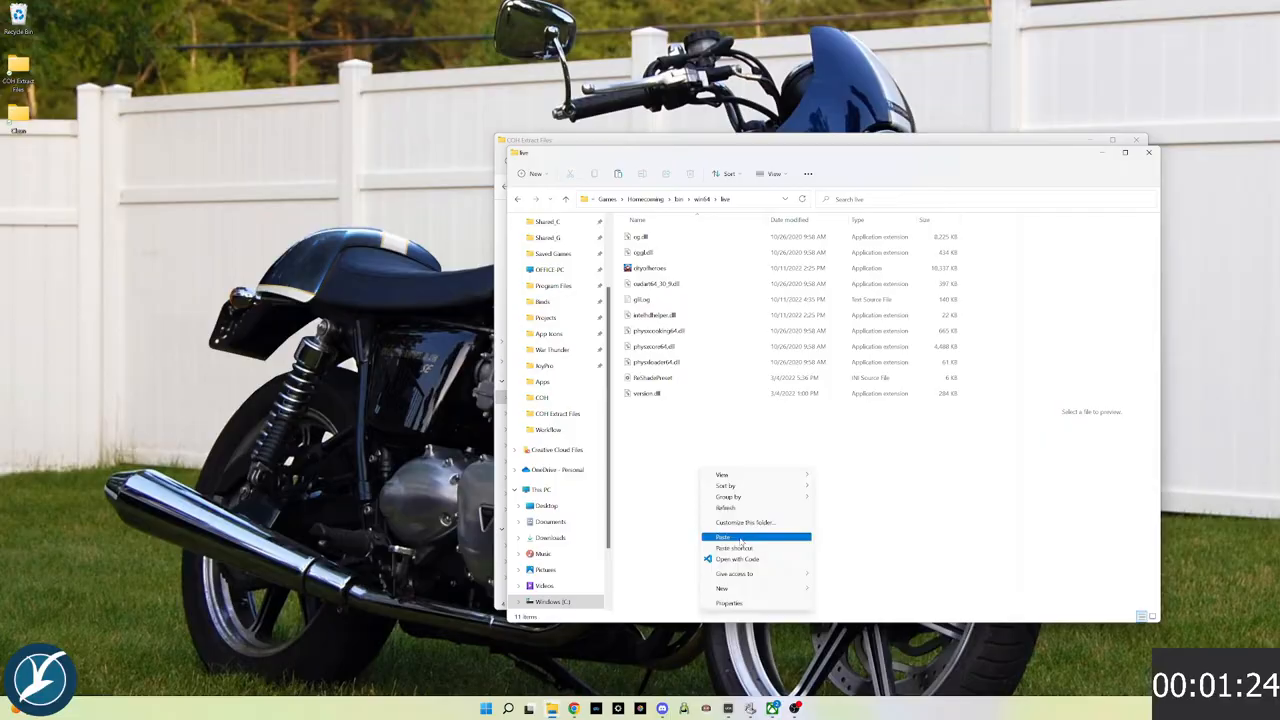
left_click(723, 537)
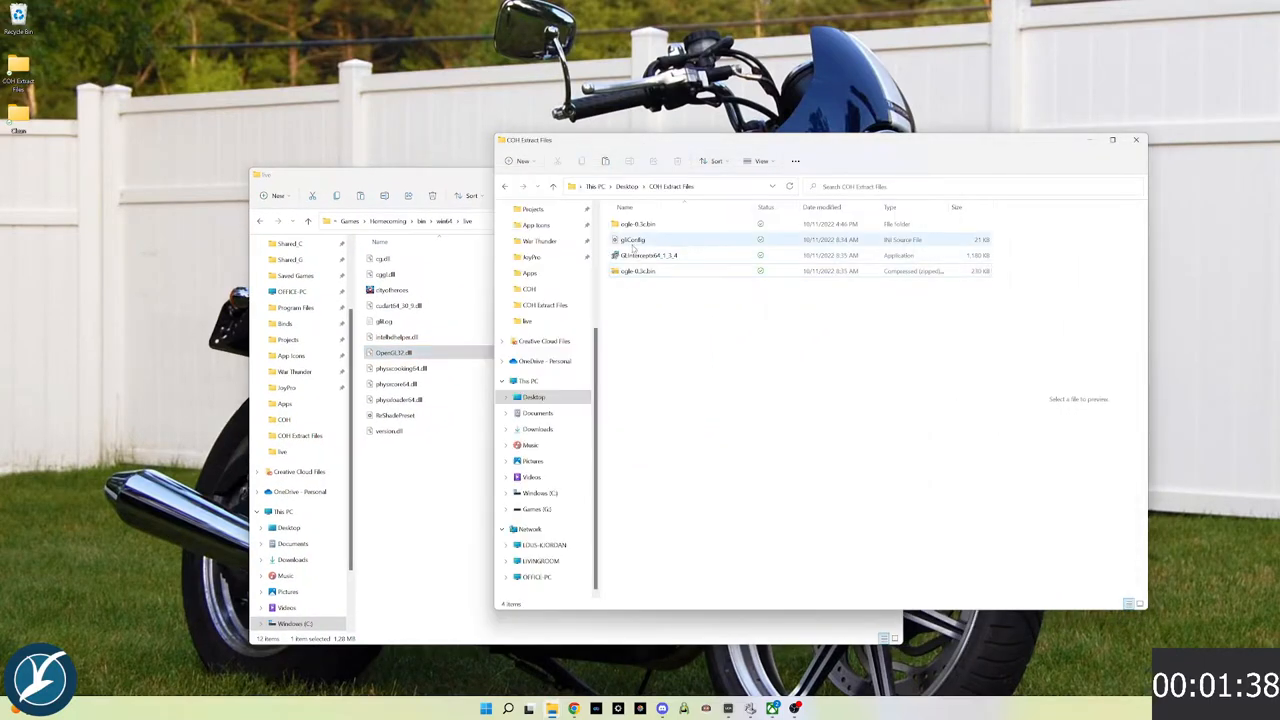
Copy gliConfig from COH Extract Files and paste it into the live folder
right_click(631, 240)
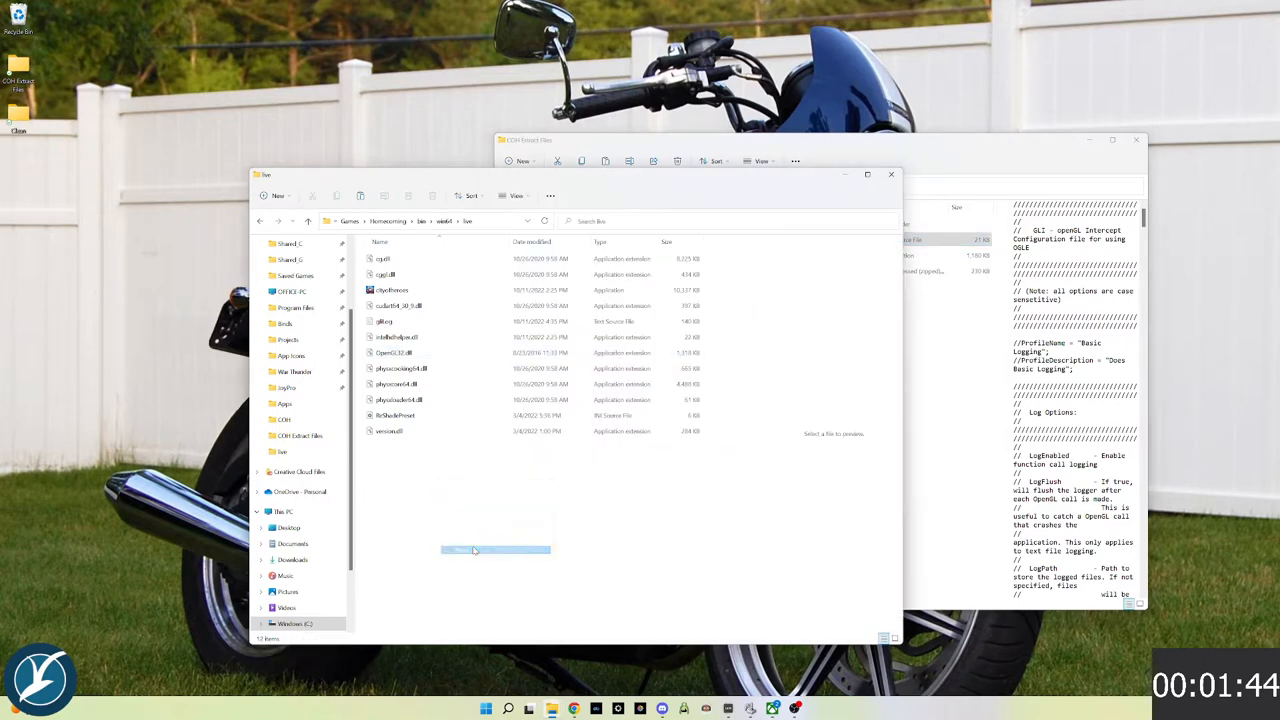
left_click(388, 321)
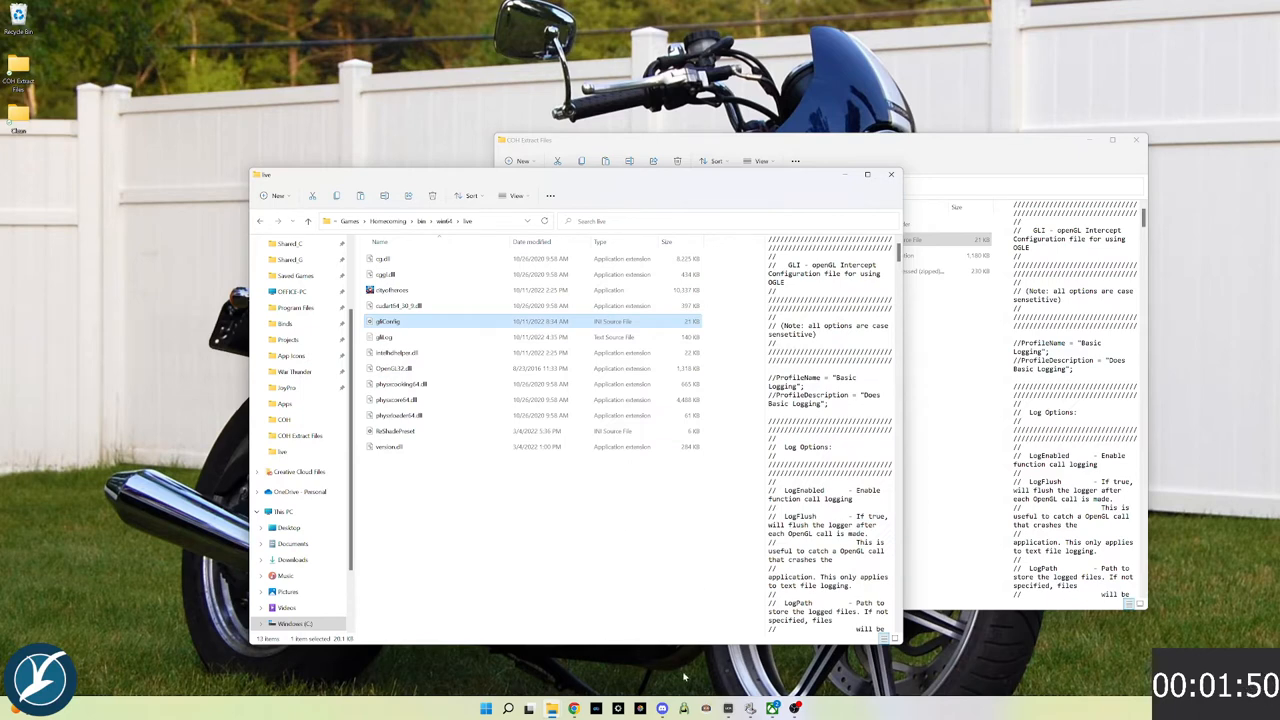
mouse_move(662, 708)
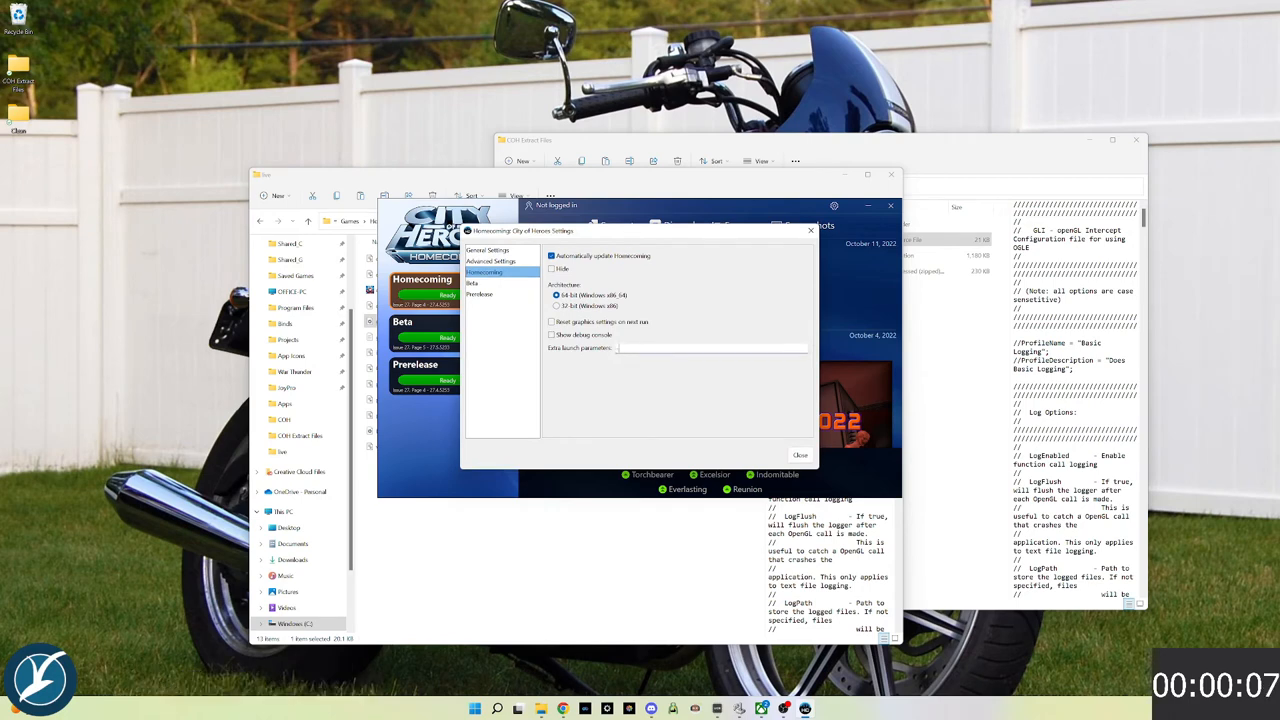
Enter -useTexEnvCombine under Extra launch parameters and close the launcher settings
type("-useTexEnvCombine")
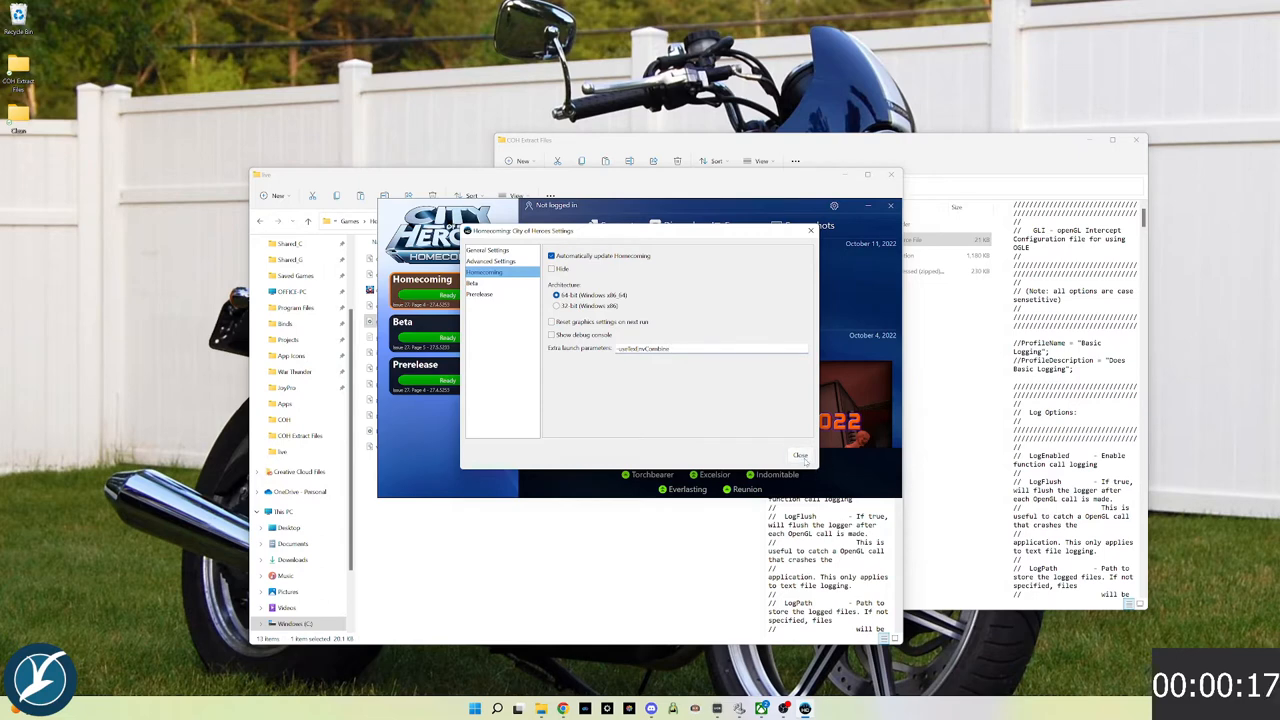
left_click(800, 455)
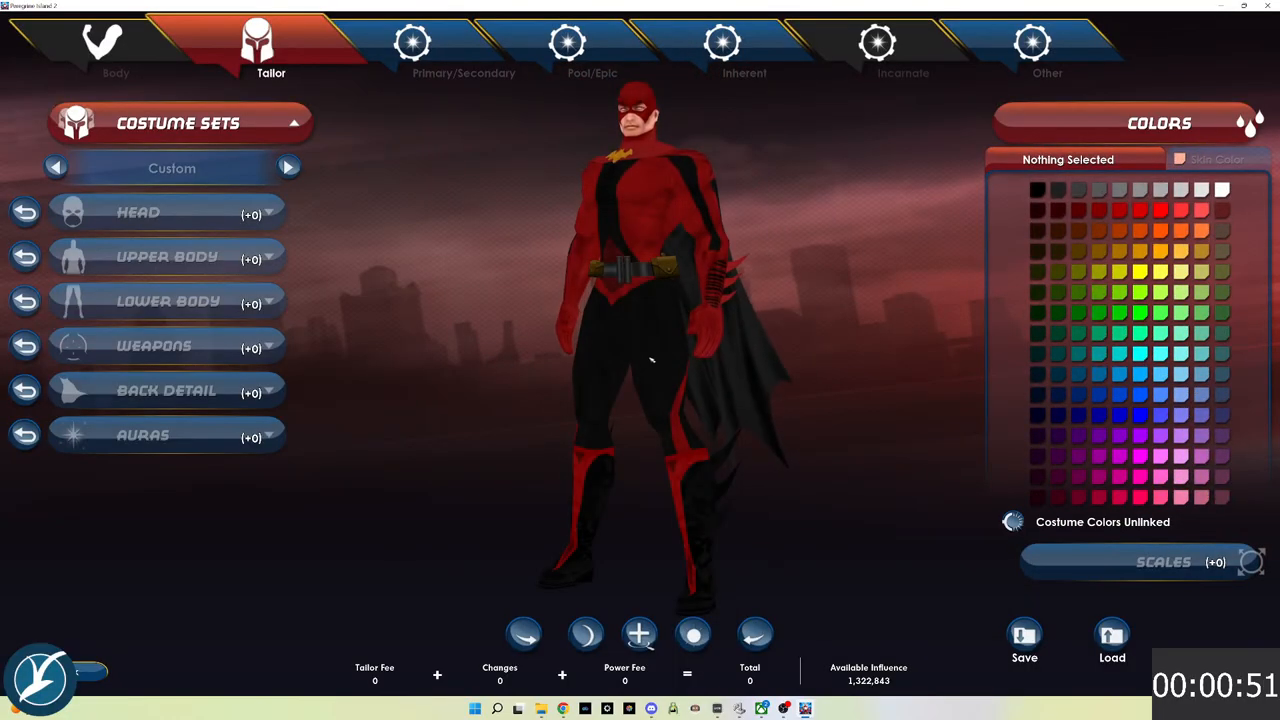
In the Tailor screen, collapse Costume Sets and expand the Weapons section
left_click(158, 346)
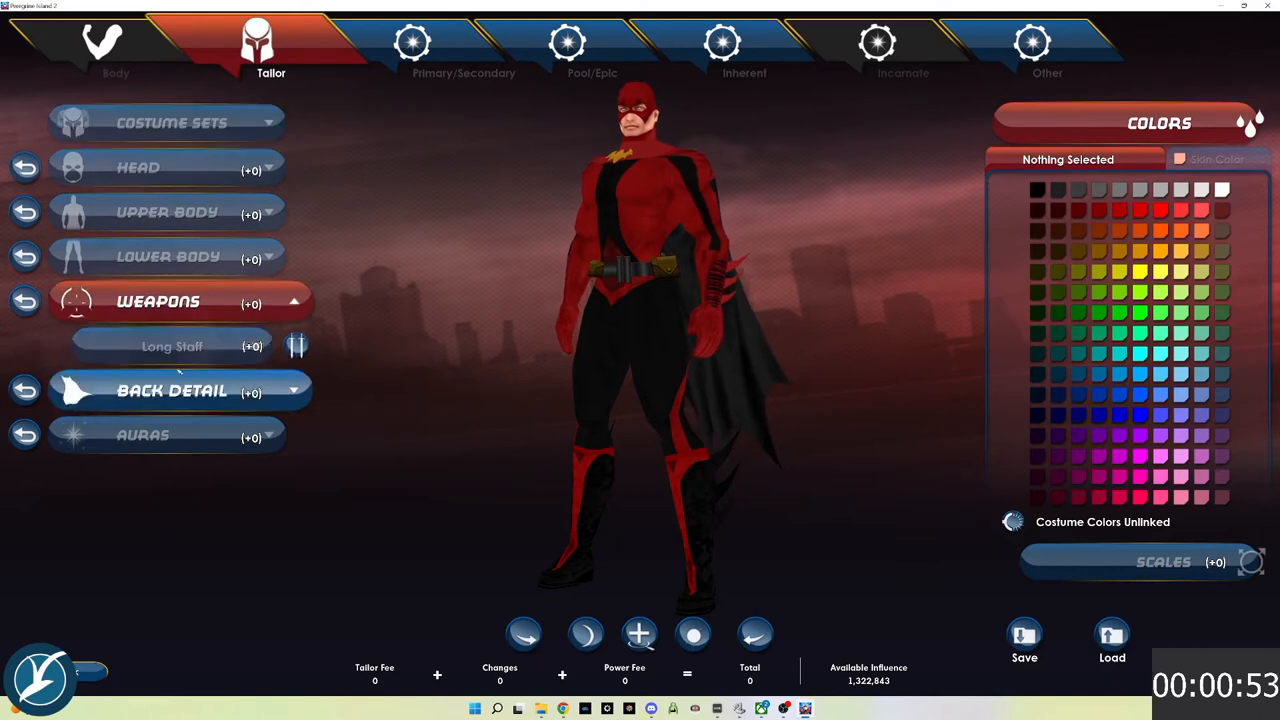
left_click(171, 346)
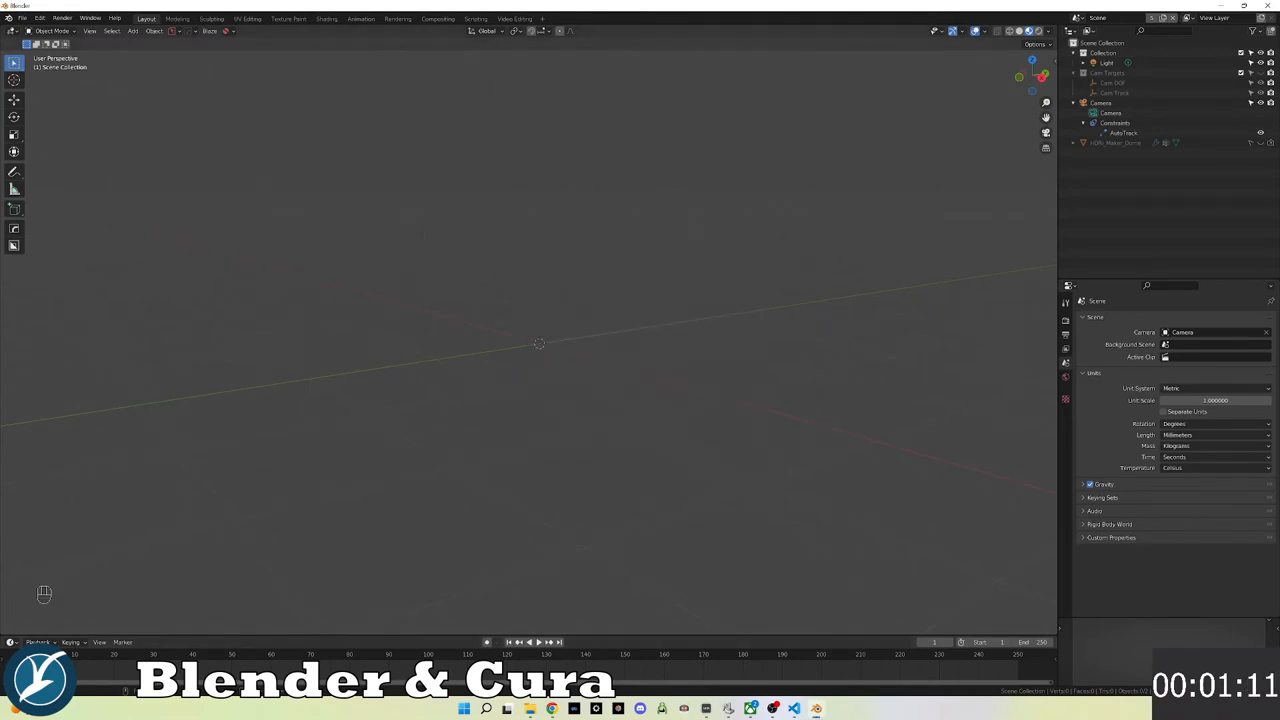
Import ogle.obj from the Homecoming folder as a Wavefront OBJ model
left_click(22, 18)
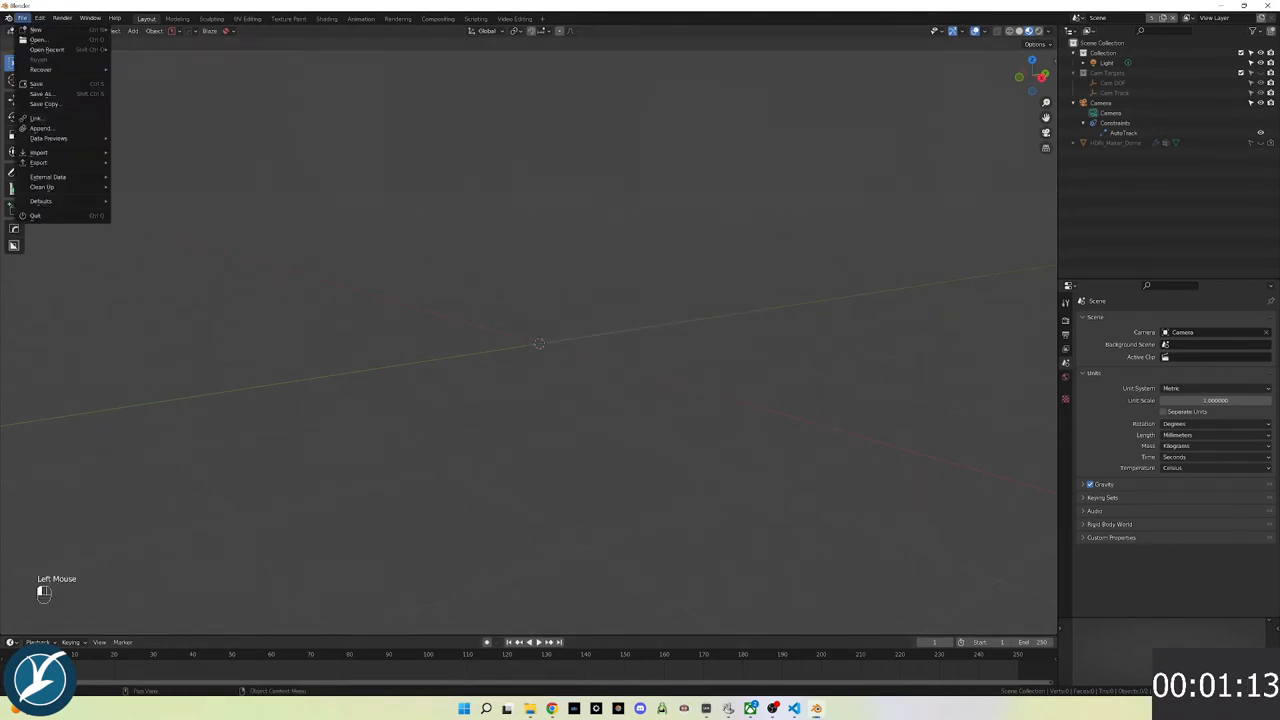
left_click(39, 152)
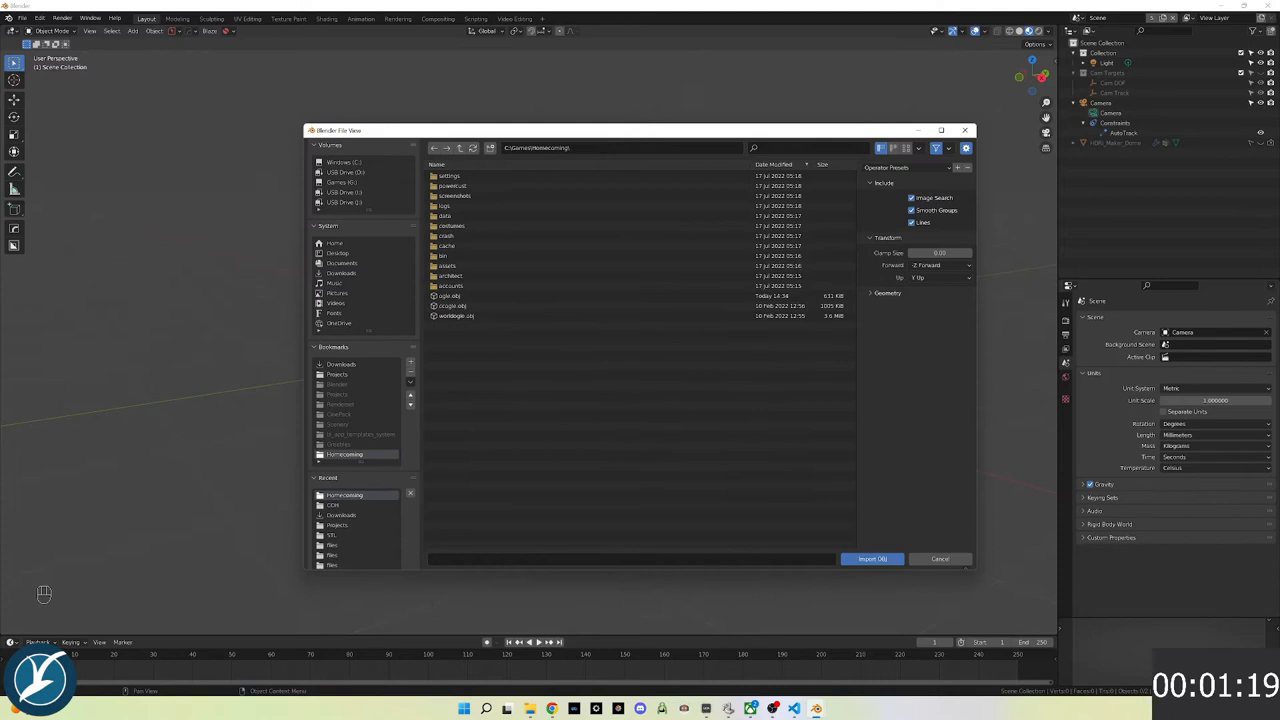
left_click(450, 296)
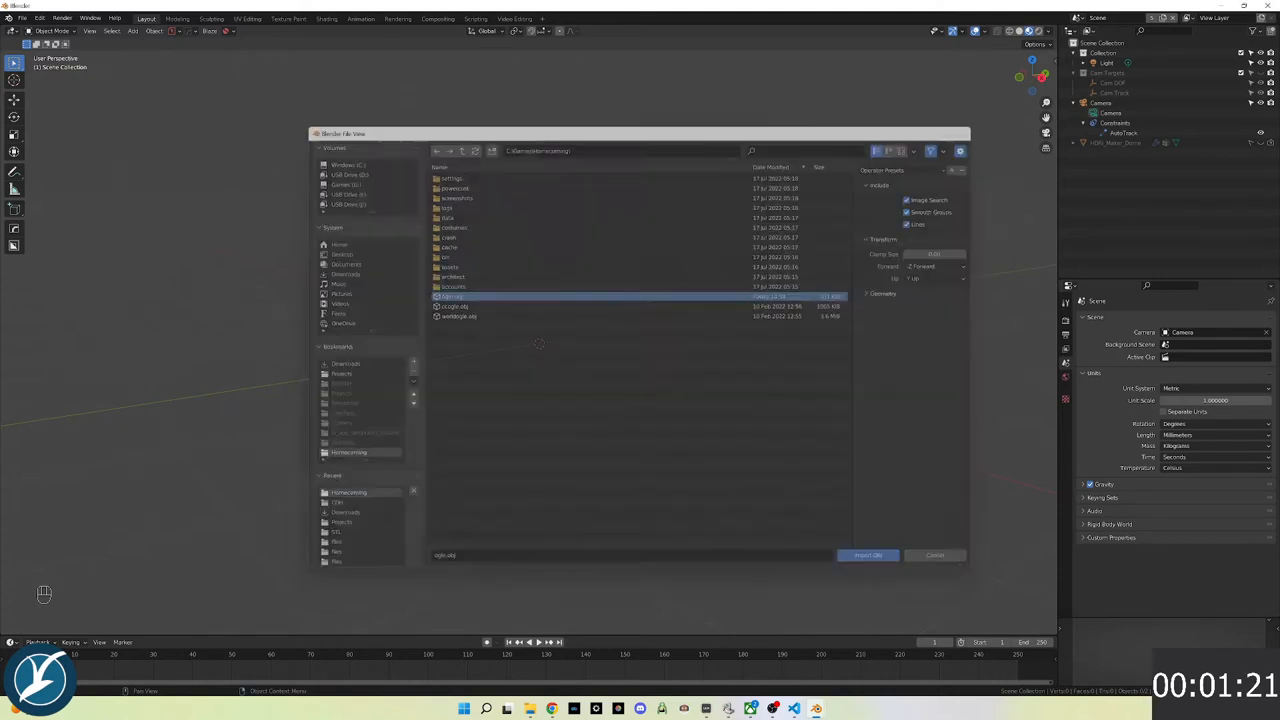
left_click(867, 555)
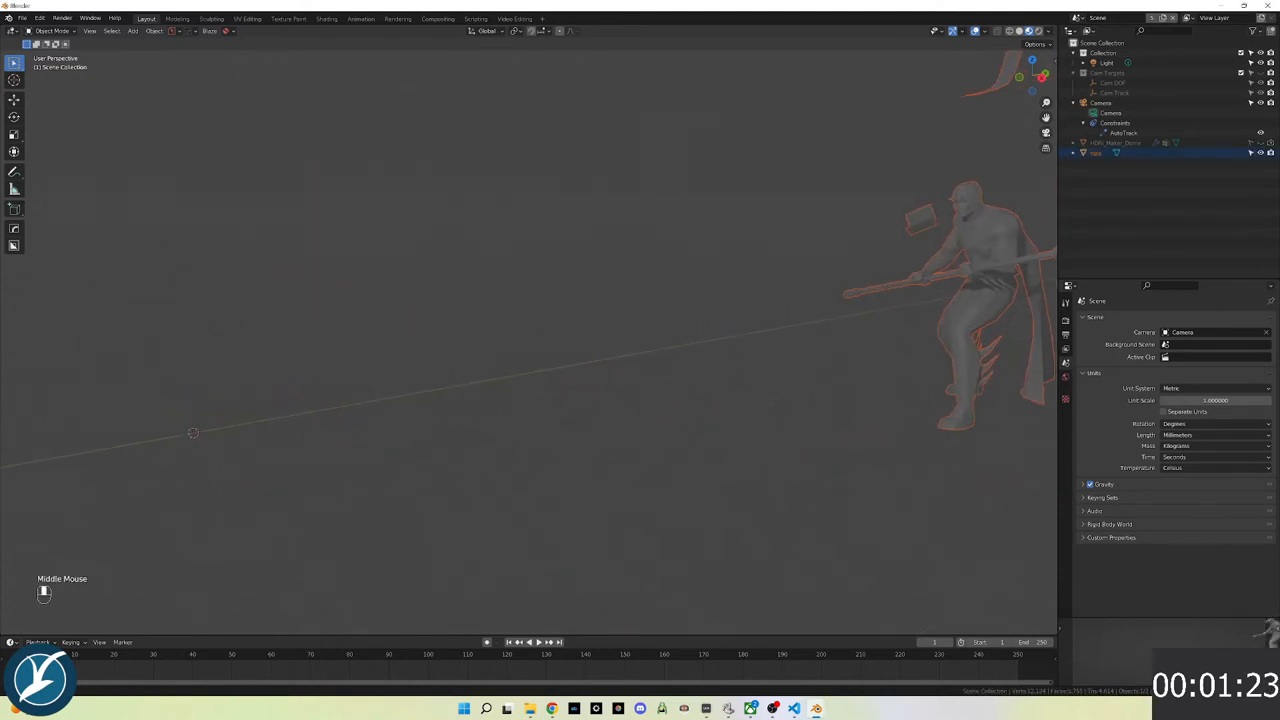
In Edit Mode, merge the mesh's duplicate vertices by distance
scroll("down", 3)
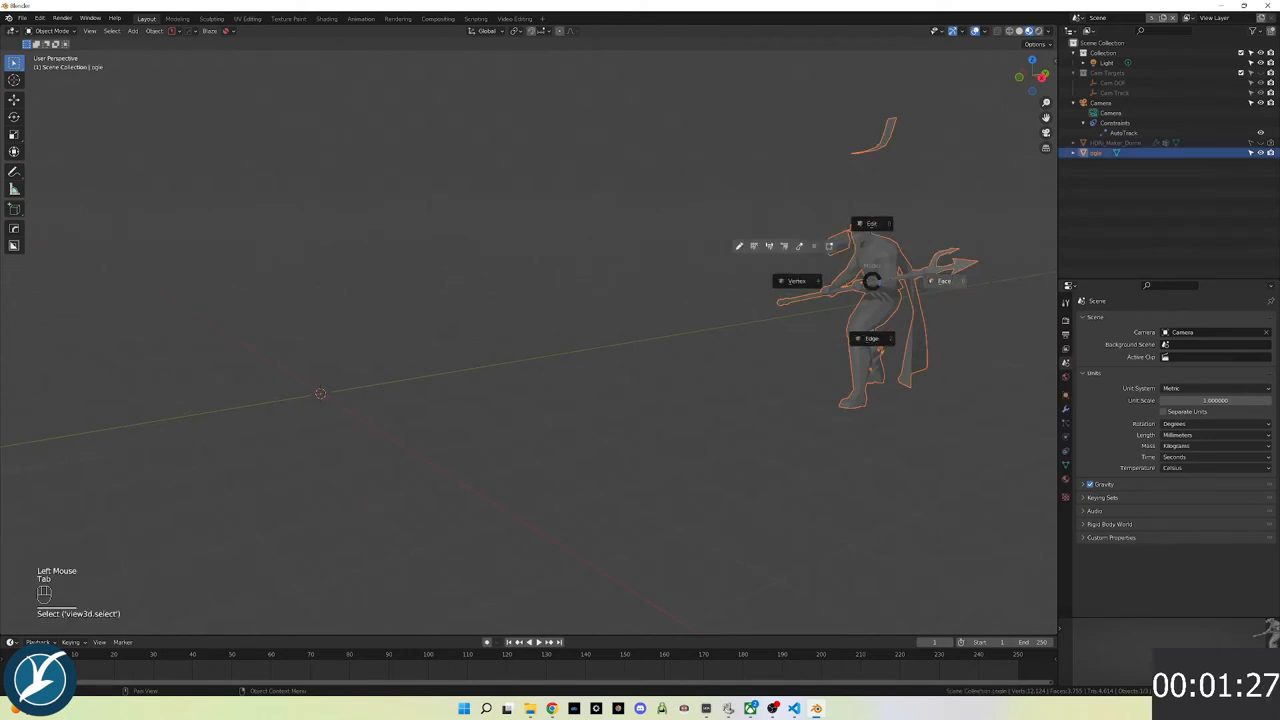
key("Tab")
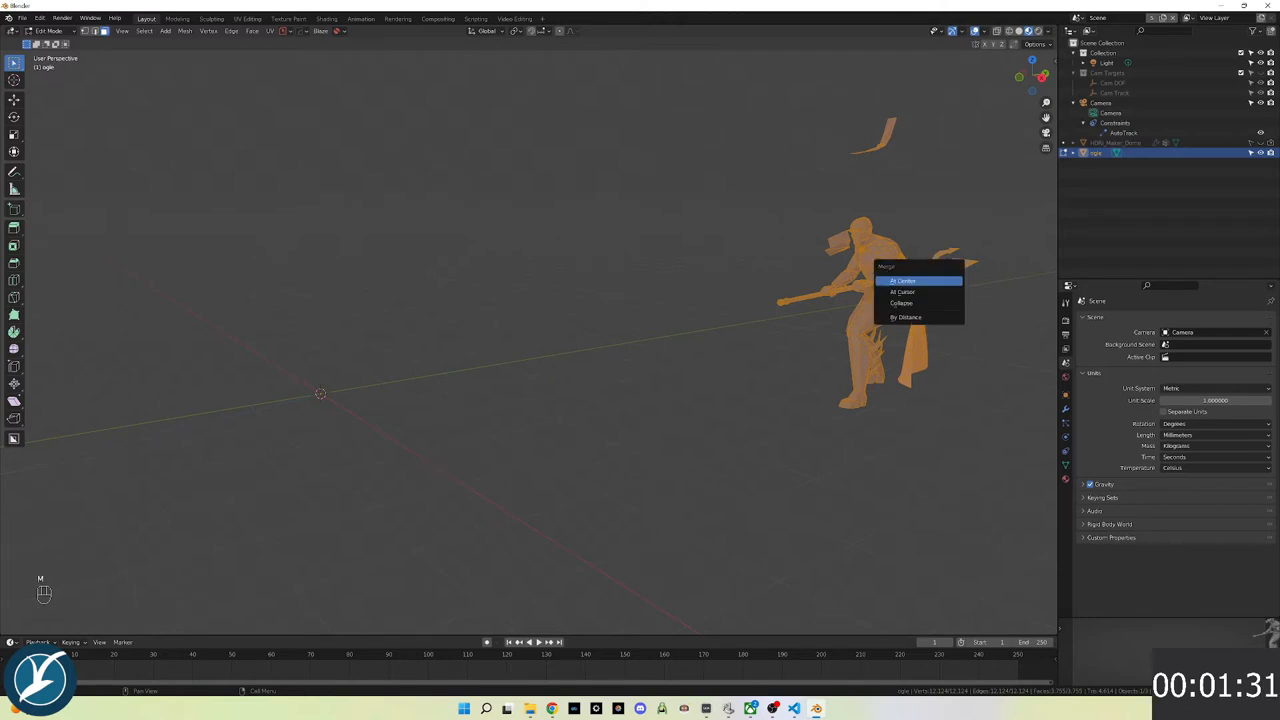
left_click(904, 317)
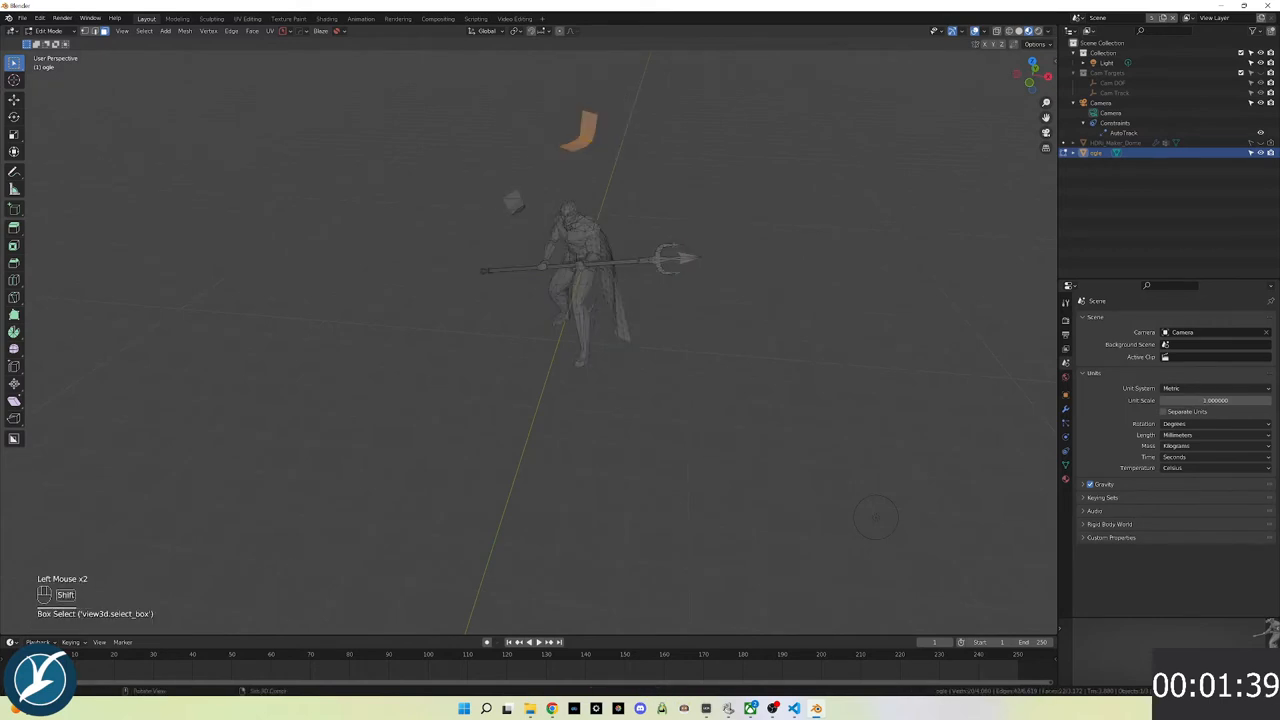
Select and delete the stray floating fragments around the character
left_click(515, 205)
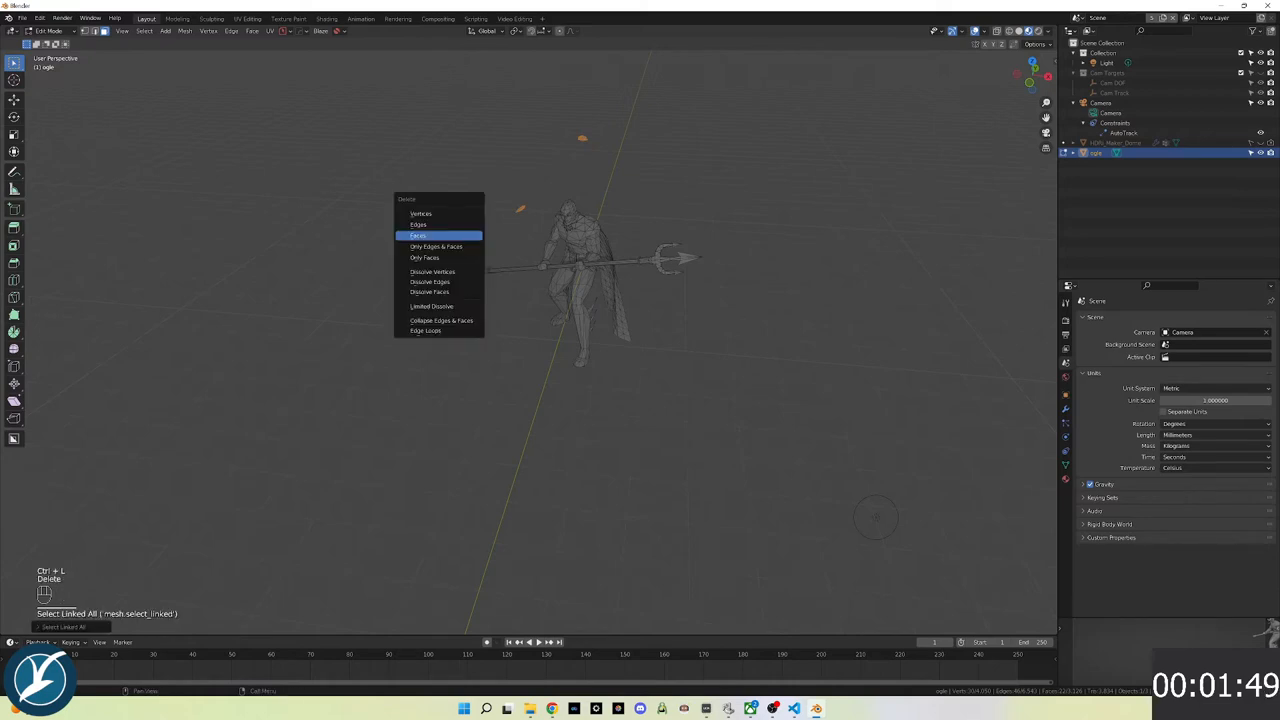
left_click(419, 235)
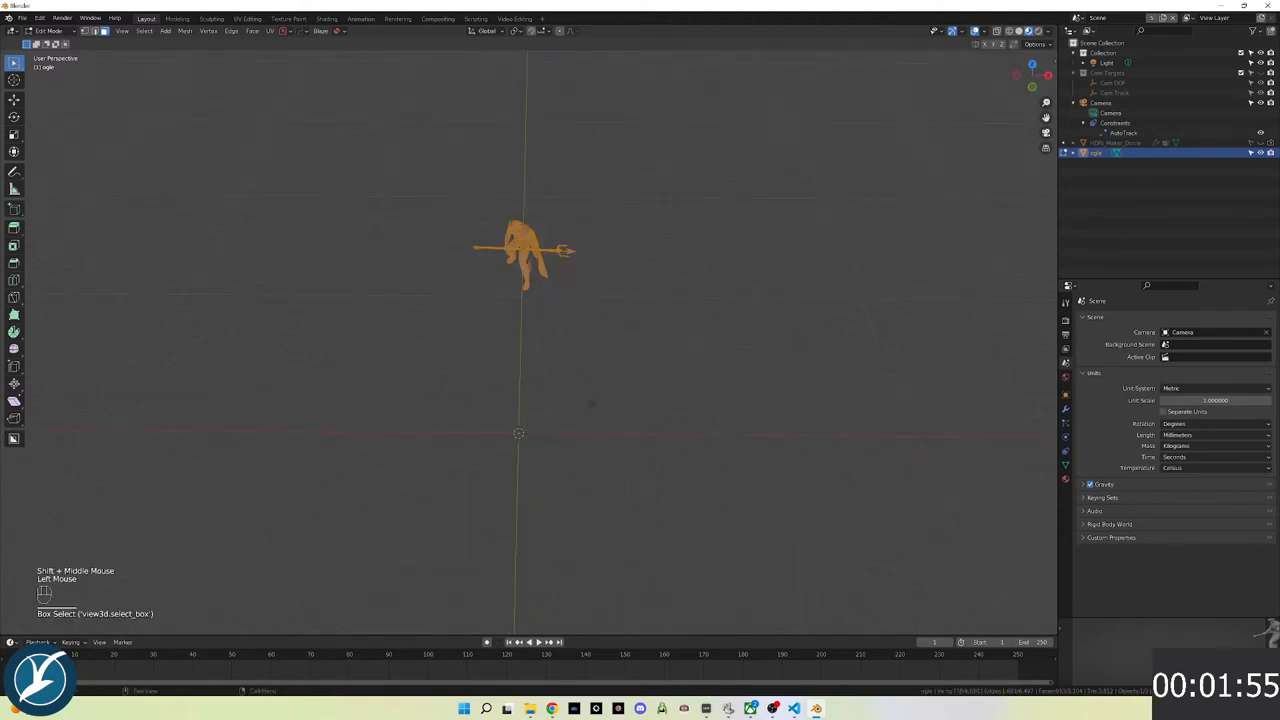
key("ctrl+l")
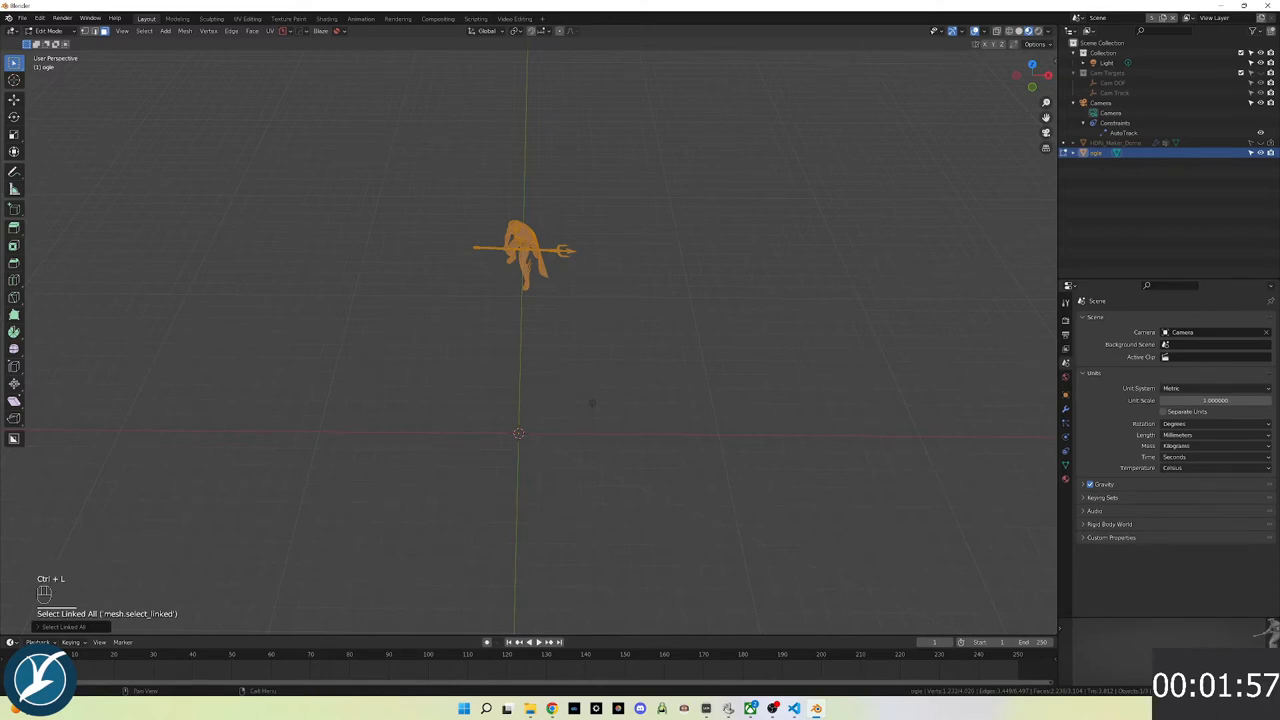
scroll("down", 3)
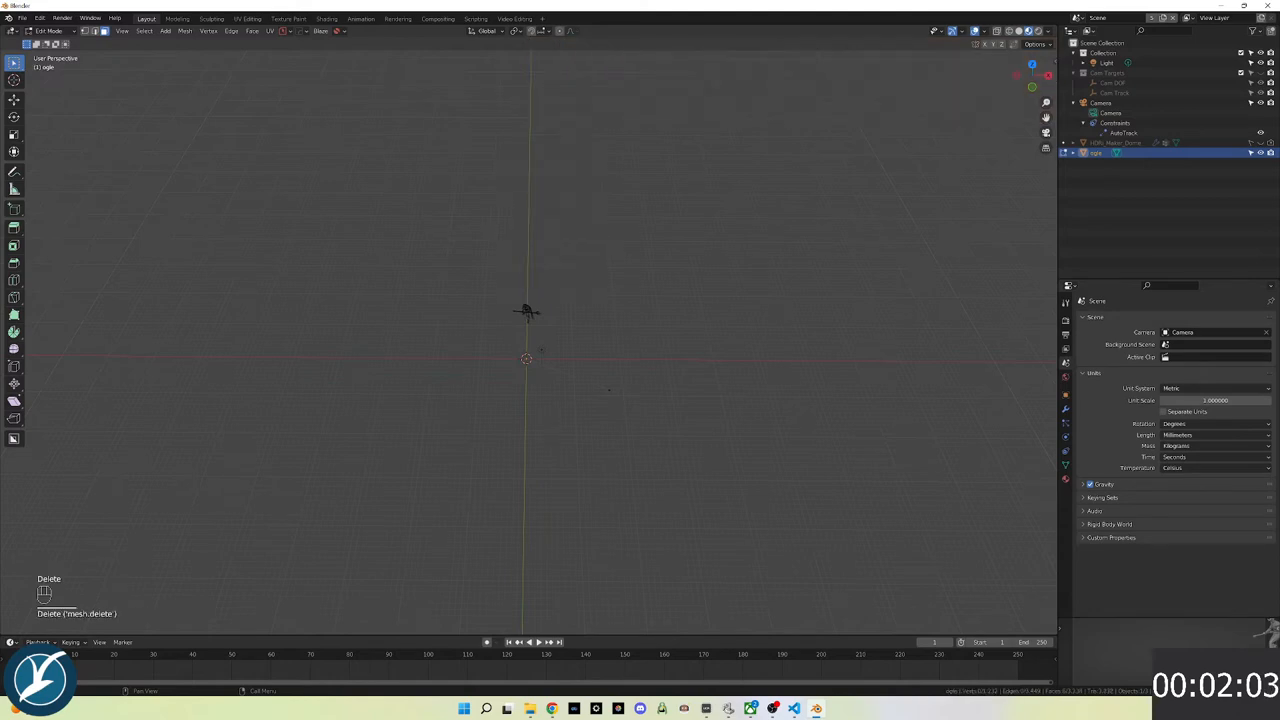
key("a")
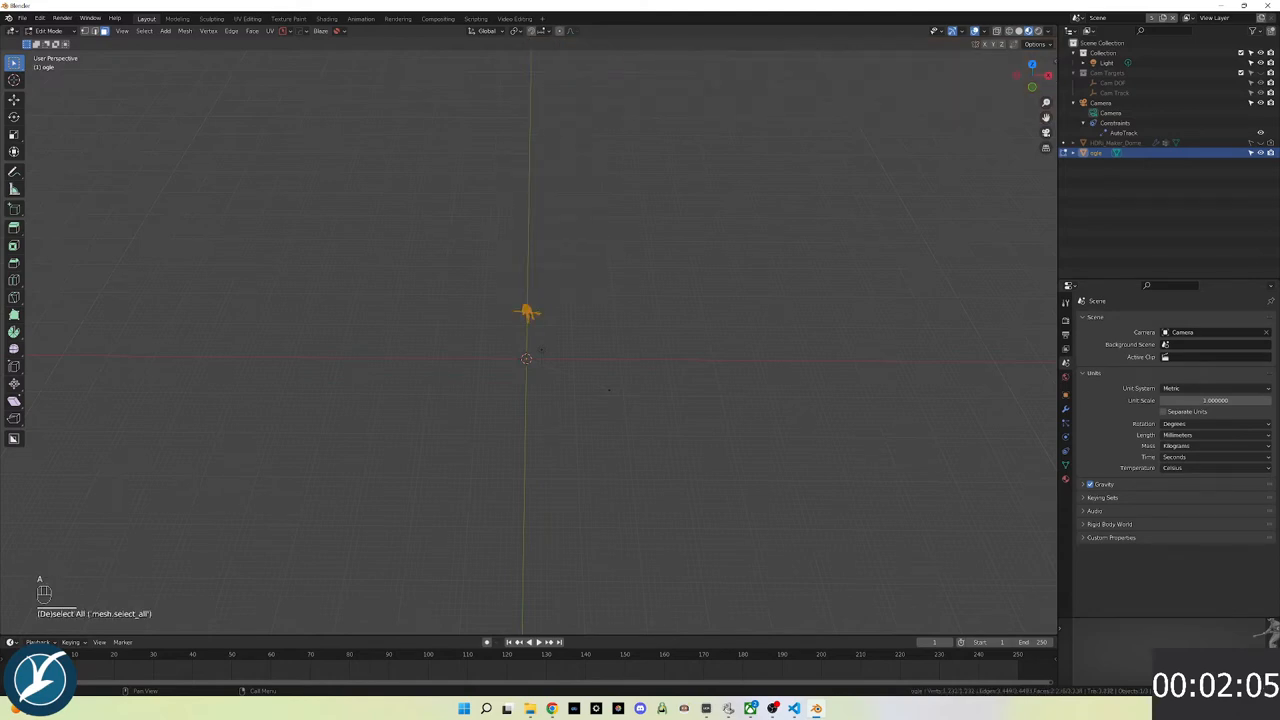
left_click(122, 31)
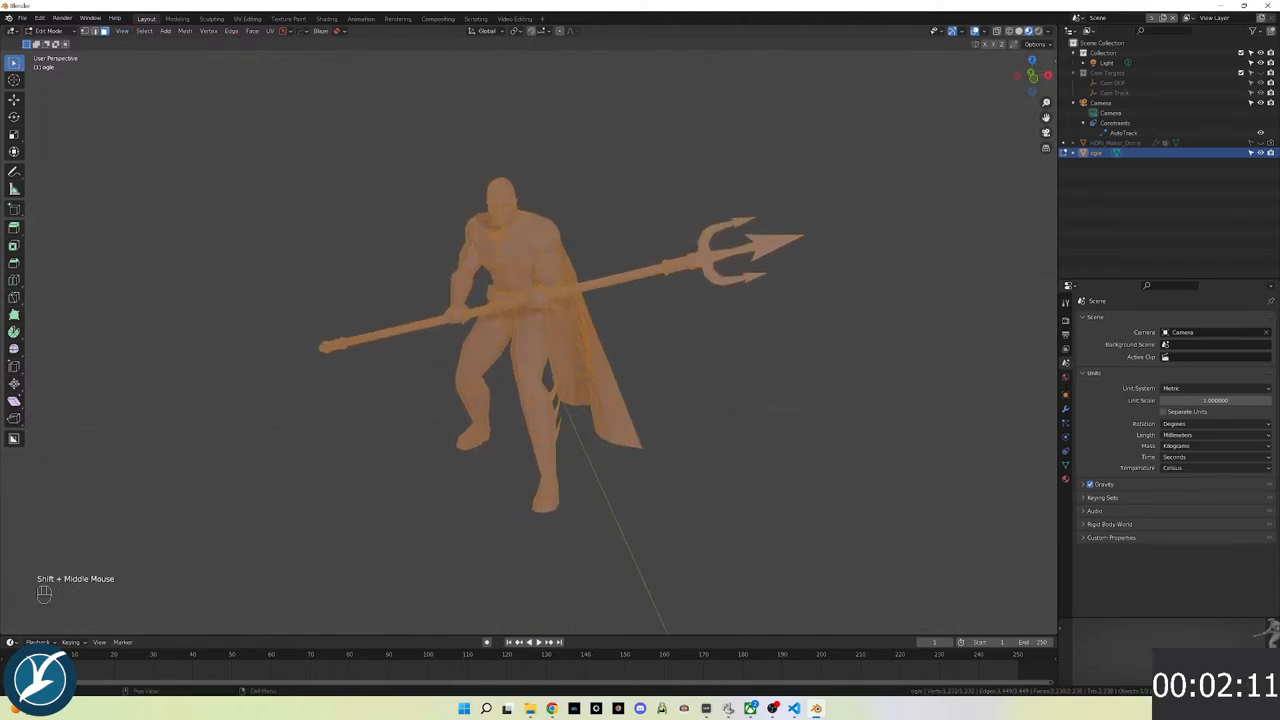
Return to Object Mode and add level-2 subdivision smoothing with Ctrl+2
key("Tab")
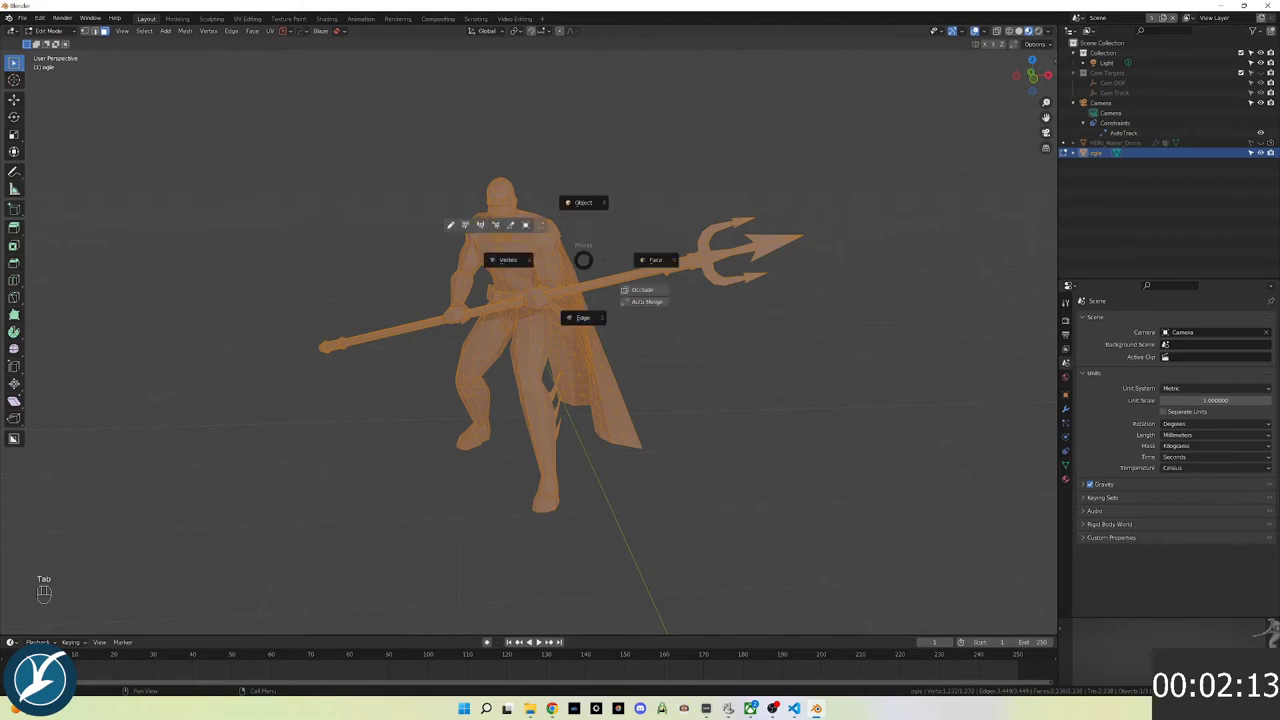
key("Tab")
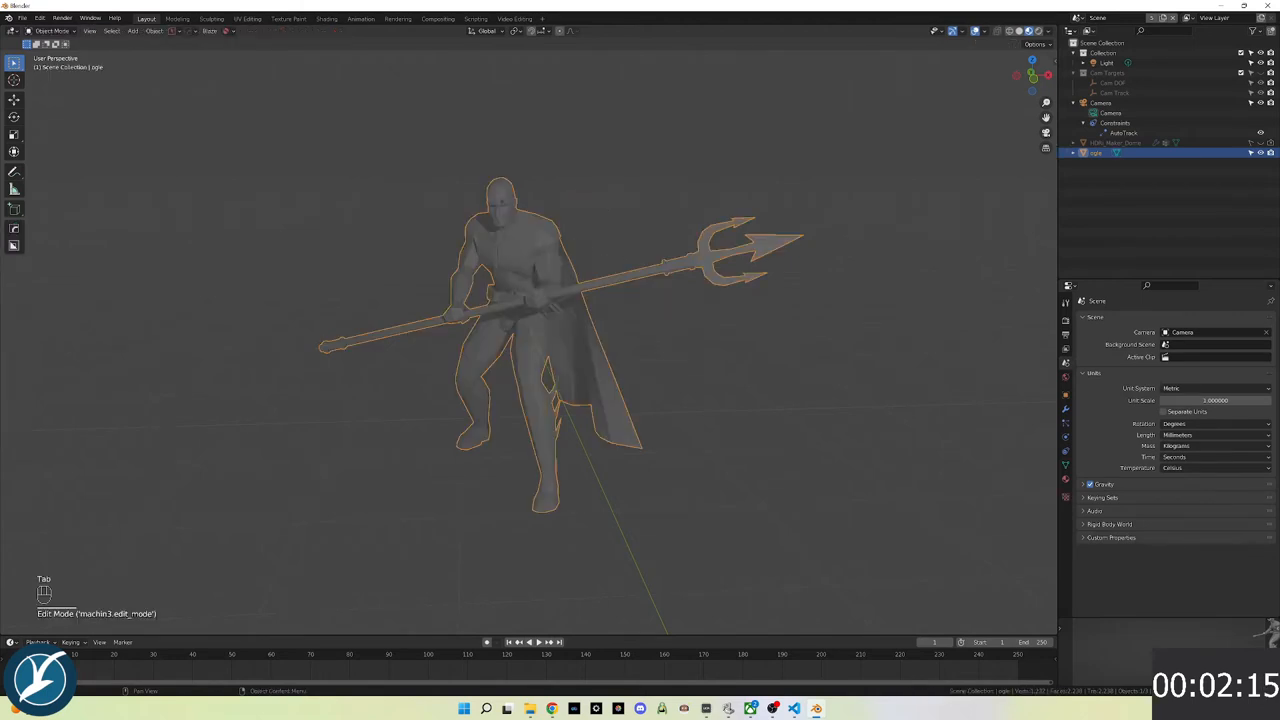
key("ctrl+2")
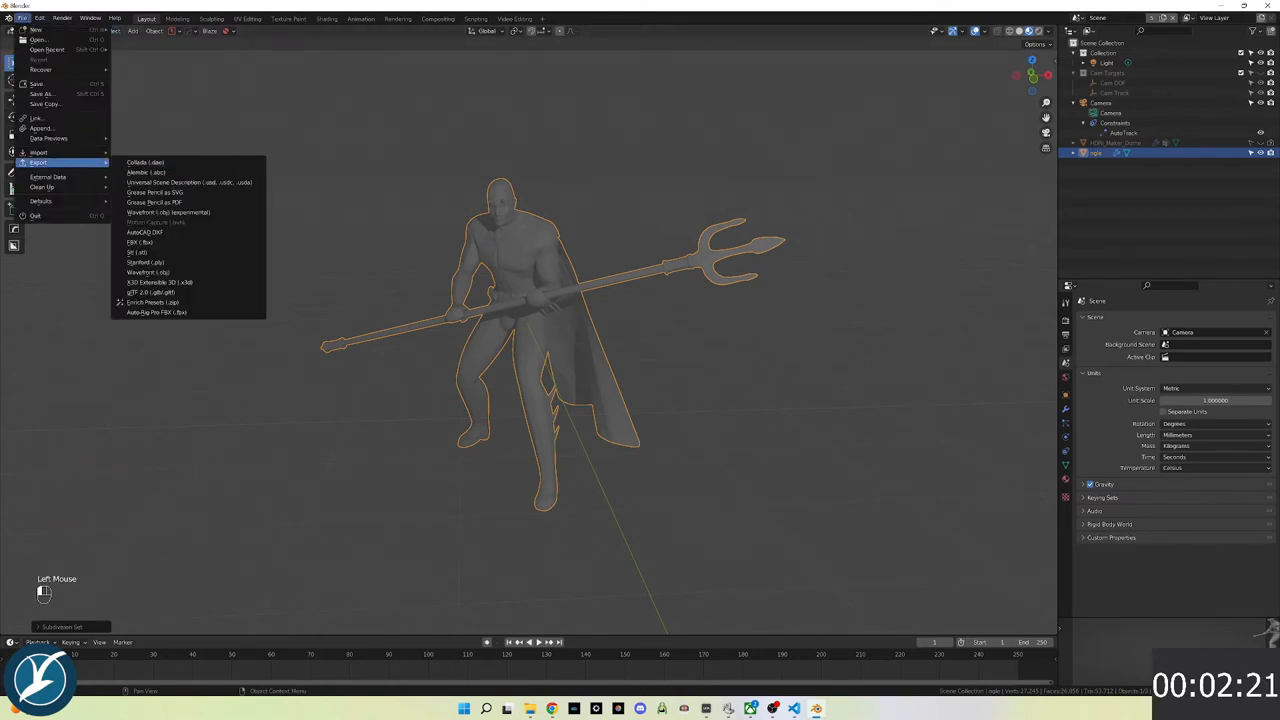
Export the selection as DevilBat.stl into Documents\Blender\Projects\COH
left_click(138, 252)
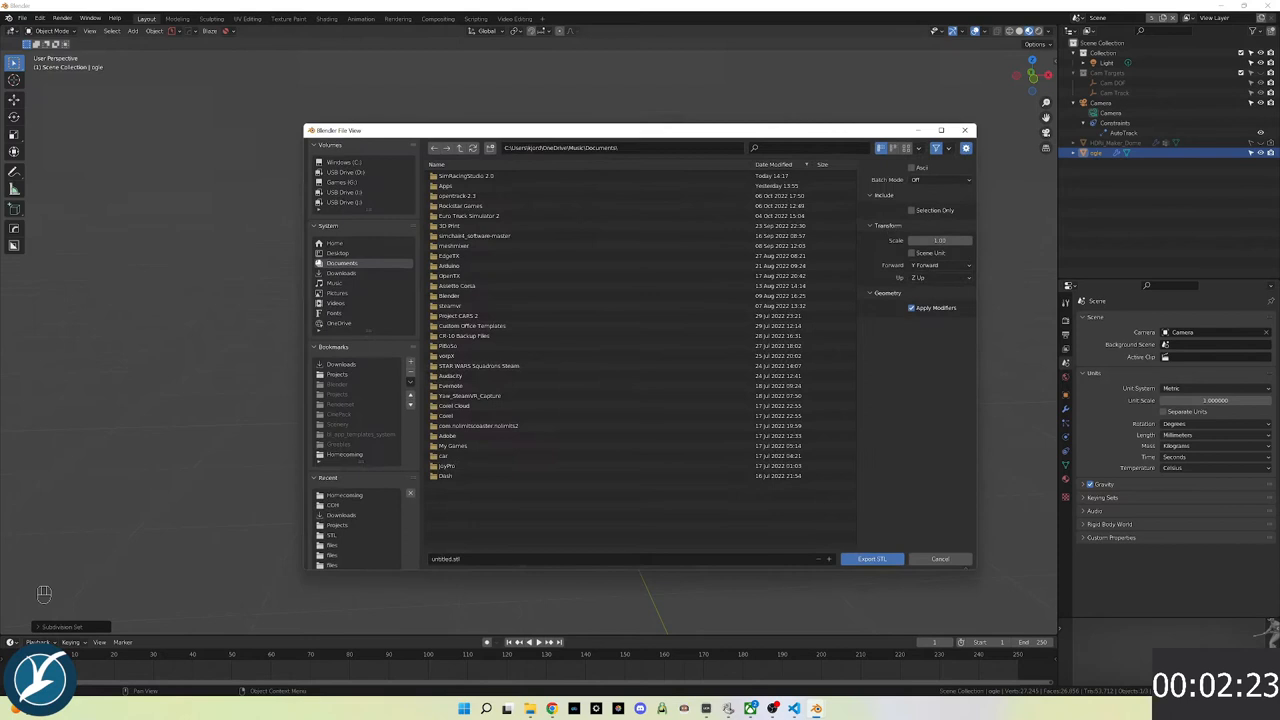
left_click(451, 385)
type("DevilBat")
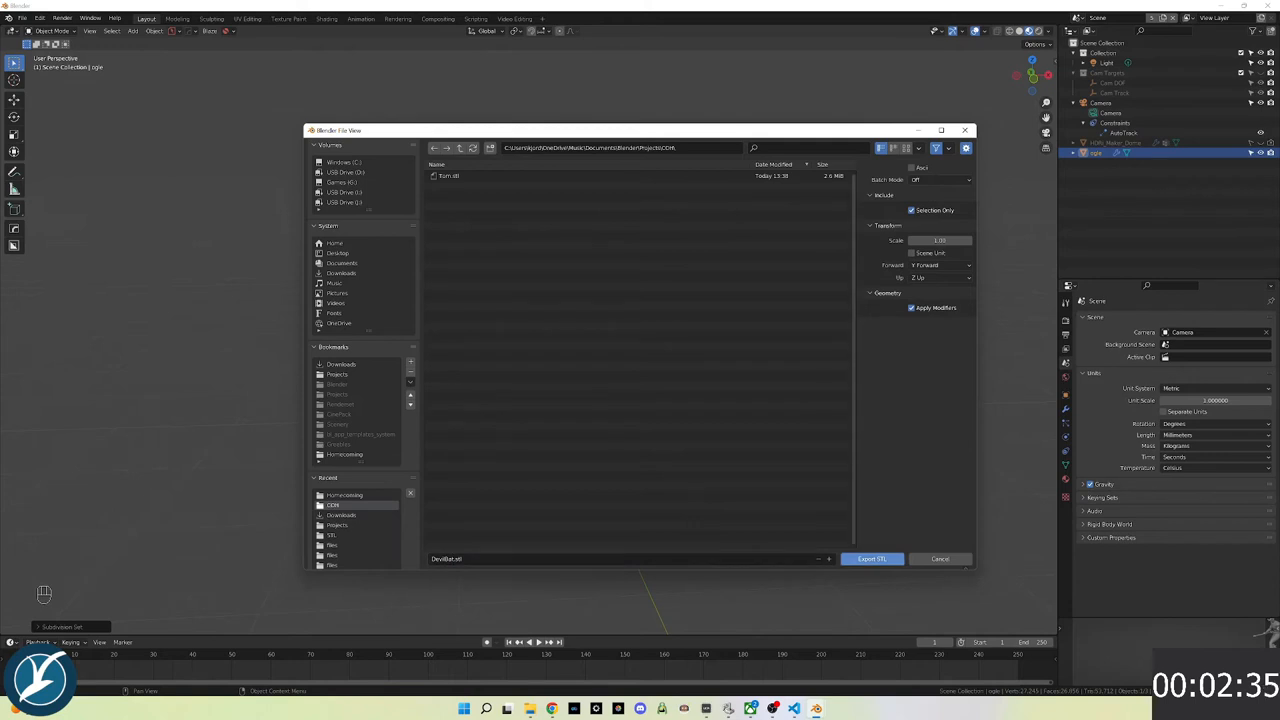
left_click(871, 558)
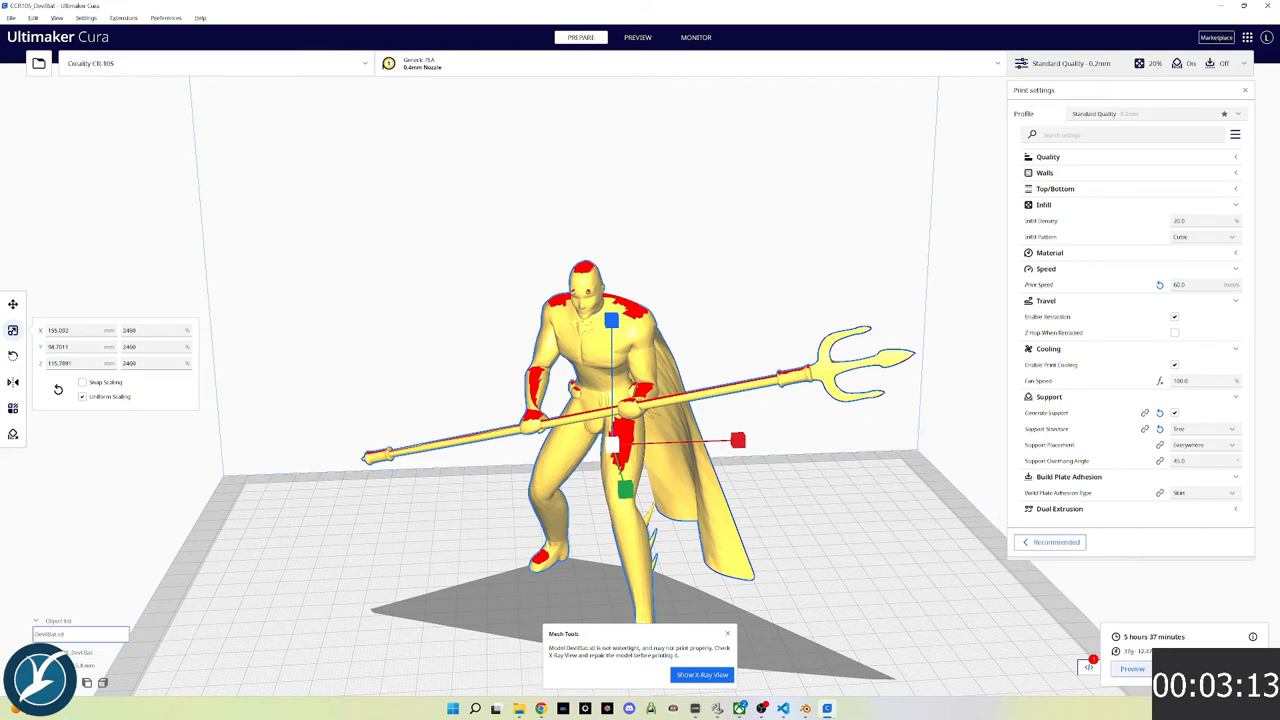
Slice the 2400%-scaled DevilBat.stl and preview its layers, estimated at 5 hours 37 minutes
left_click(637, 37)
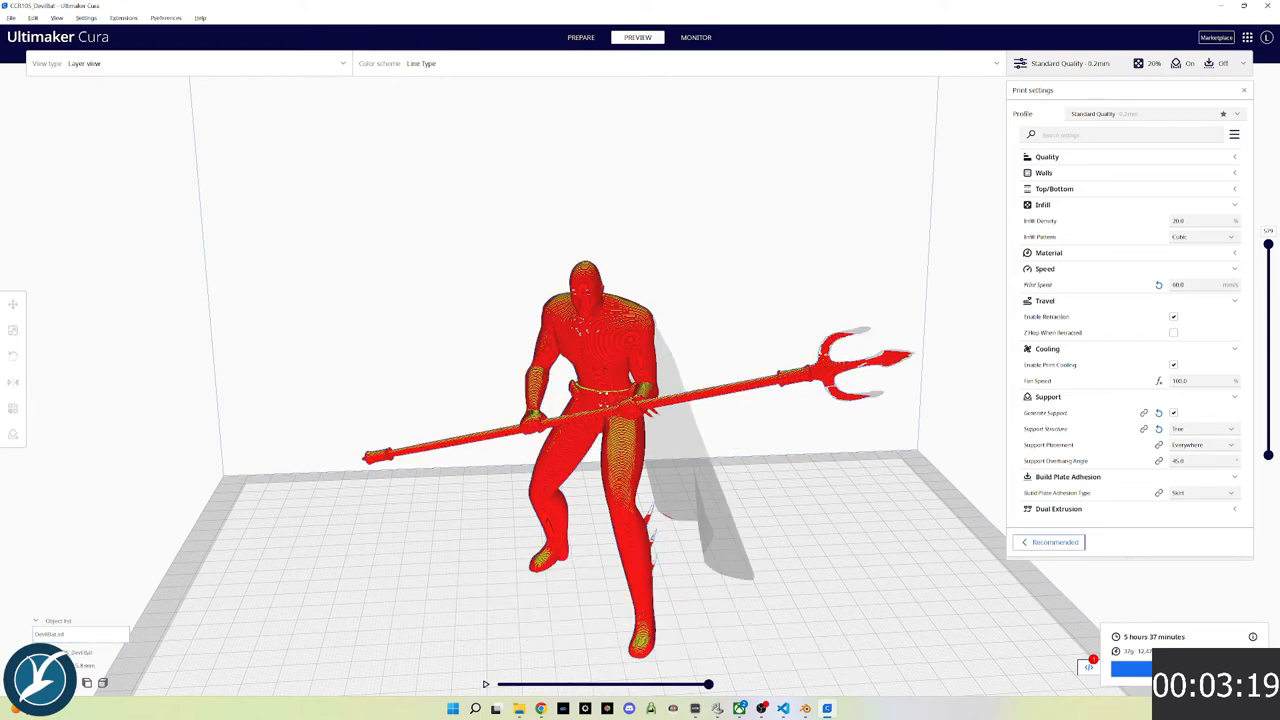
key("super+tab")
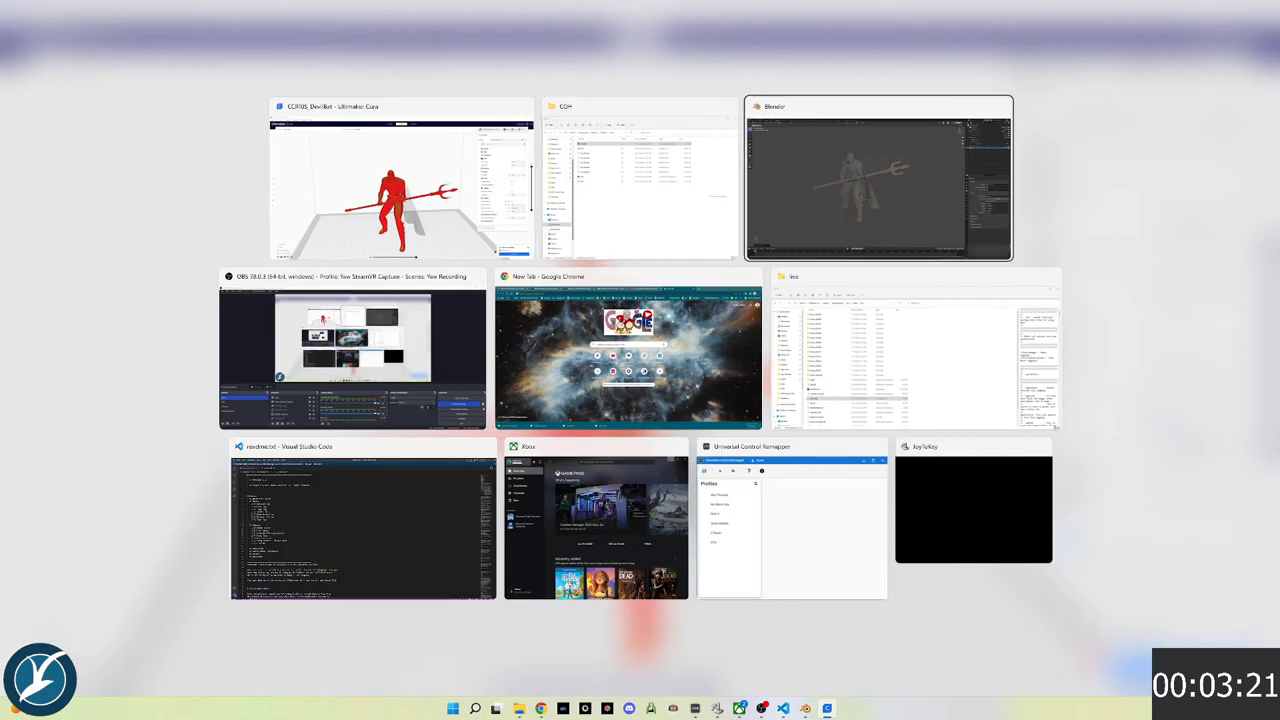
Back in Blender, enter Edit Mode, convert the mesh triangles to quads and select the cape
left_click(878, 180)
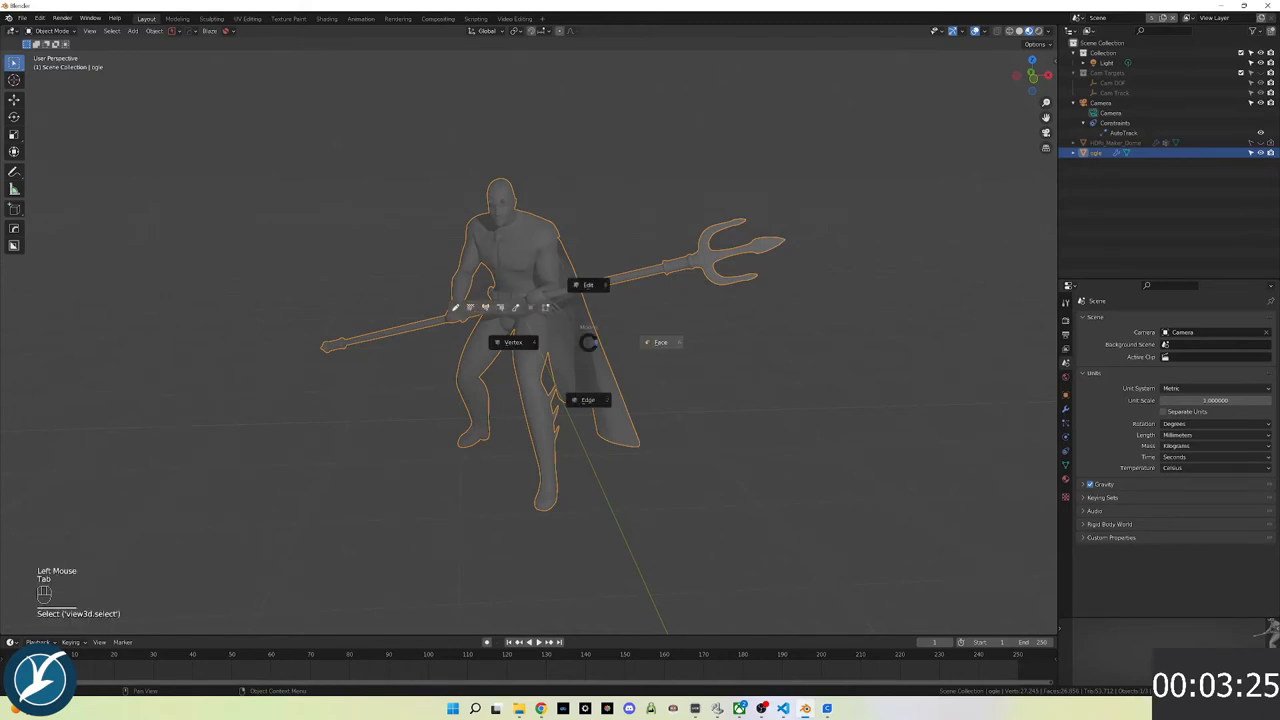
key("Tab")
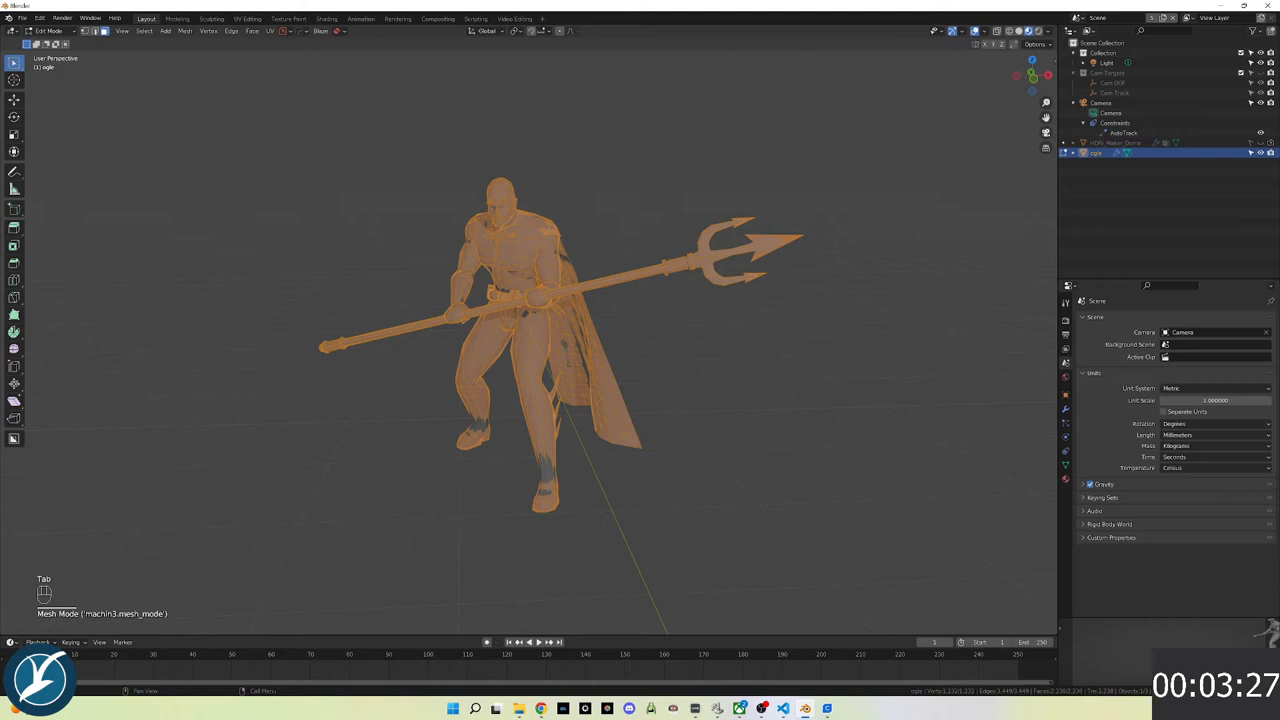
key("space")
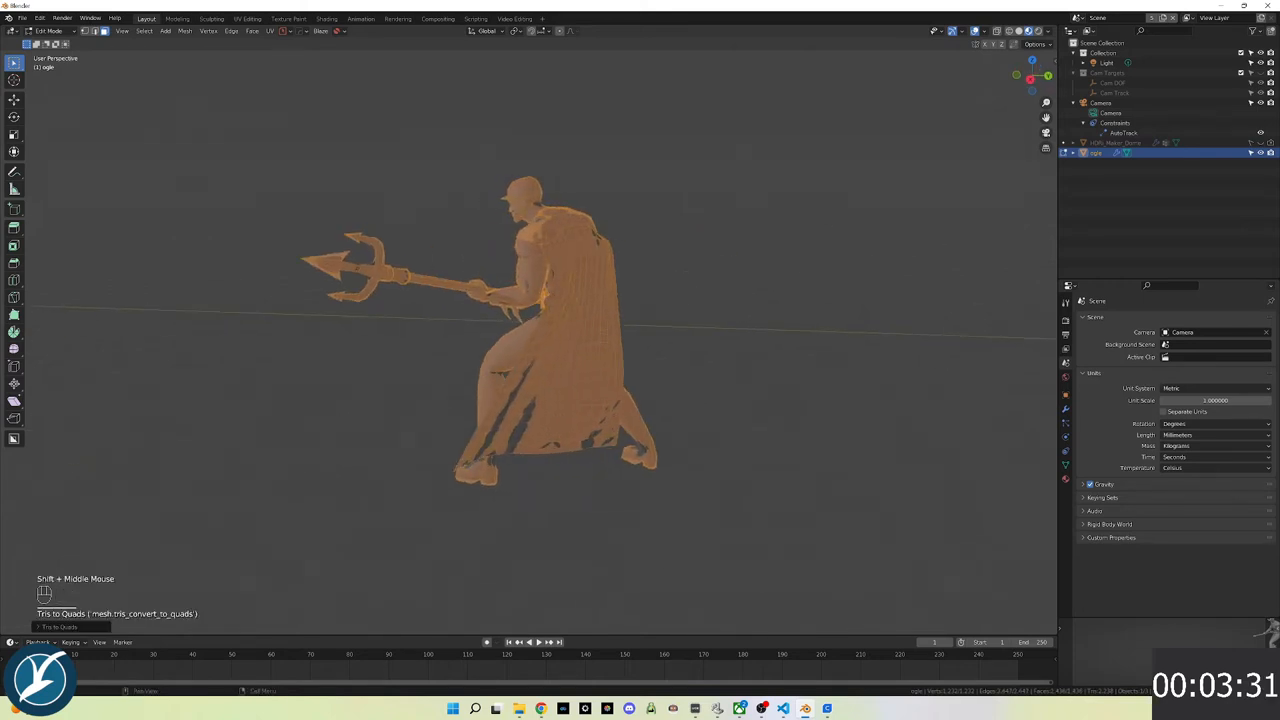
key("a")
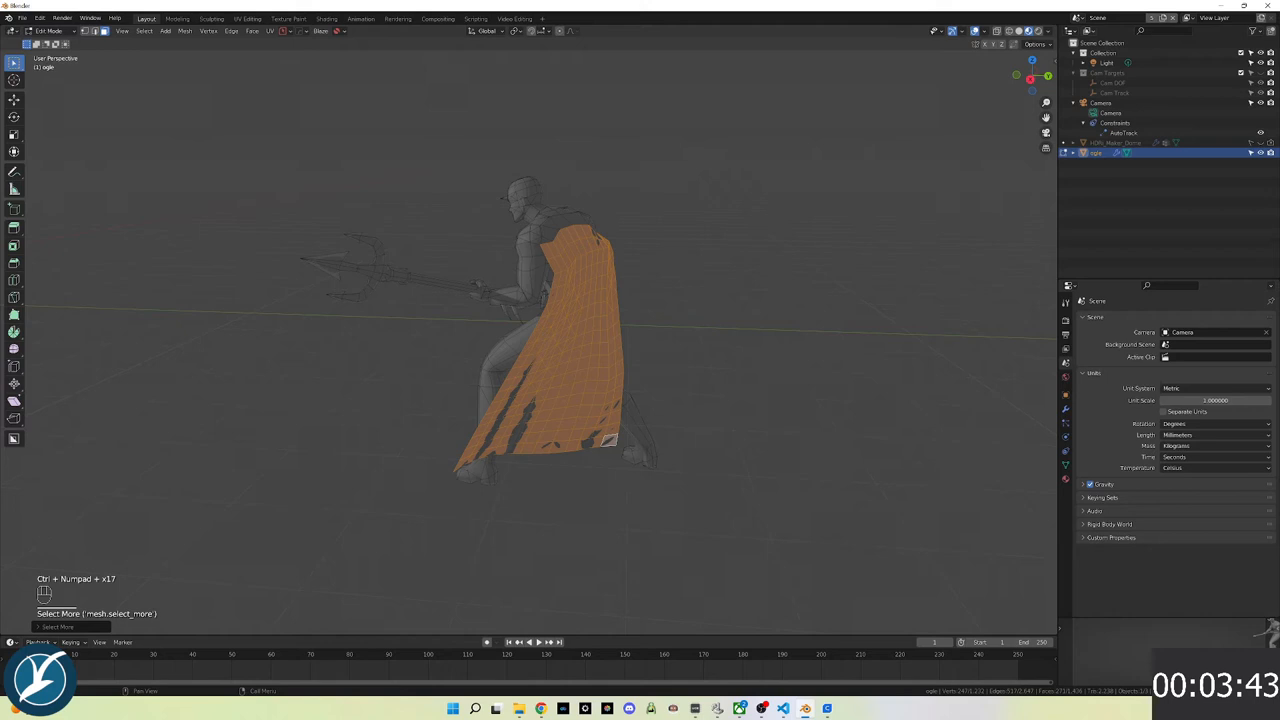
Solidify the cape faces to about 80 mm thickness and return to Object Mode
key("space")
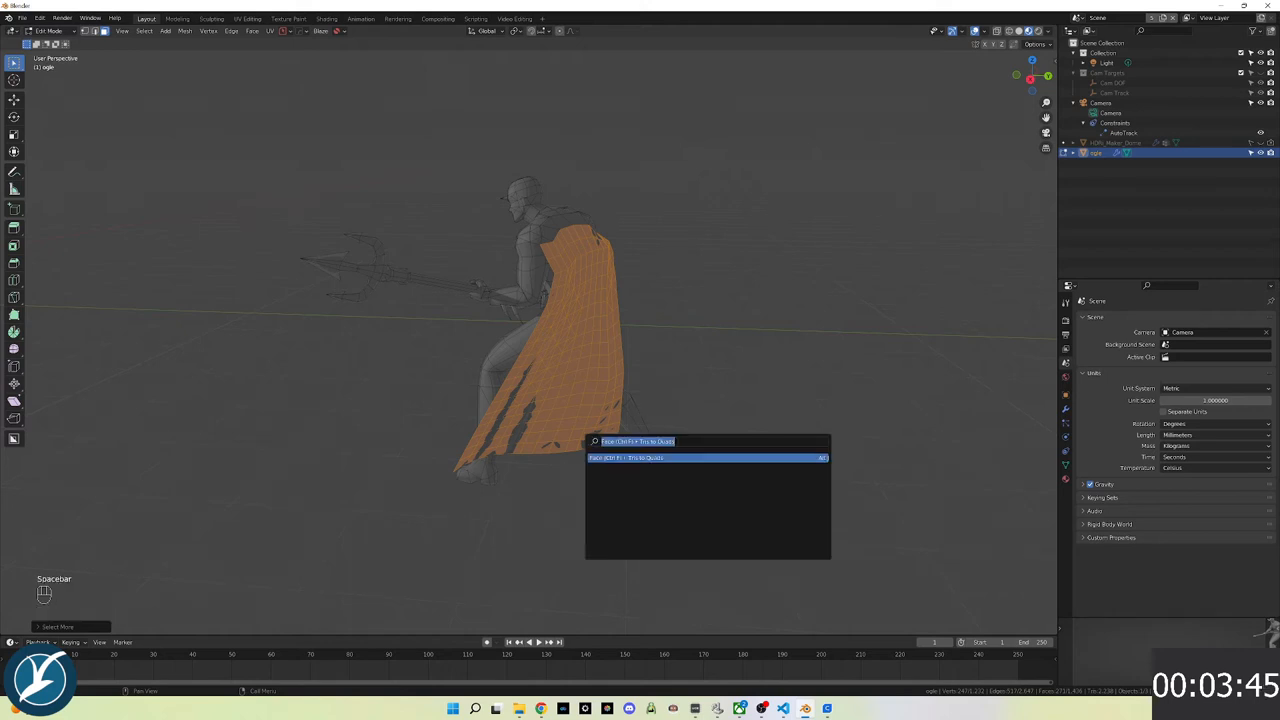
type("sol")
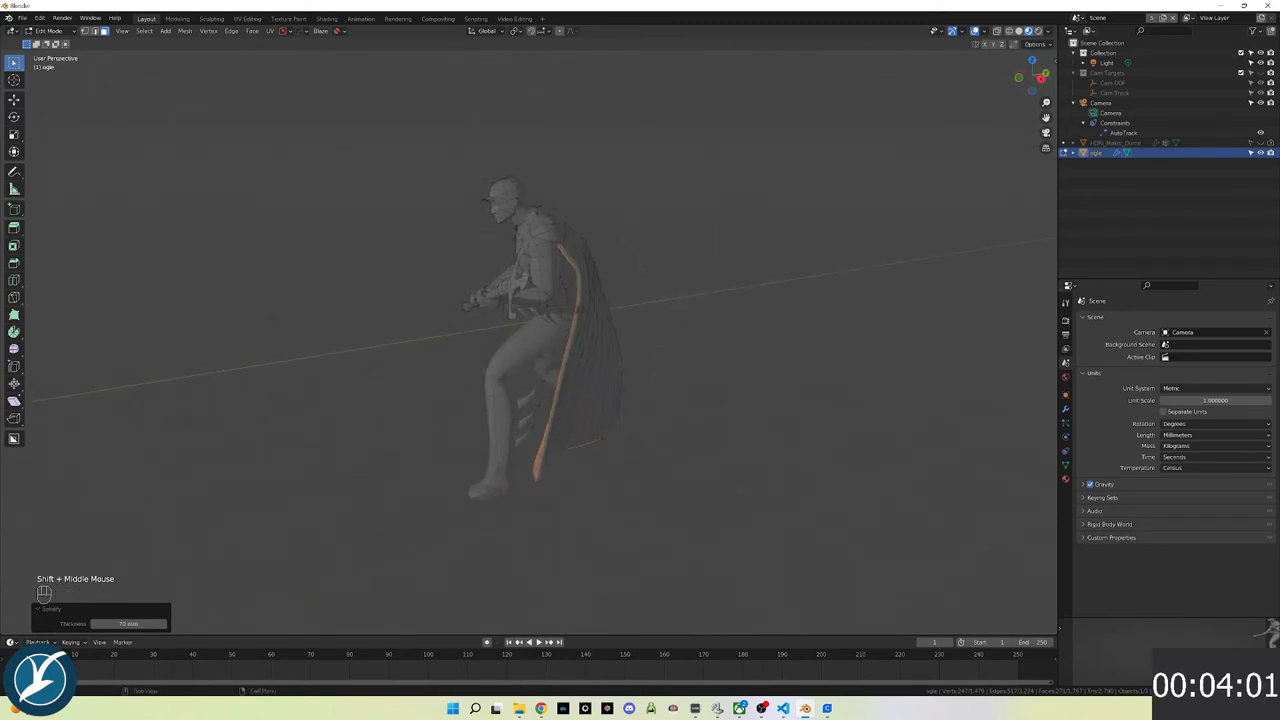
scroll("up", 3)
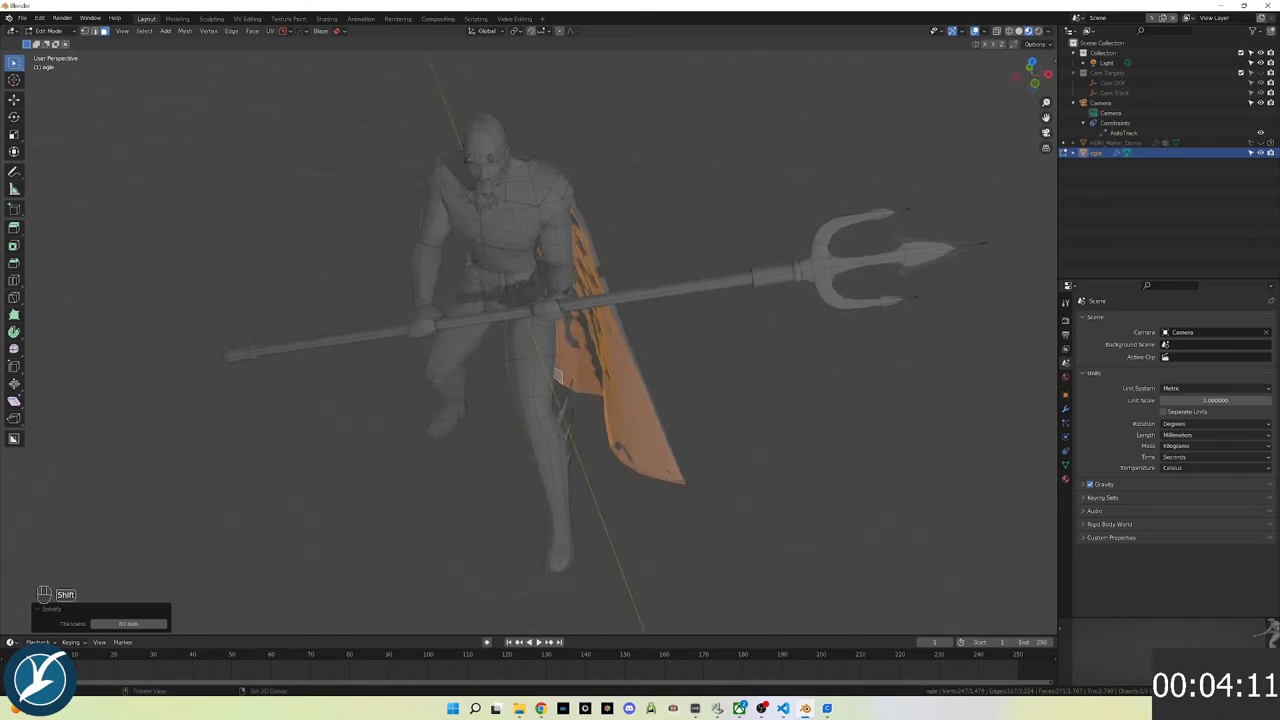
key("Tab")
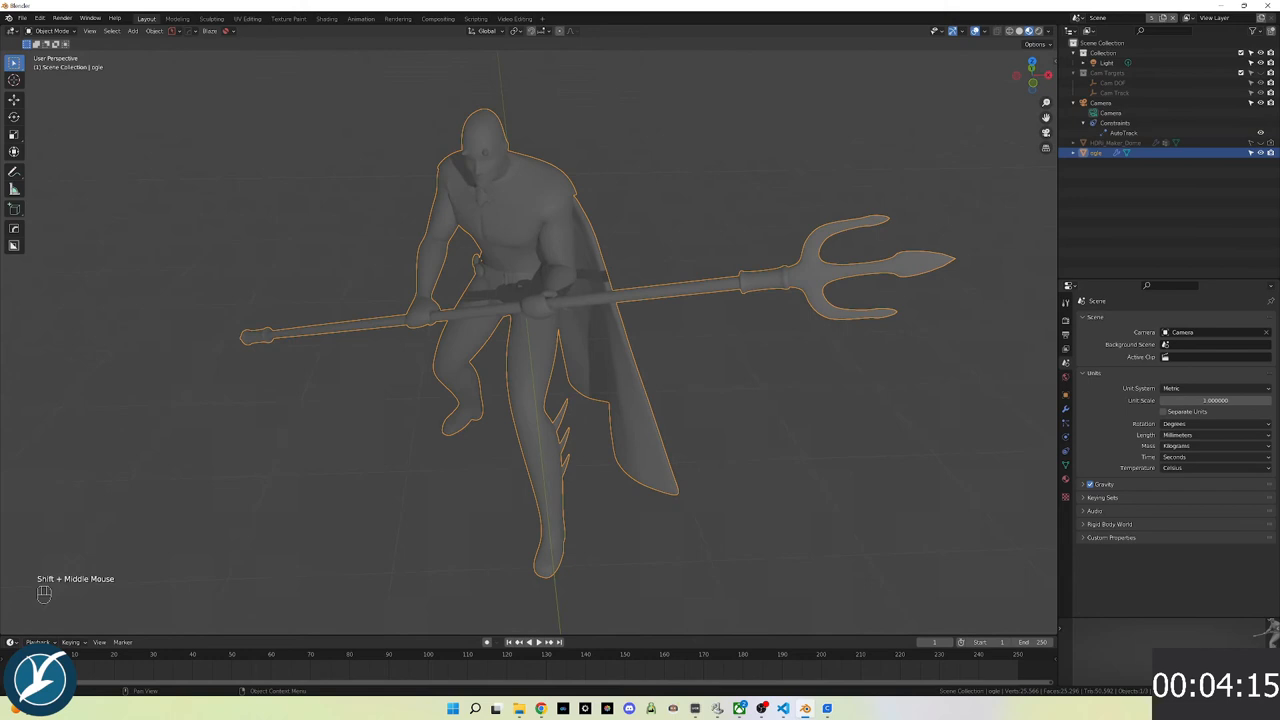
Select the trident head and prongs and thicken them by 8 mm in Local orientation
key("Tab")
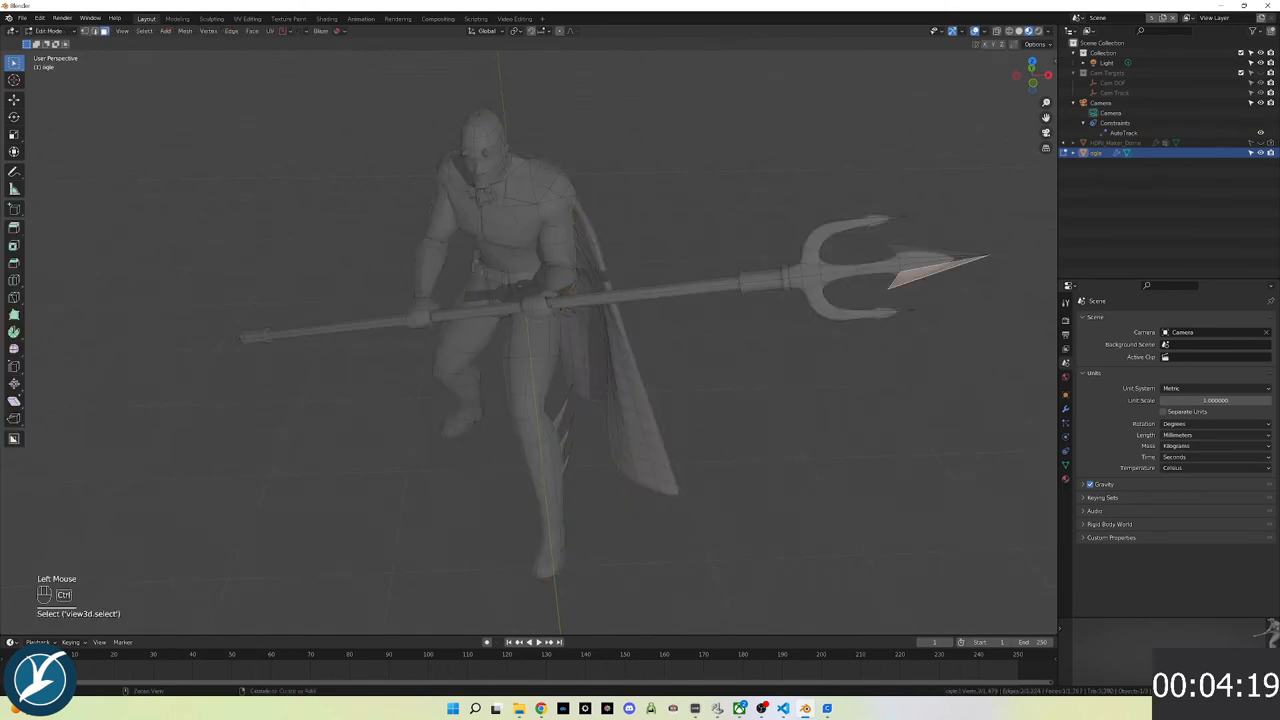
key("ctrl+l")
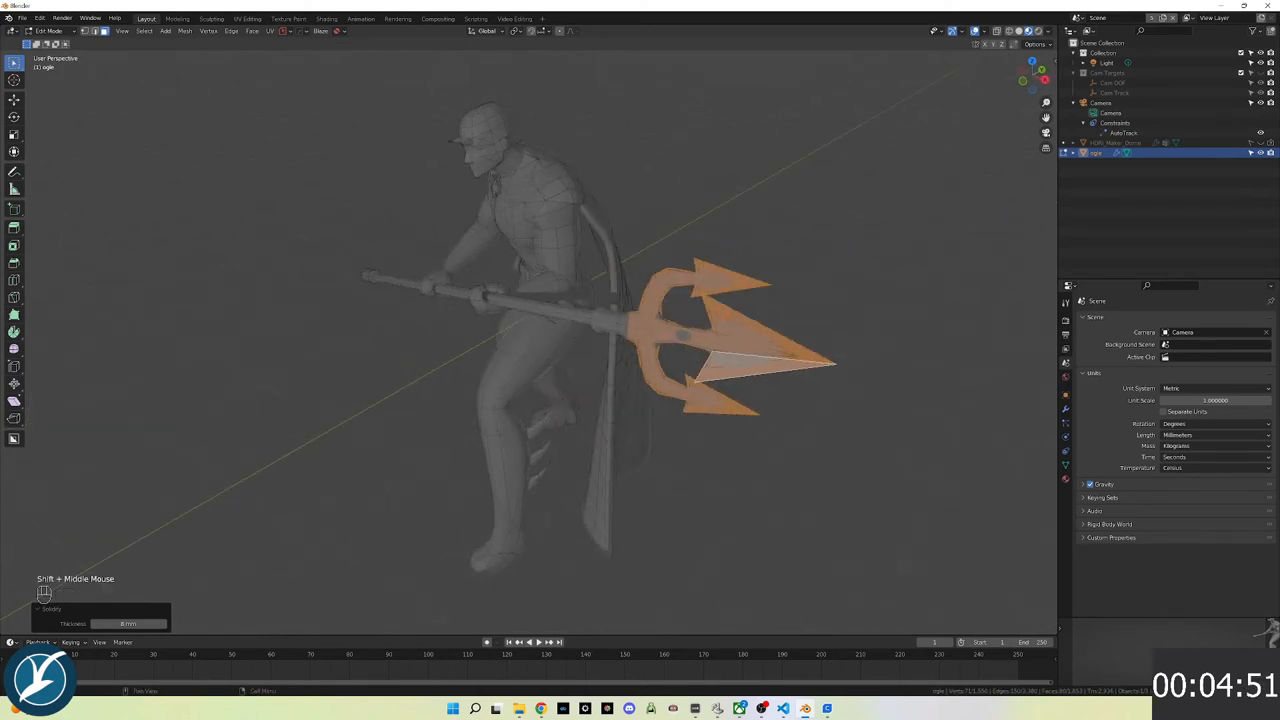
left_click(490, 31)
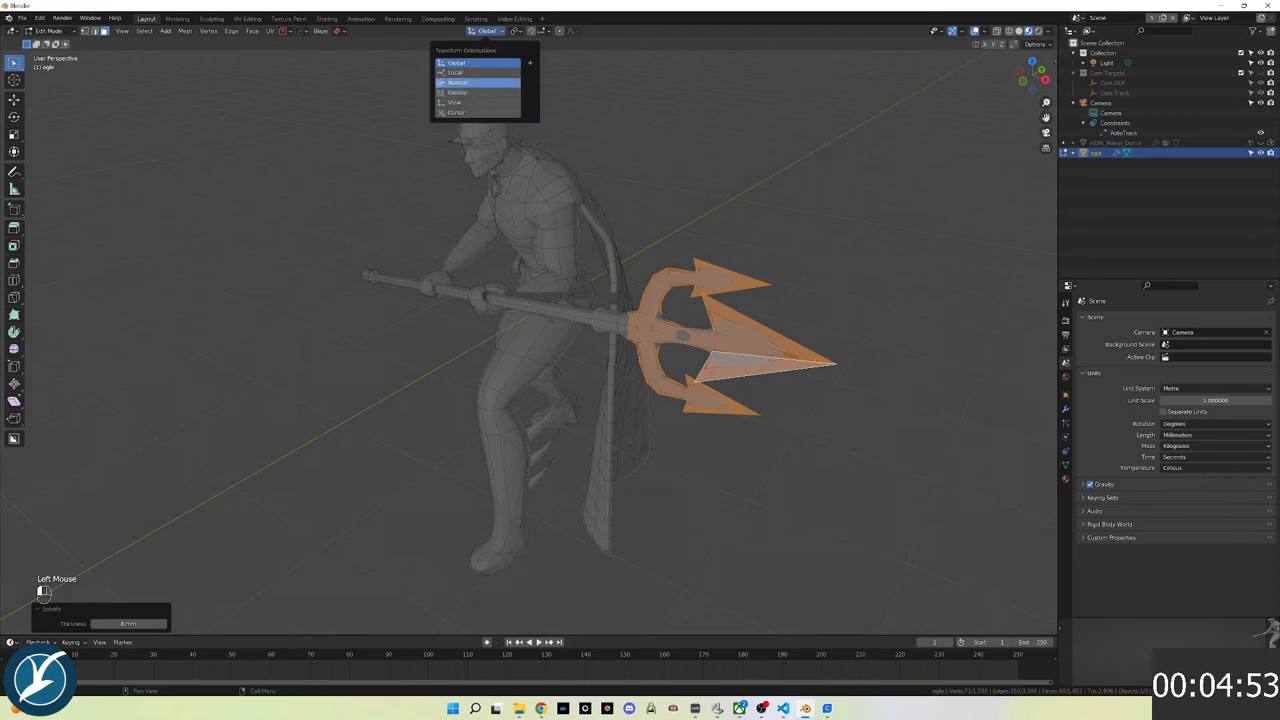
left_click(456, 72)
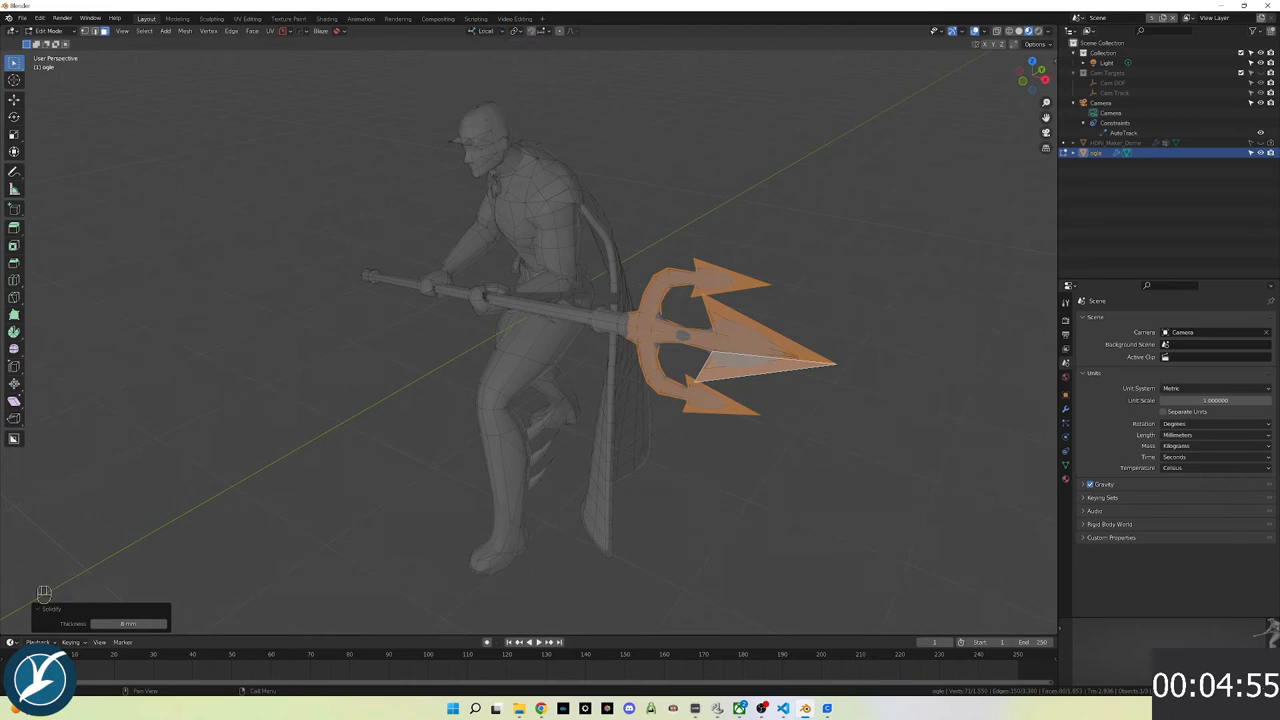
key("s")
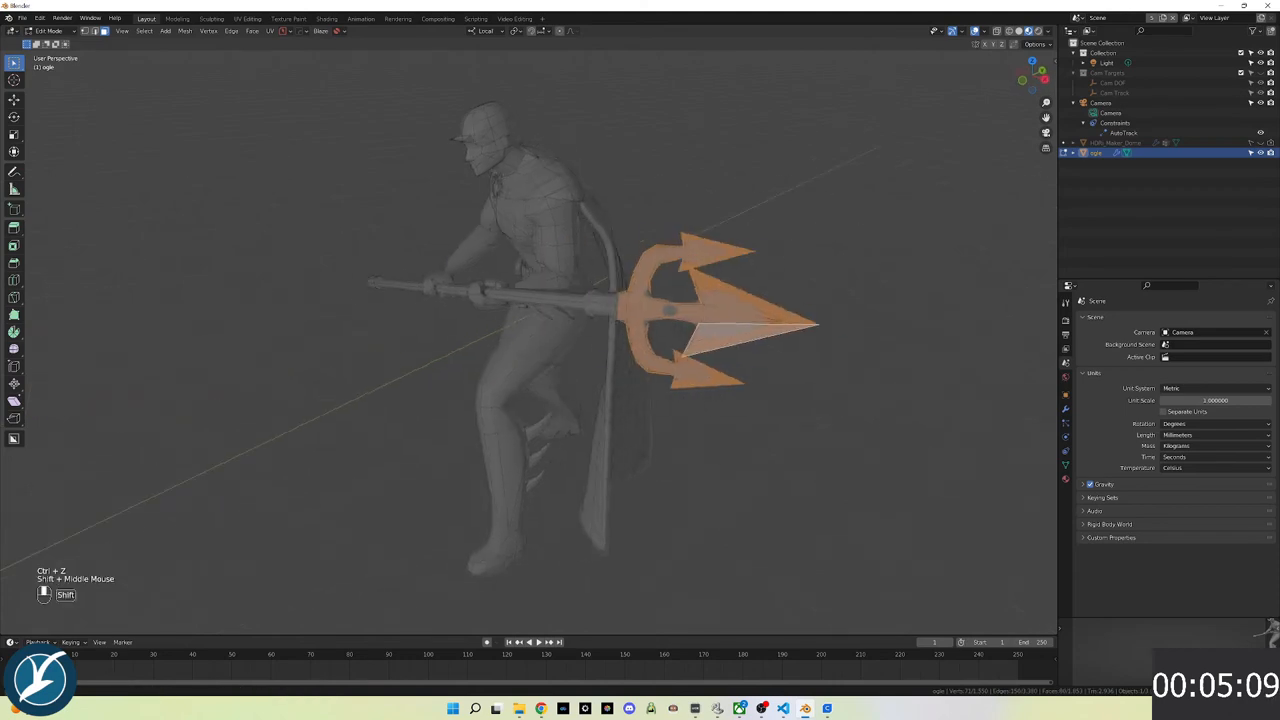
Select the whole mesh, merge vertices by distance, and leave Edit Mode
key("a")
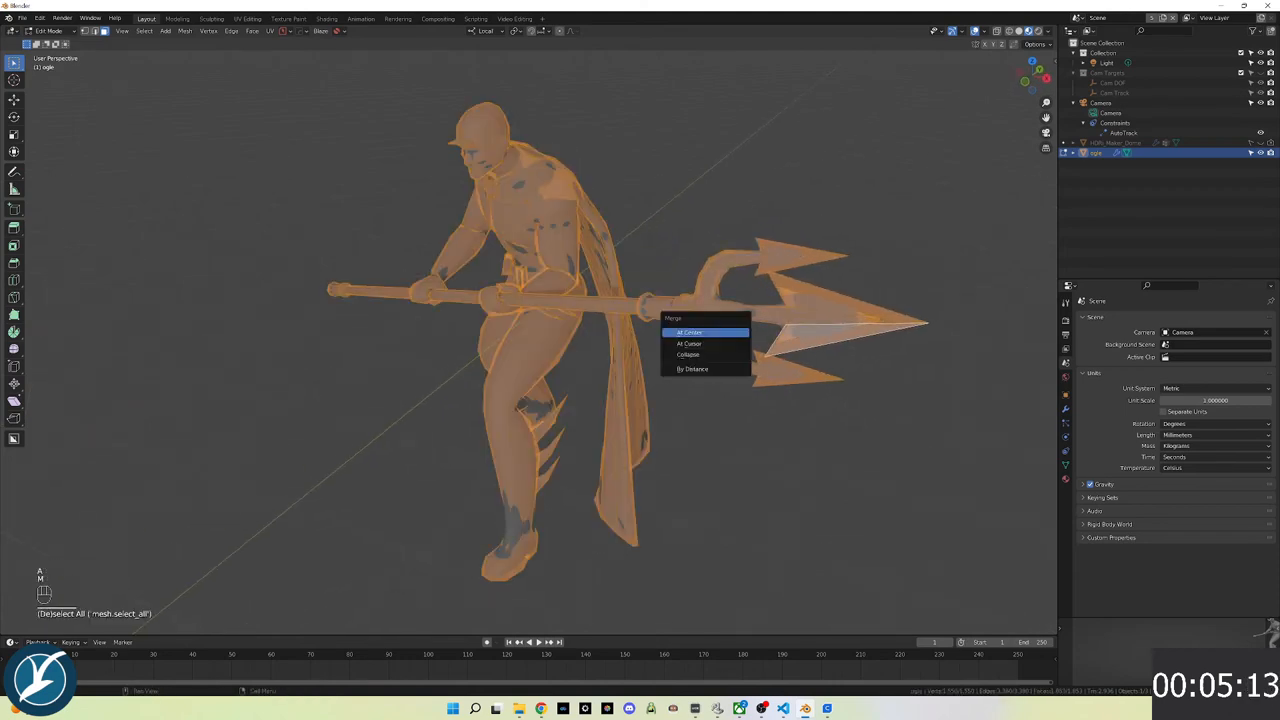
left_click(692, 369)
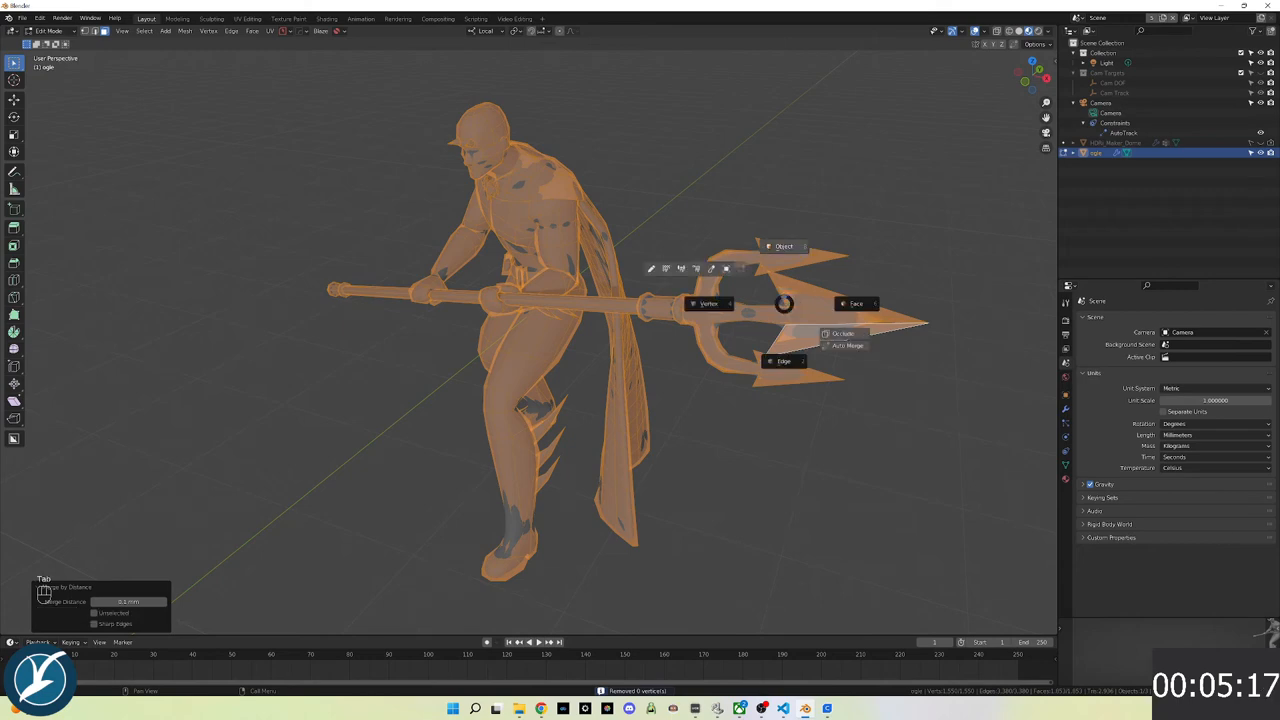
key("Tab")
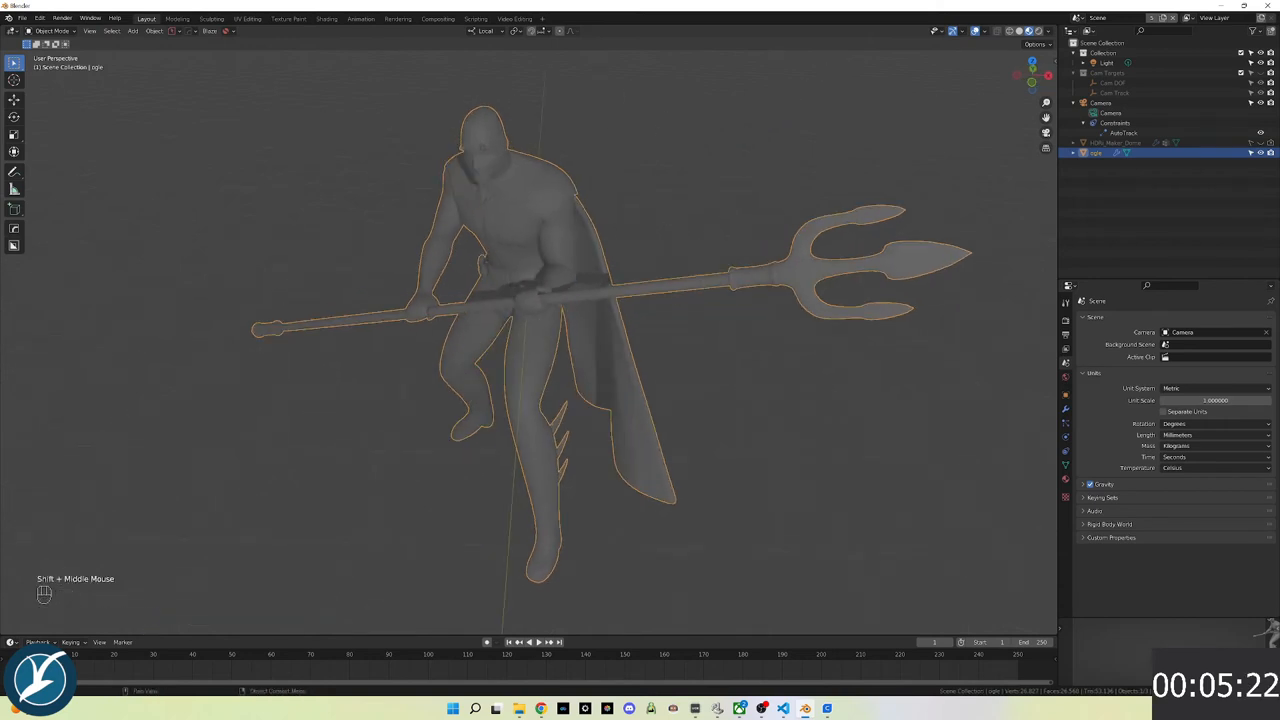
key("Tab")
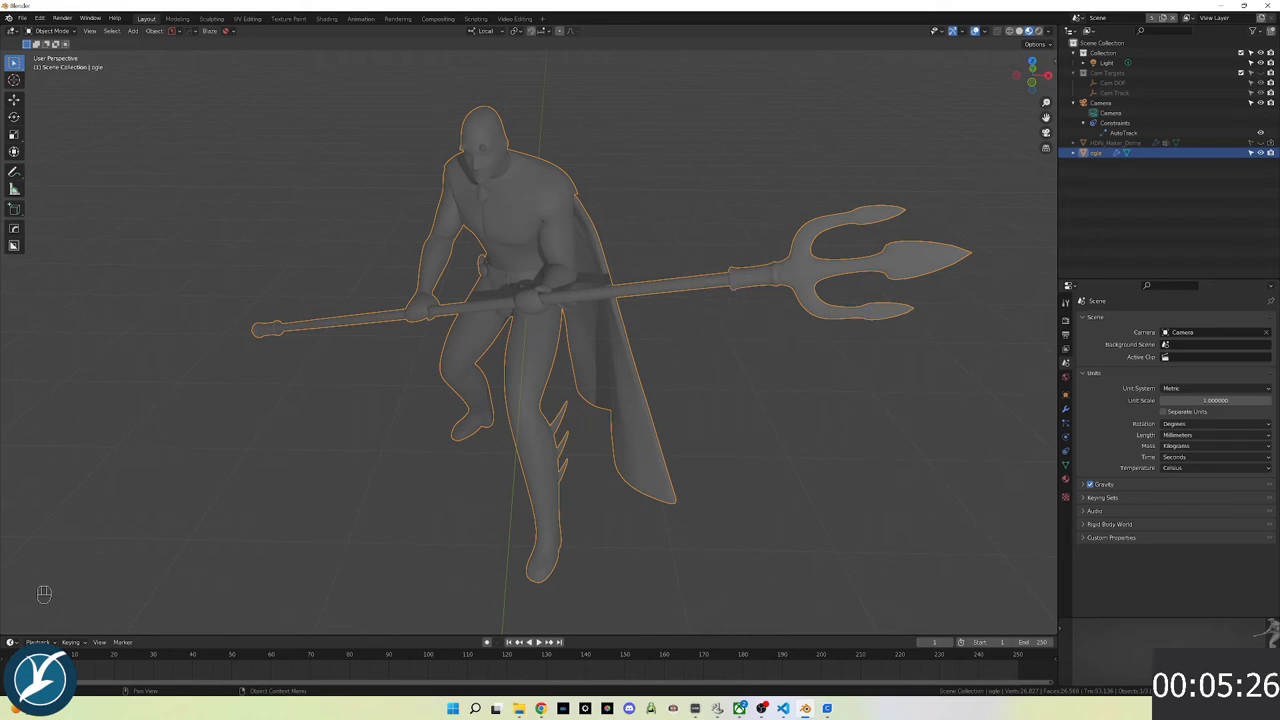
Export the revised model as STL, overwriting DevilBat.stl
left_click(21, 18)
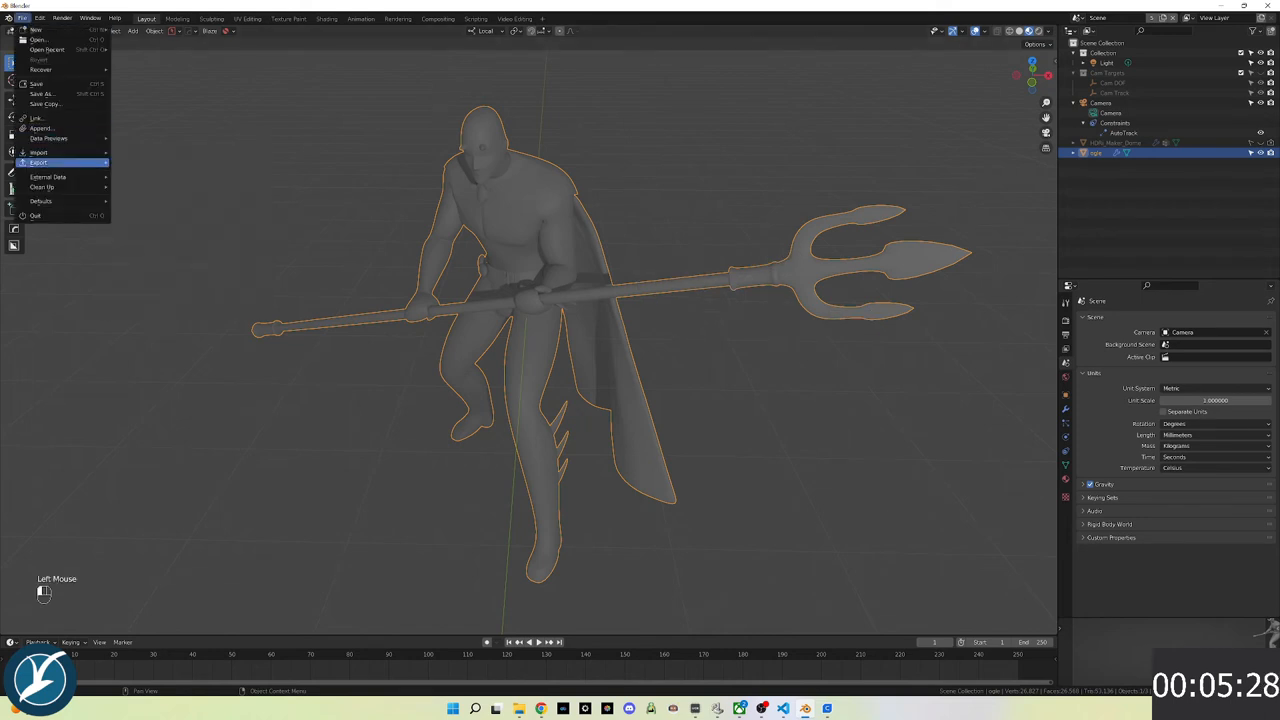
left_click(39, 162)
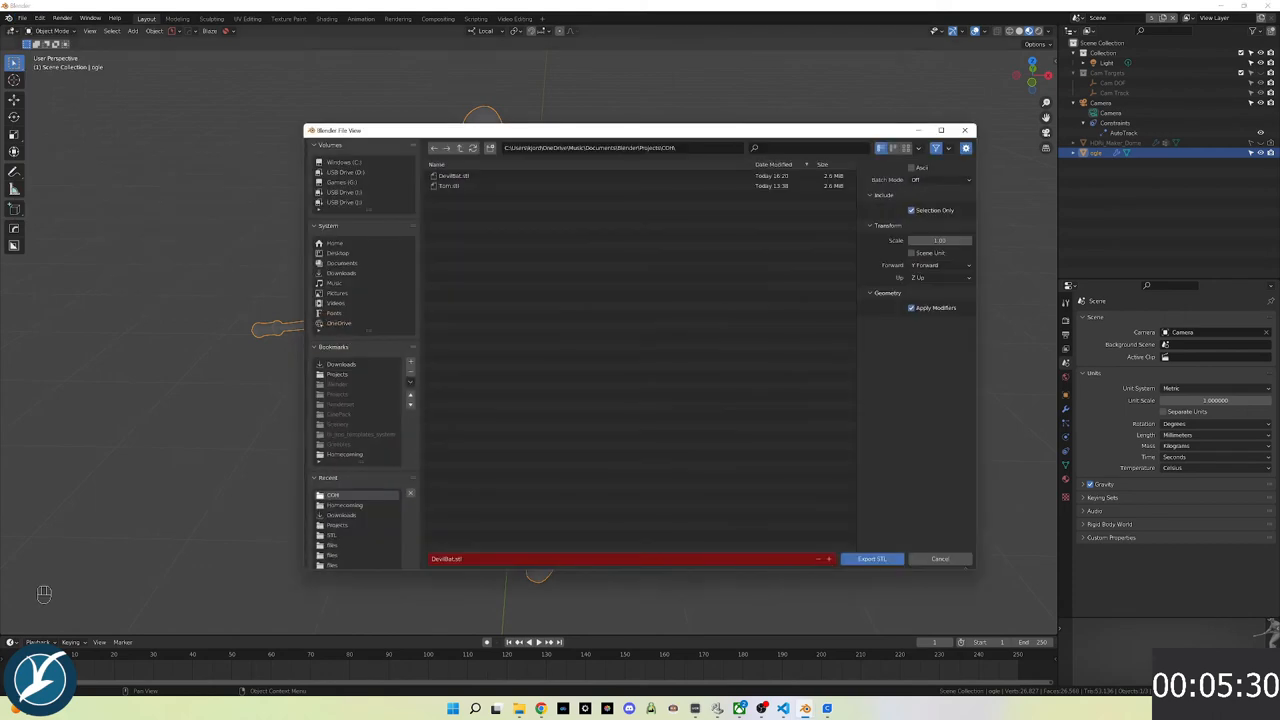
left_click(871, 558)
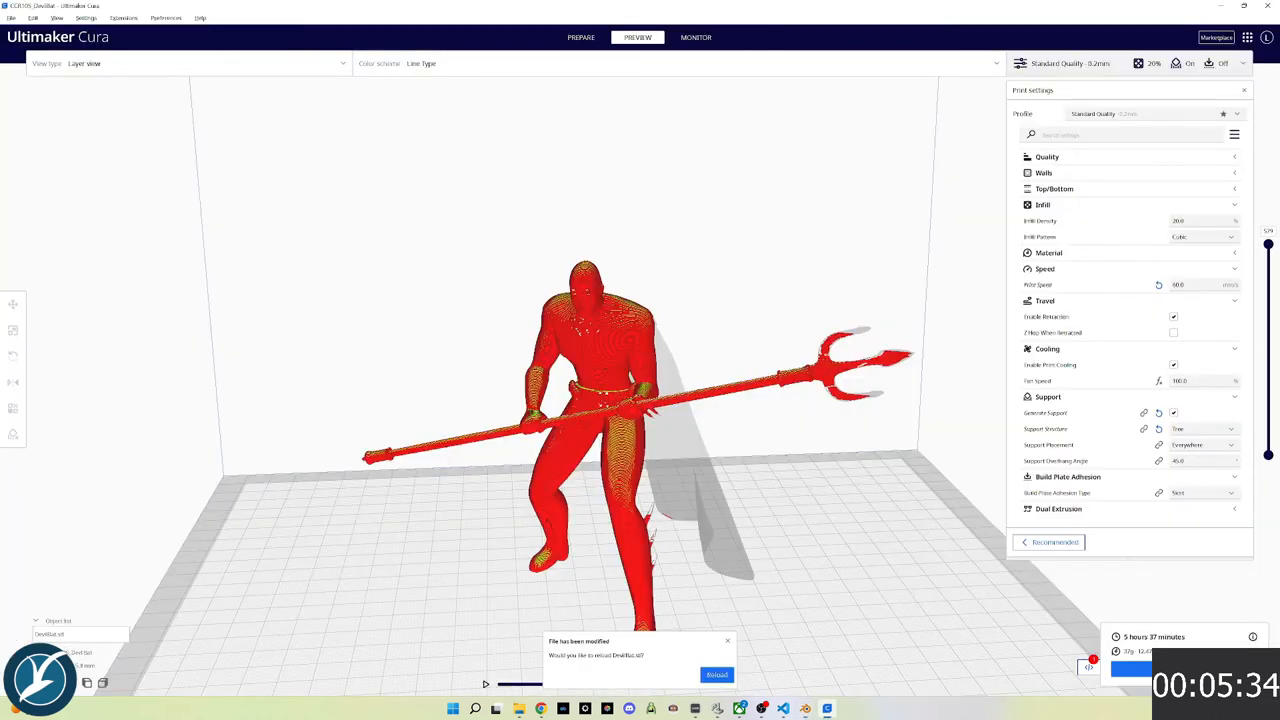
Reload the modified DevilBat.stl in Cura and review the 6 hour 35 minute slice
left_click(716, 674)
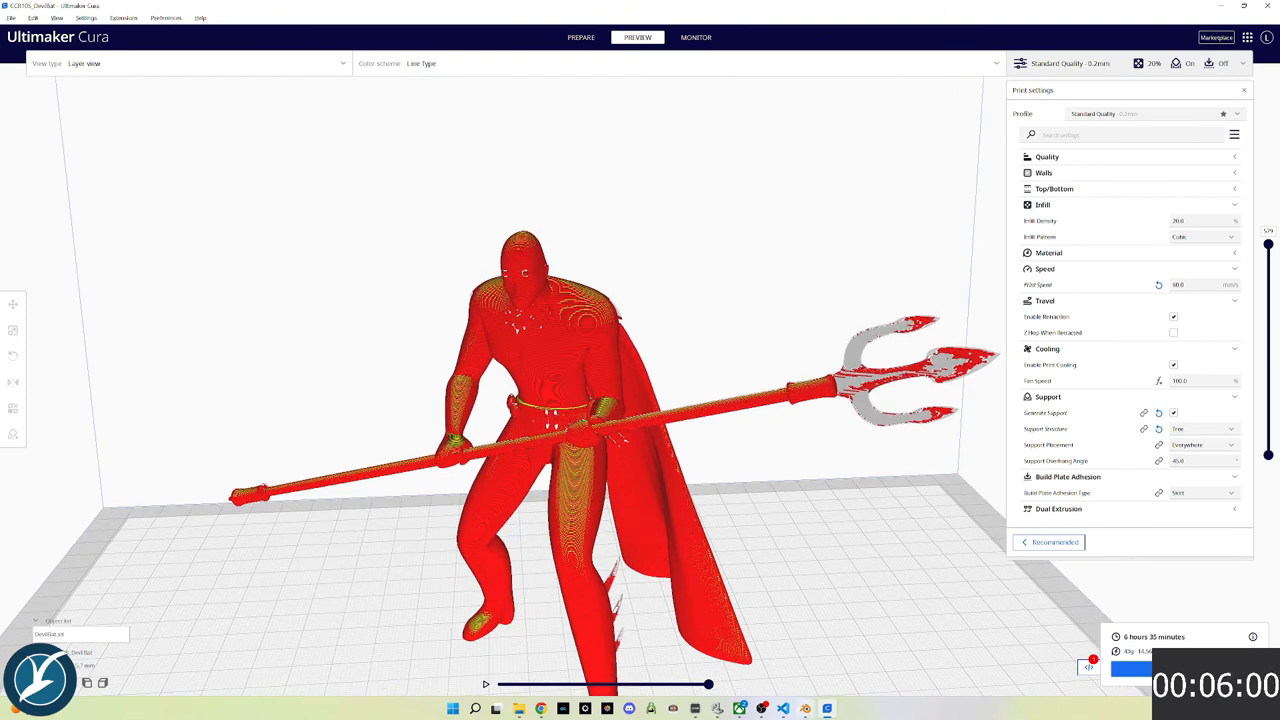
left_click(782, 708)
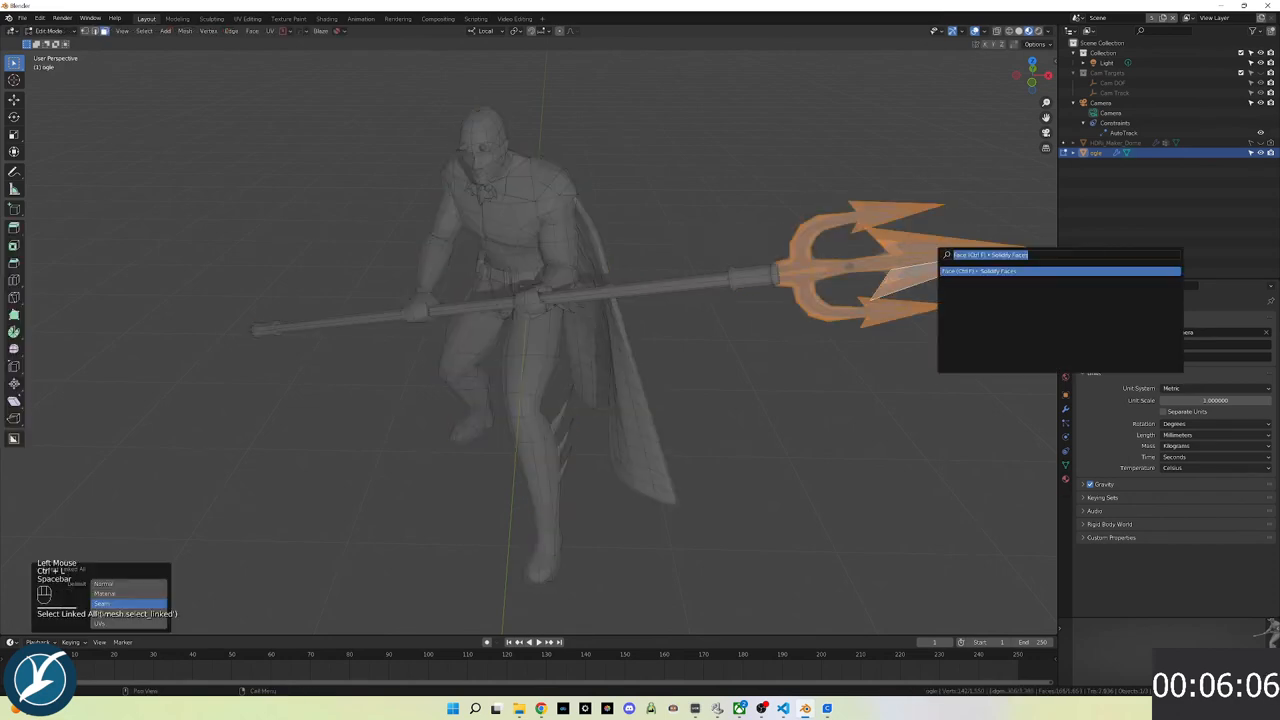
Subdivide the selected trident head faces and re-export the model over DevilBat.stl
type("subd")
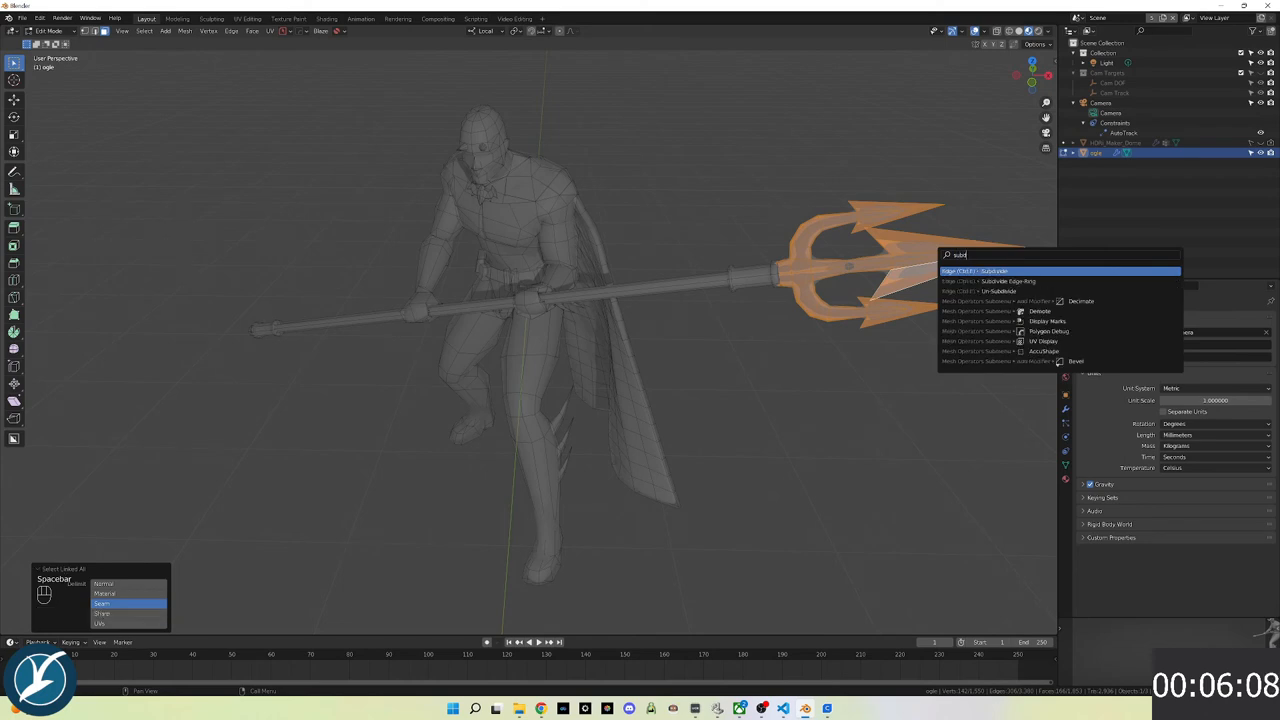
left_click(992, 270)
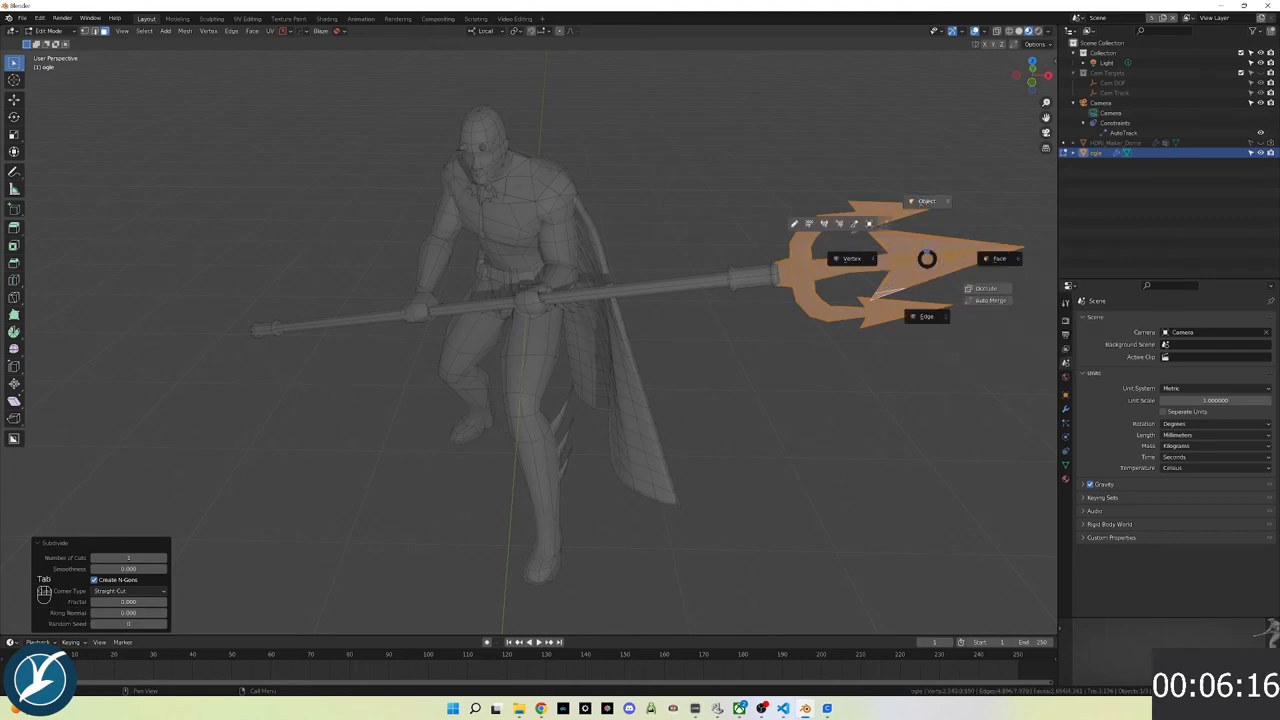
key("Tab")
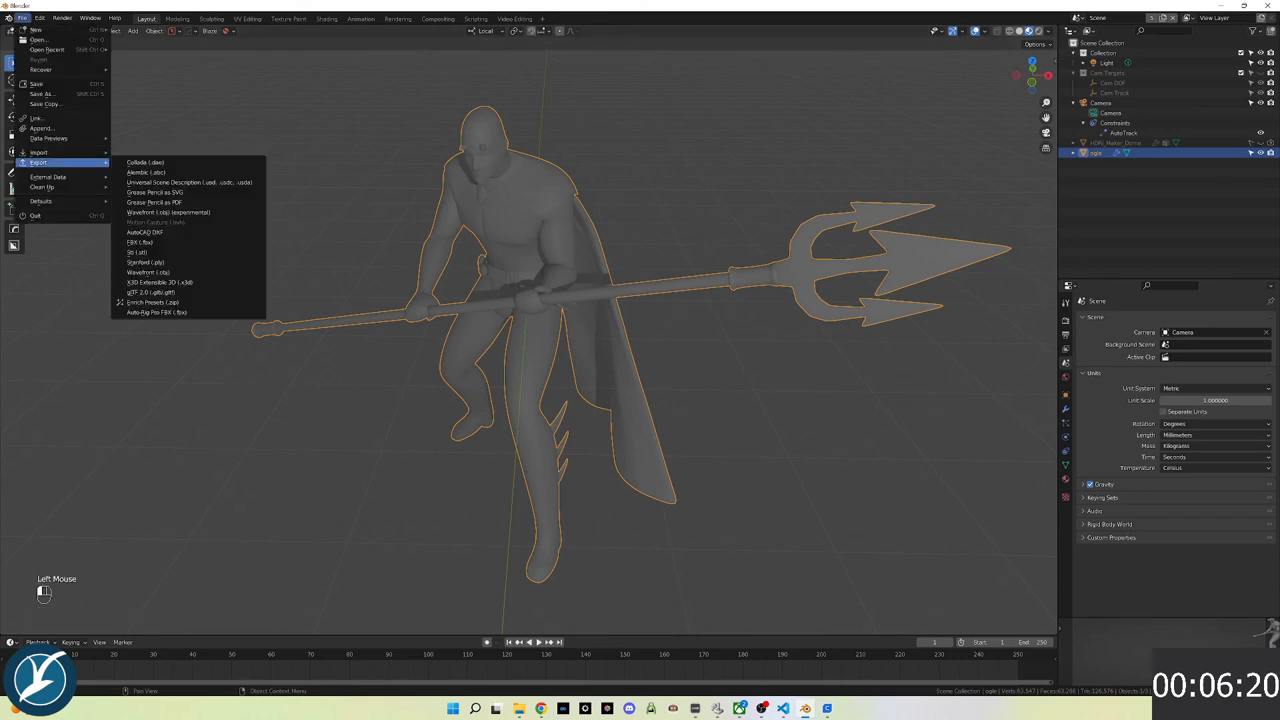
left_click(134, 252)
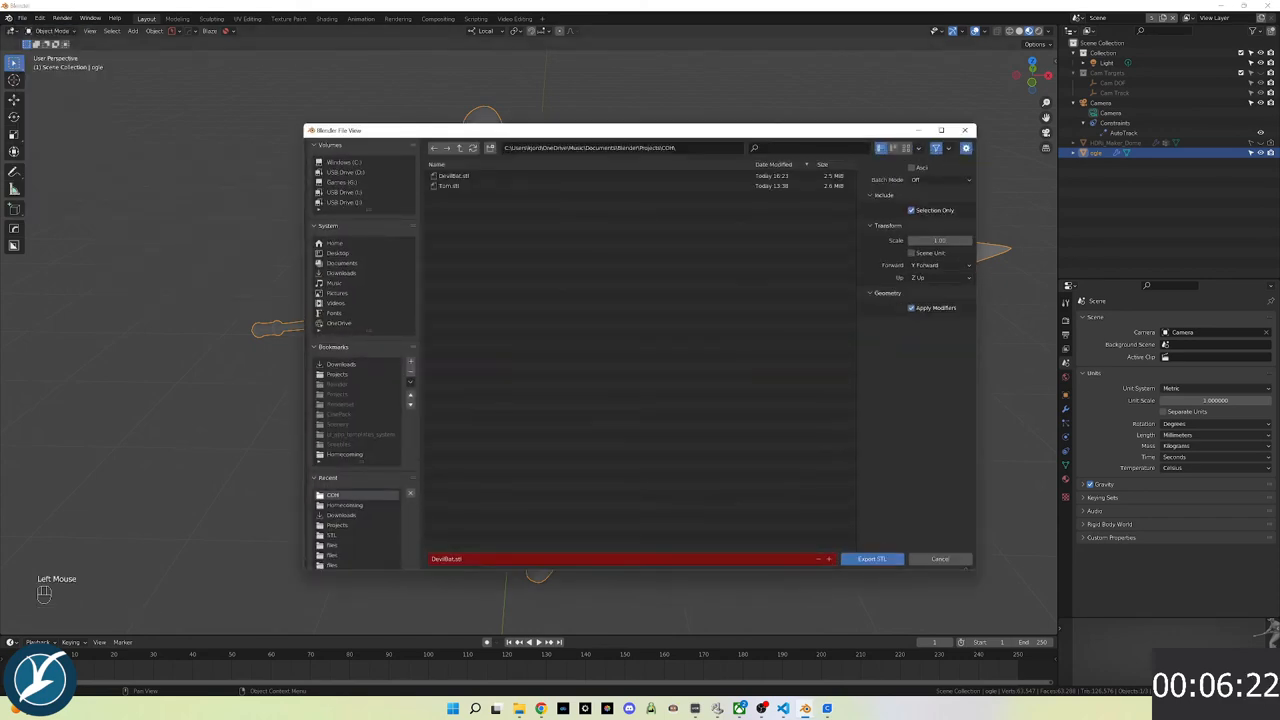
left_click(870, 558)
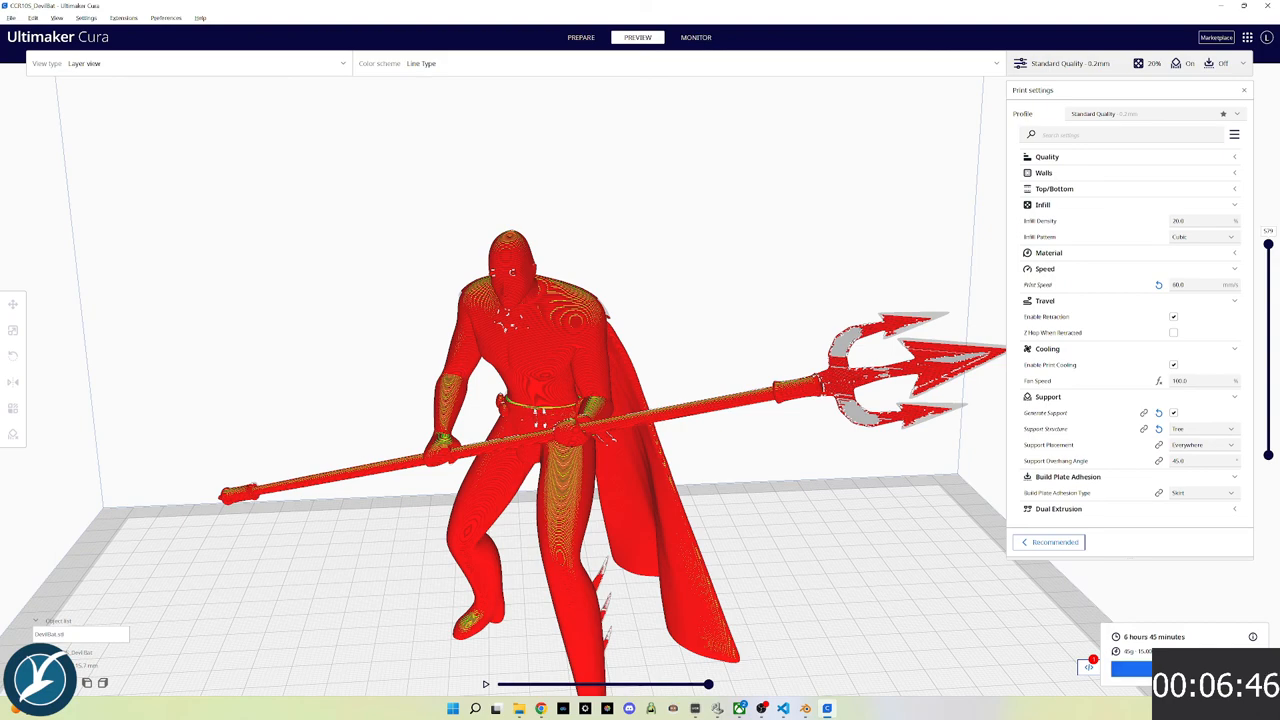
Re-export the edited model over DevilBat.stl and start slicing the updated file in Cura
left_click(783, 708)
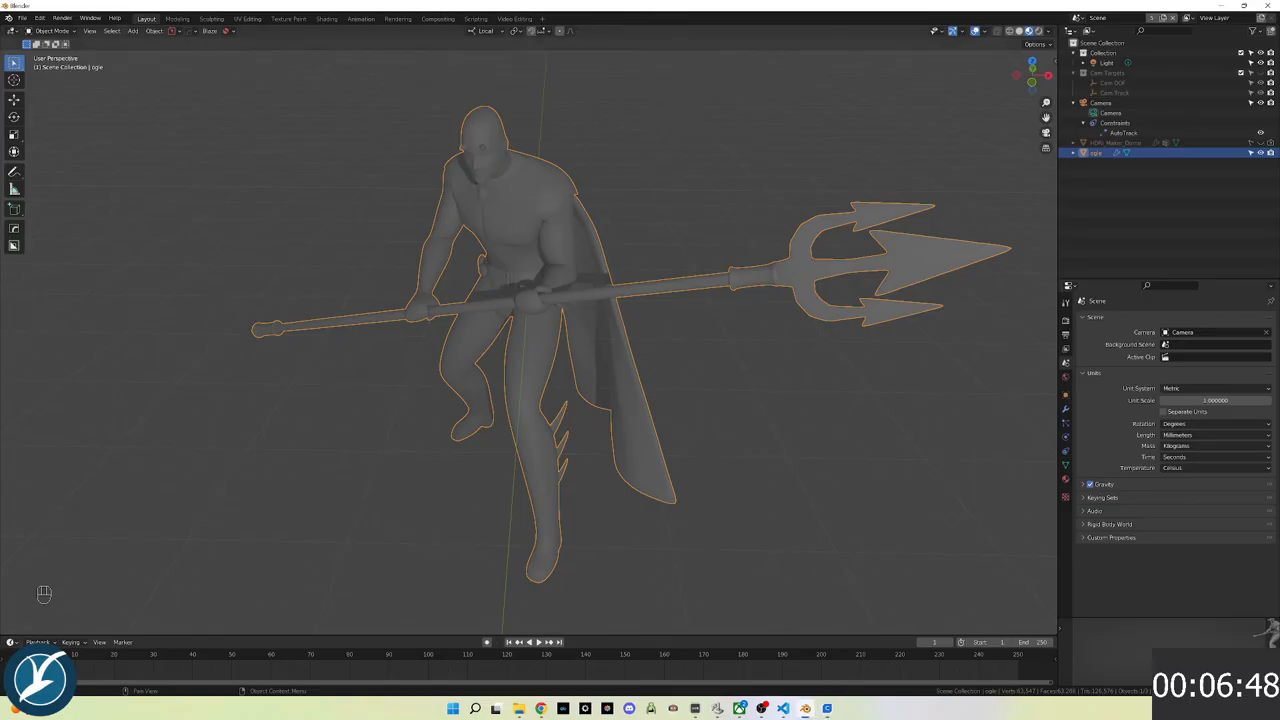
key("Tab")
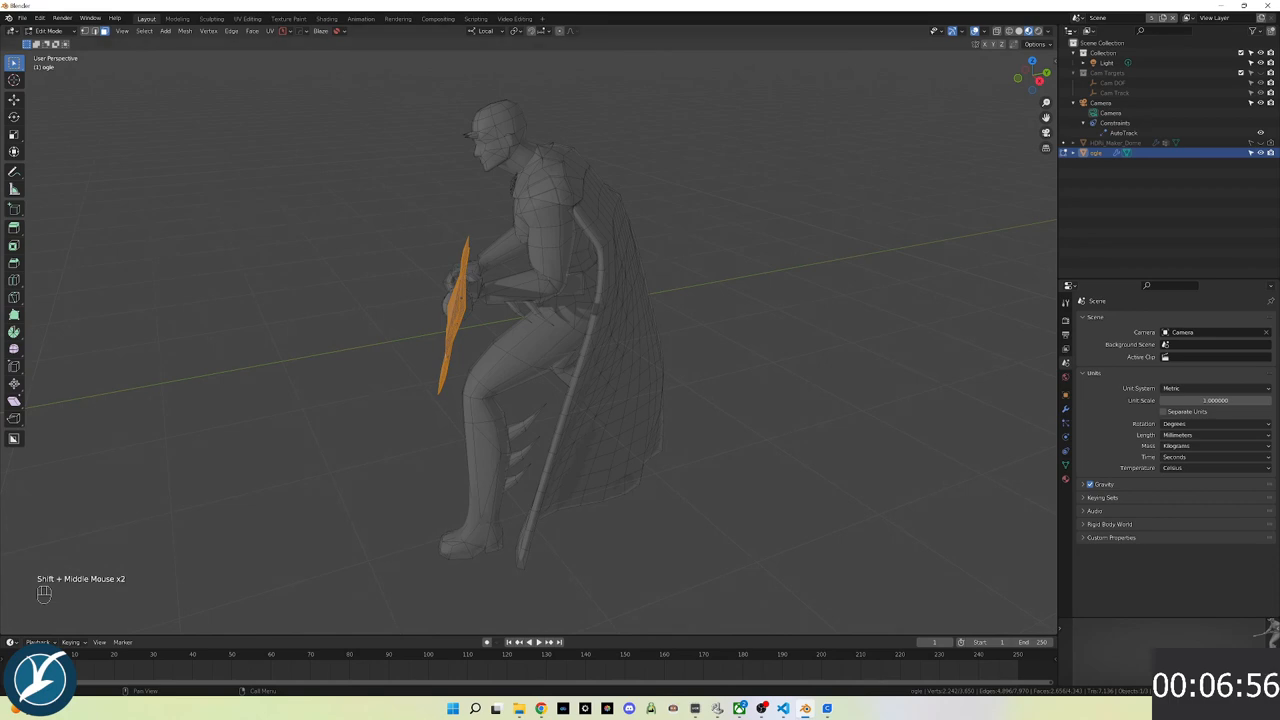
left_click(487, 31)
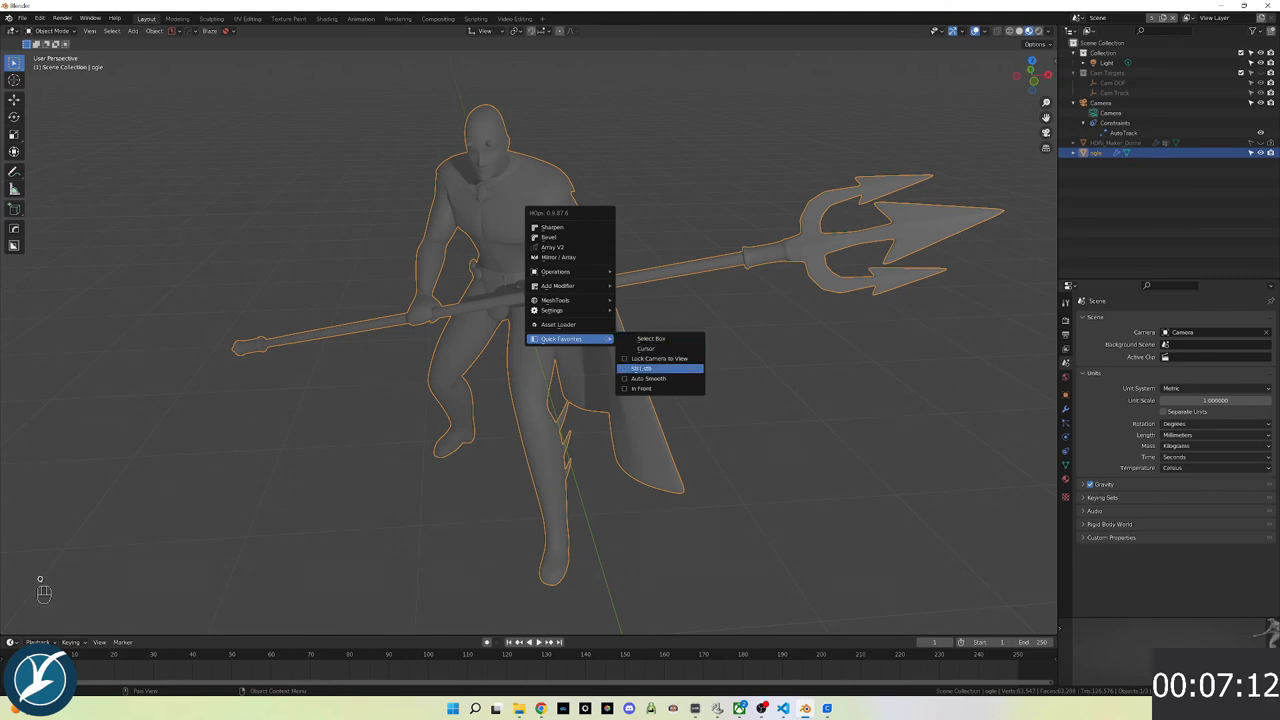
left_click(640, 368)
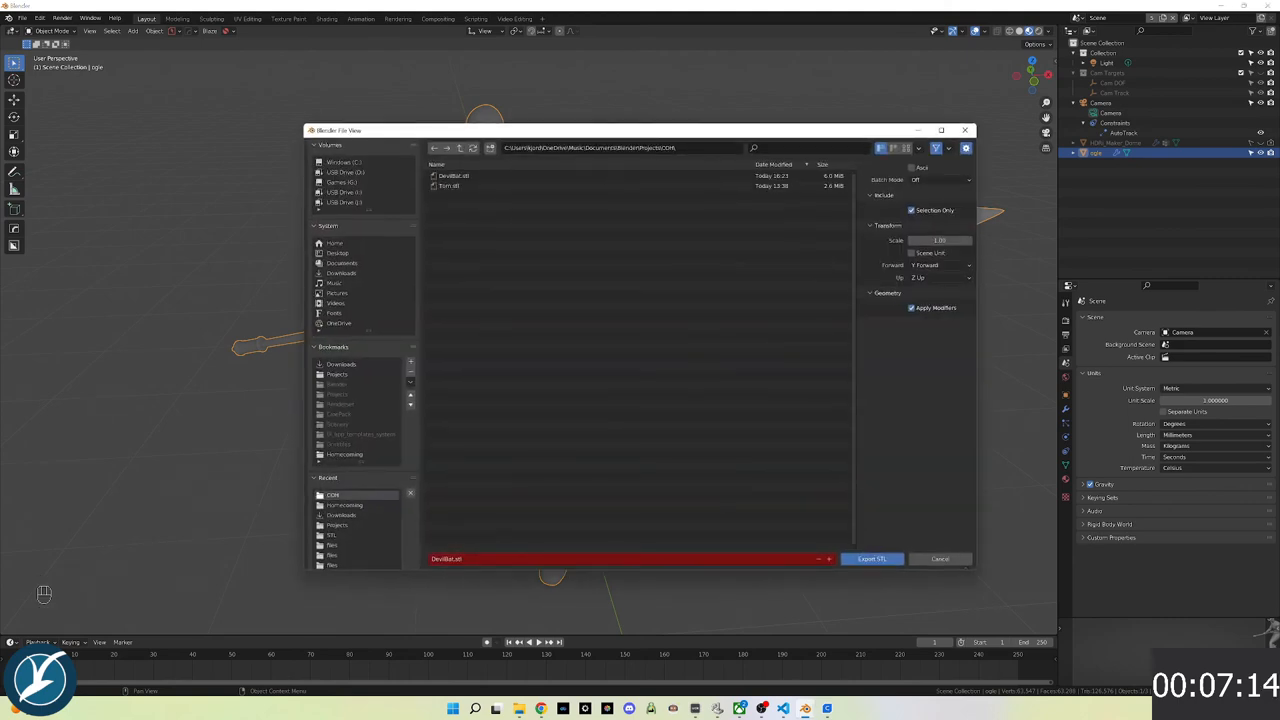
left_click(870, 558)
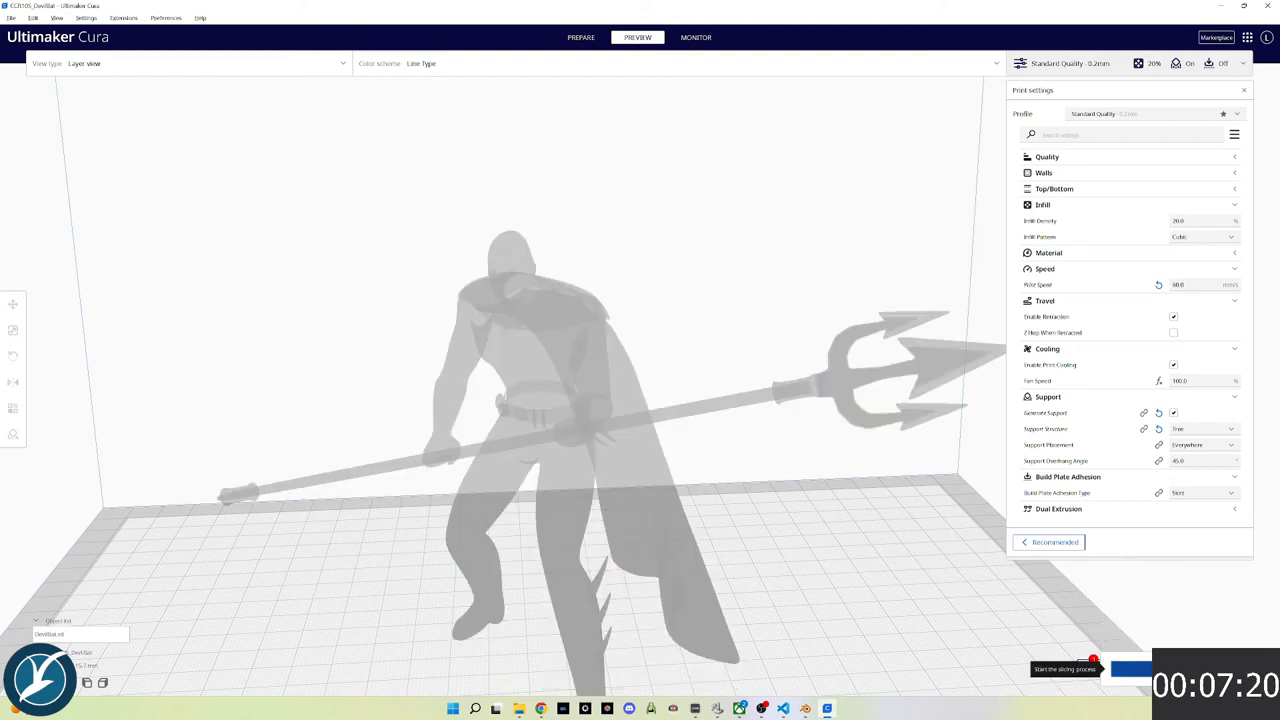
left_click(1130, 668)
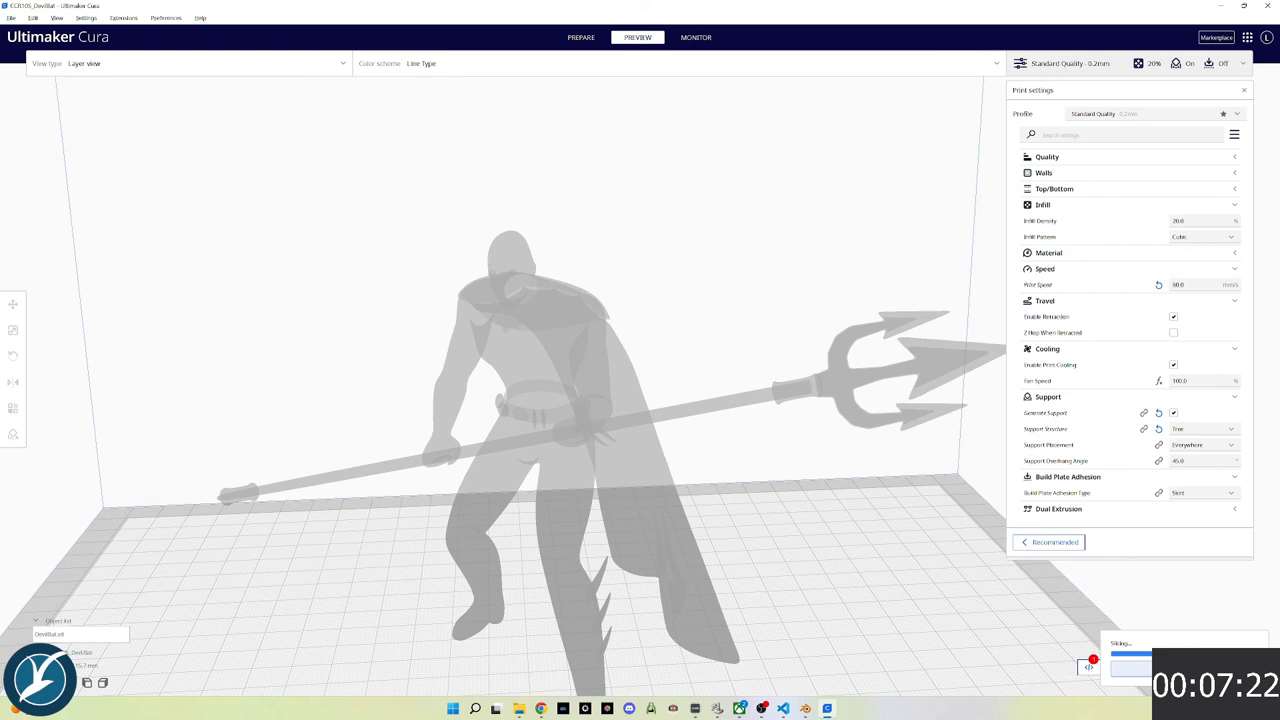